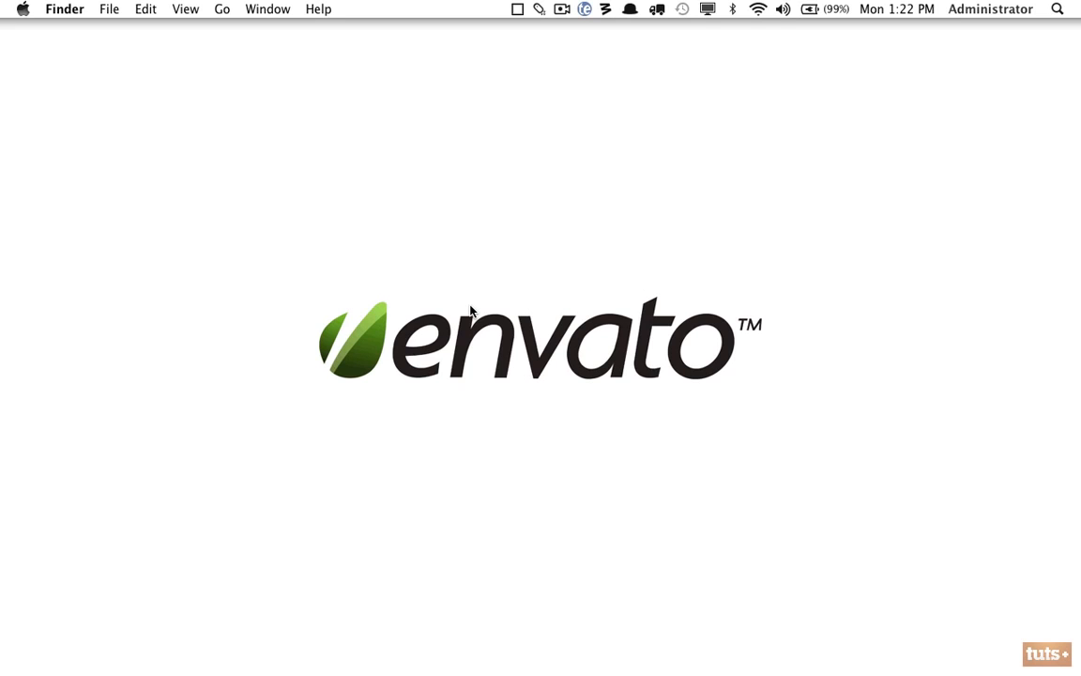
mouse_move(994, 29)
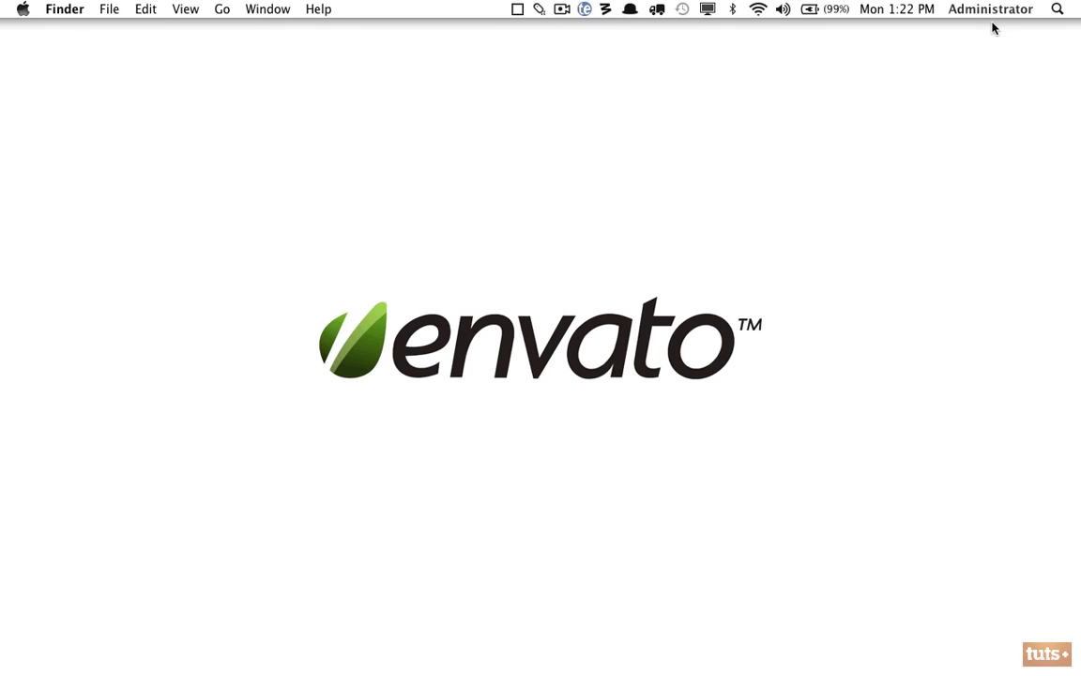
Step: Launch TextEdit from Finder so a blank untitled document is ready
left_click(1056, 8)
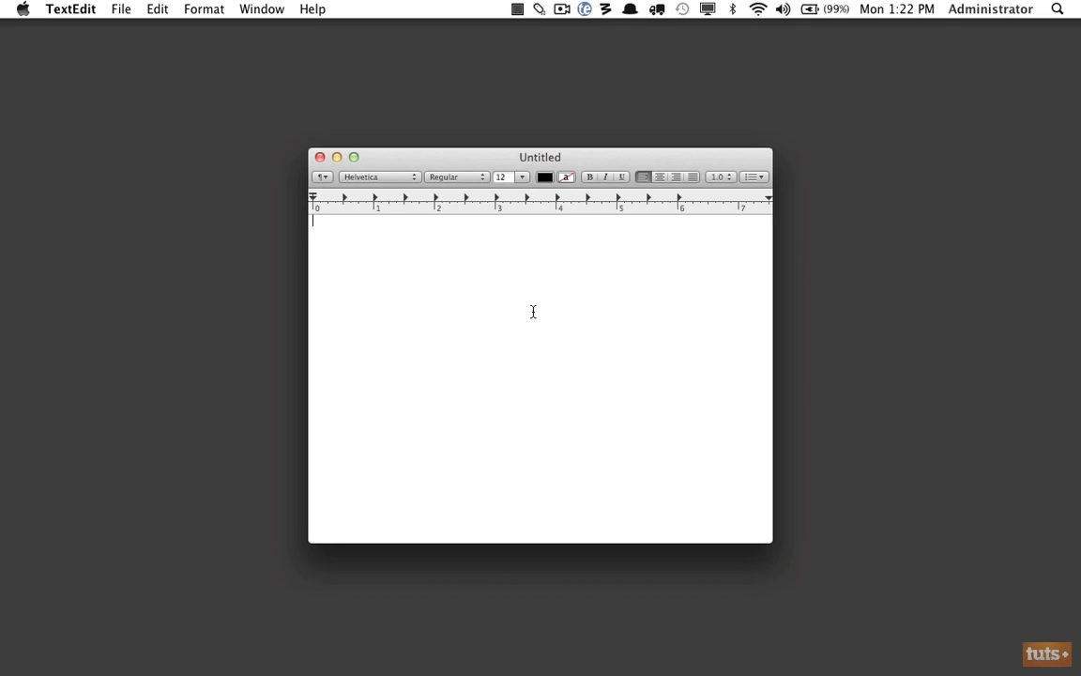
Step: Write 'Hello World' into the blank document
type("Hel")
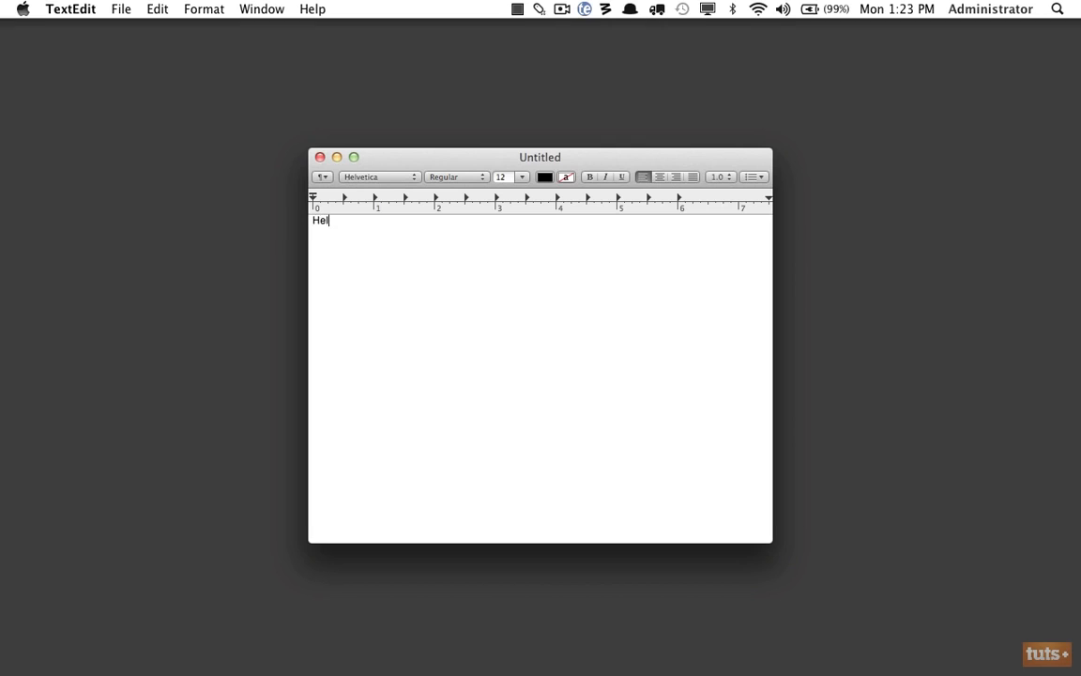
type("lo")
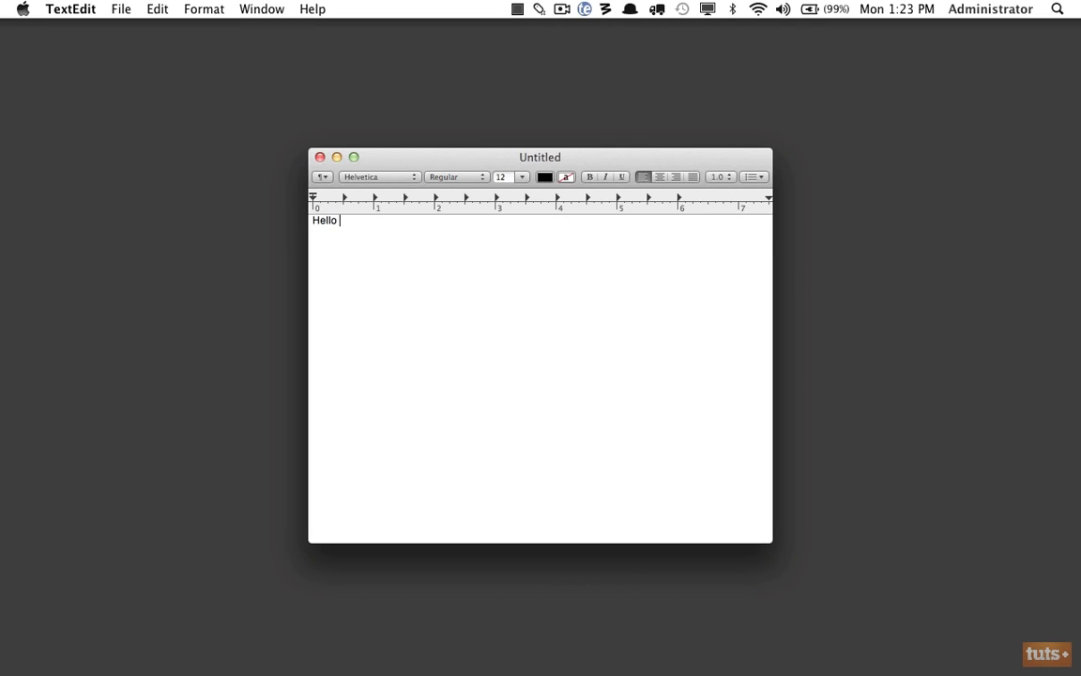
type("Wro")
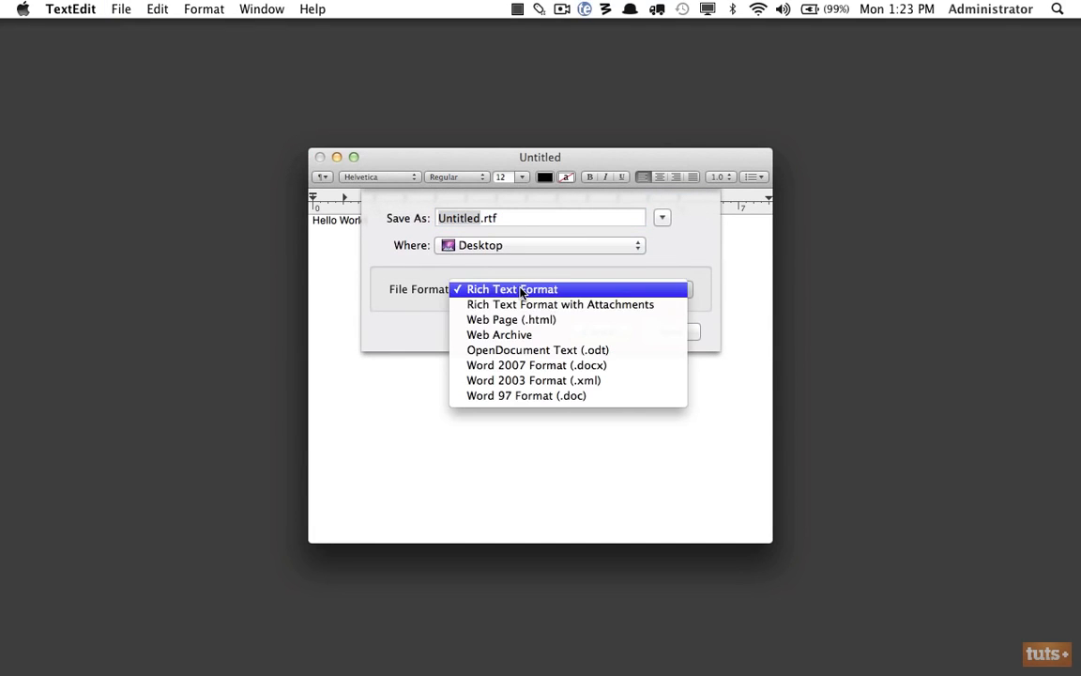
Step: Save the document to the Desktop as a web page named index.html
left_click(510, 319)
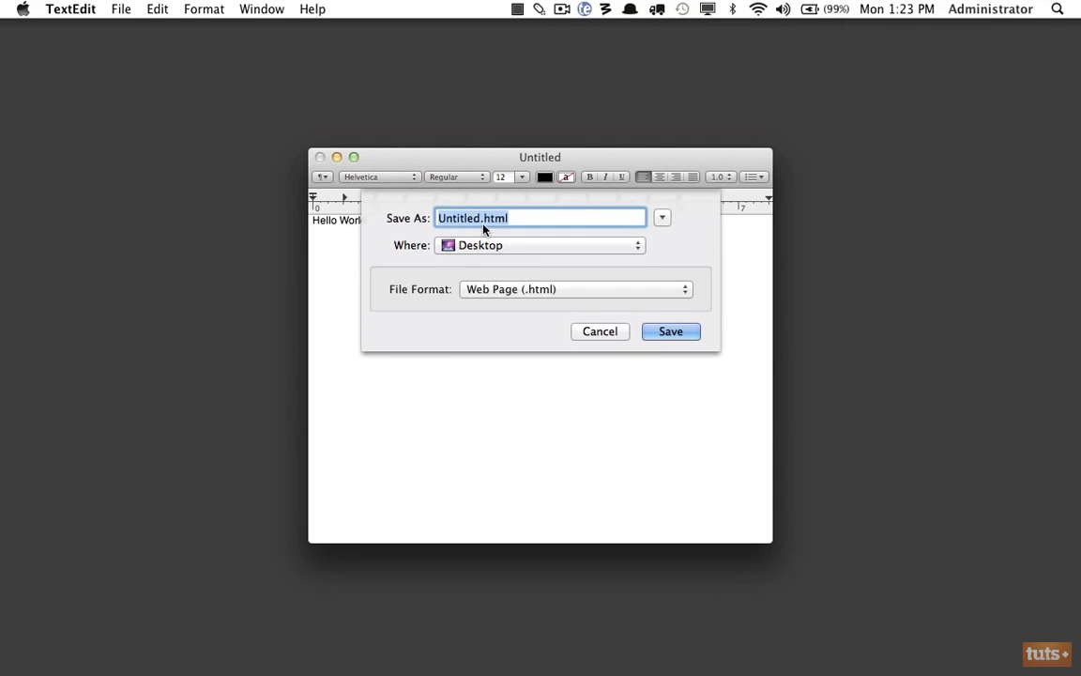
left_click(481, 218)
type("in")
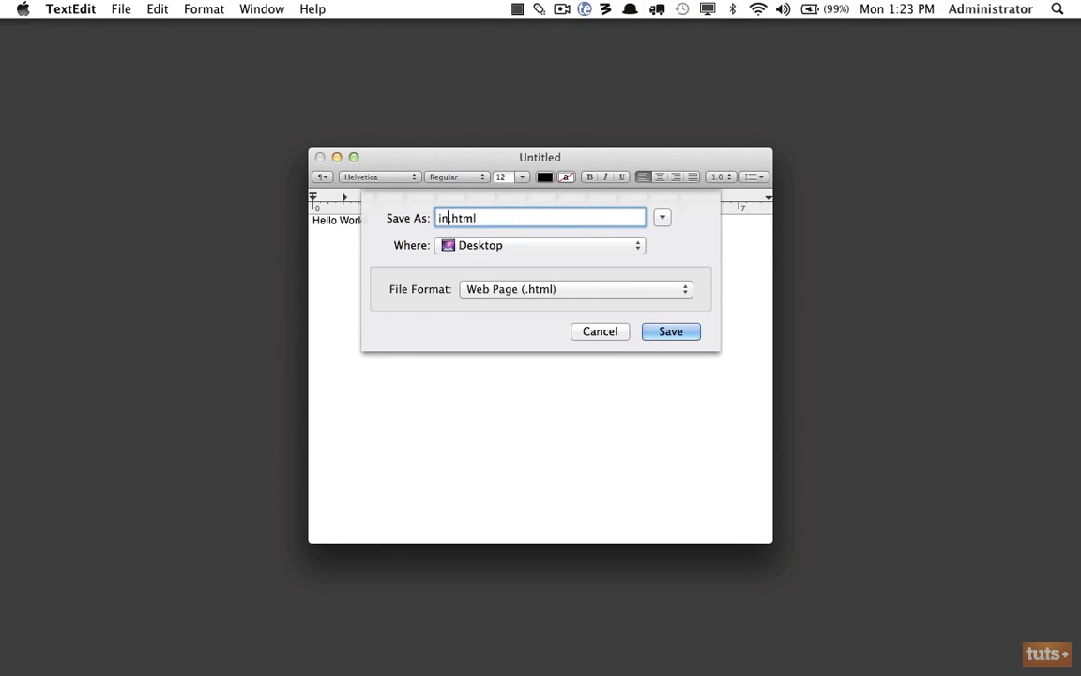
type("dex")
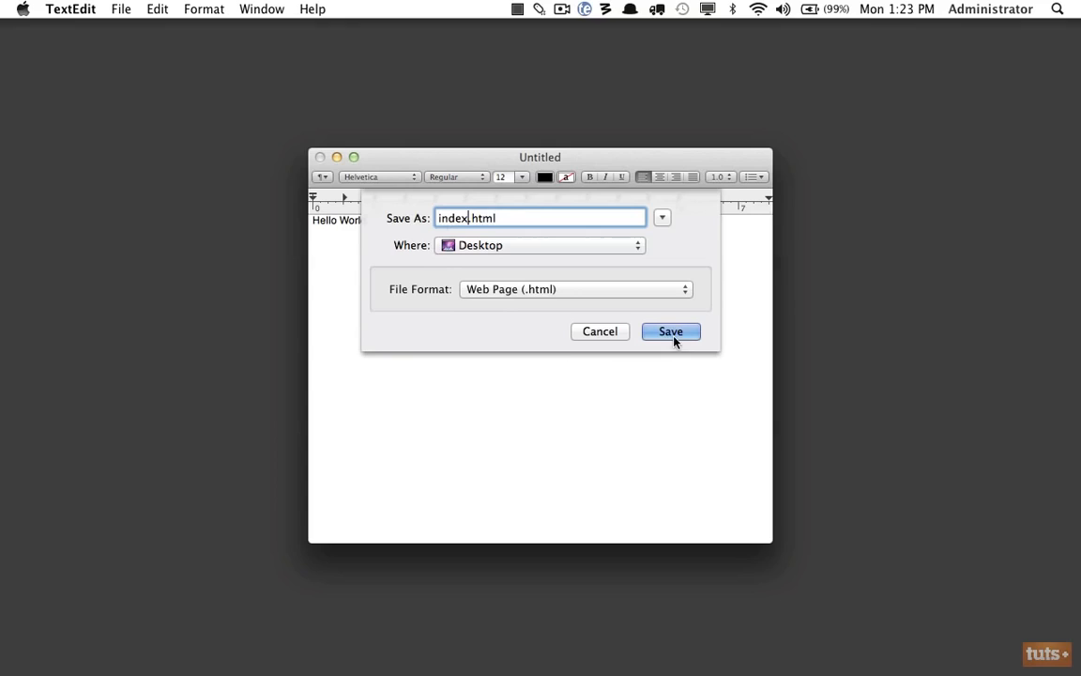
left_click(670, 330)
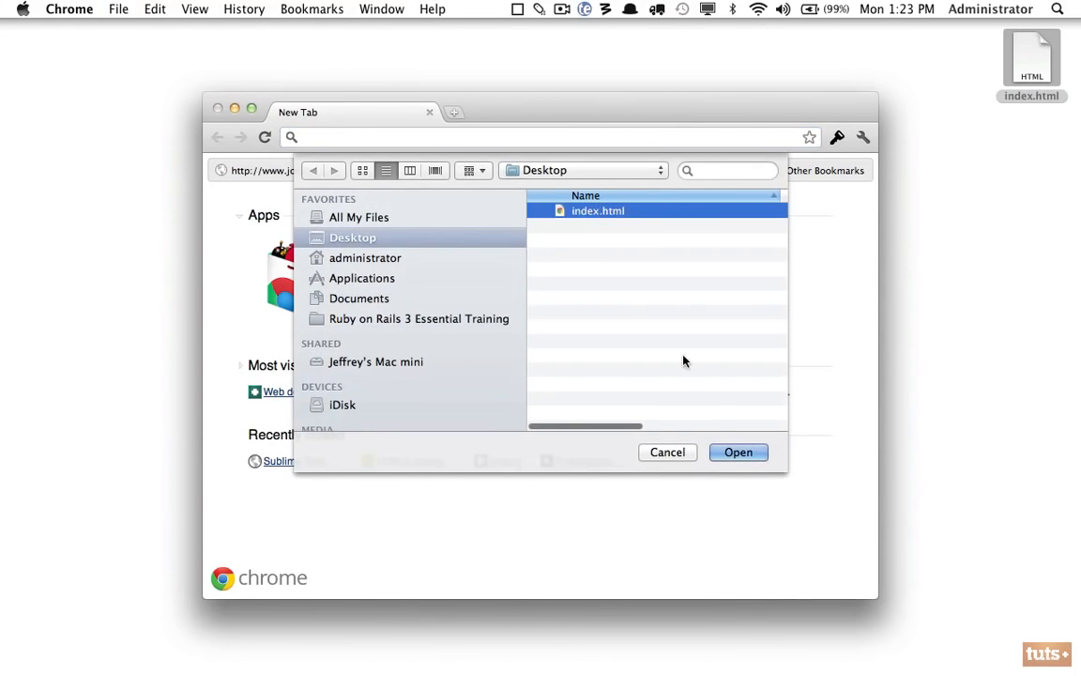
Step: Open index.html from the Desktop in Chrome to render the page
left_click(740, 450)
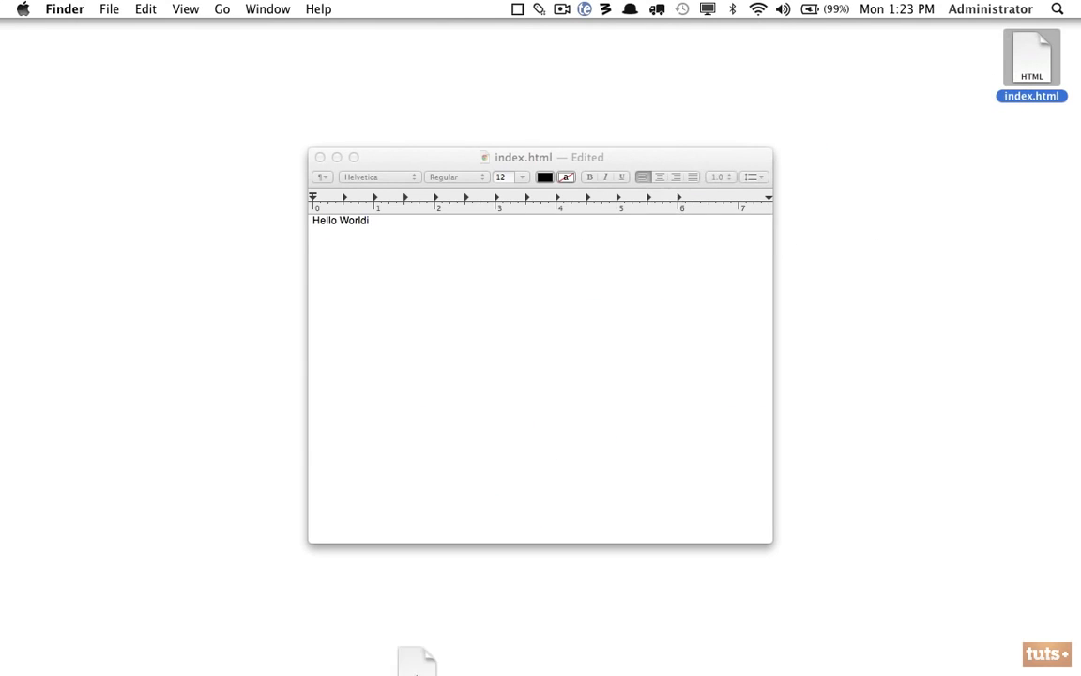
left_click(473, 657)
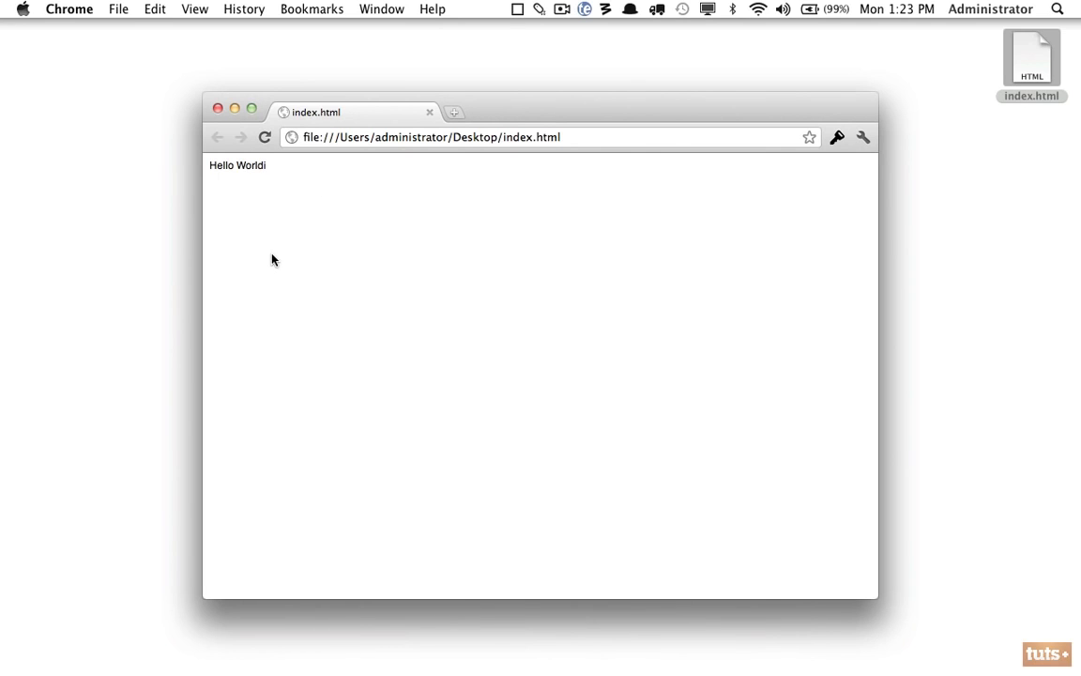
mouse_move(503, 657)
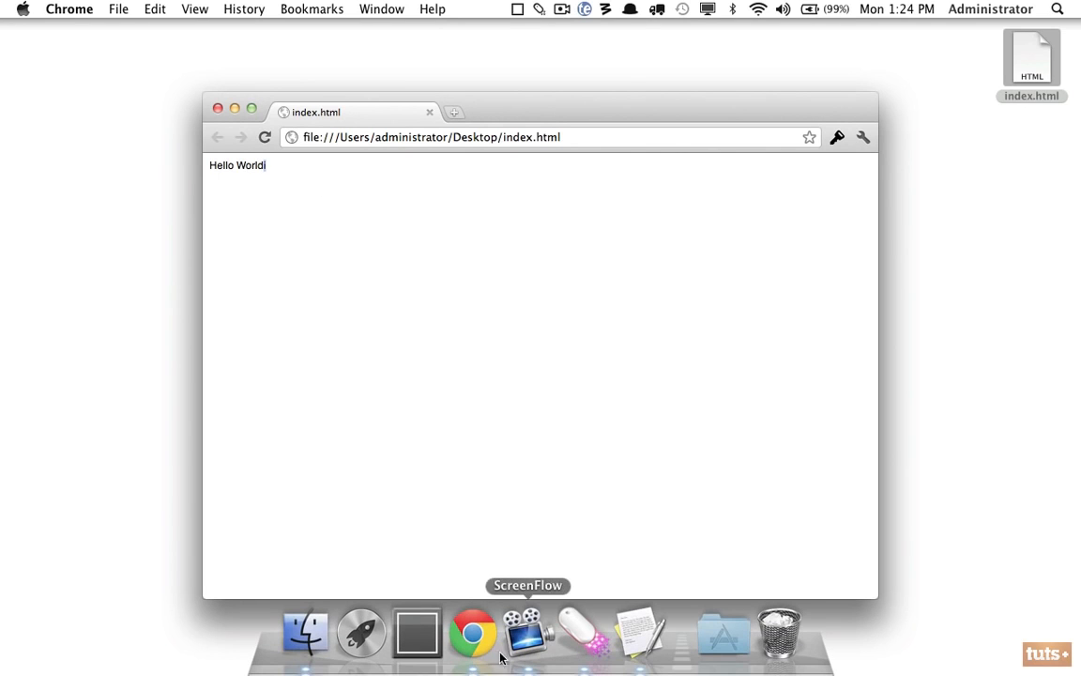
mouse_move(642, 630)
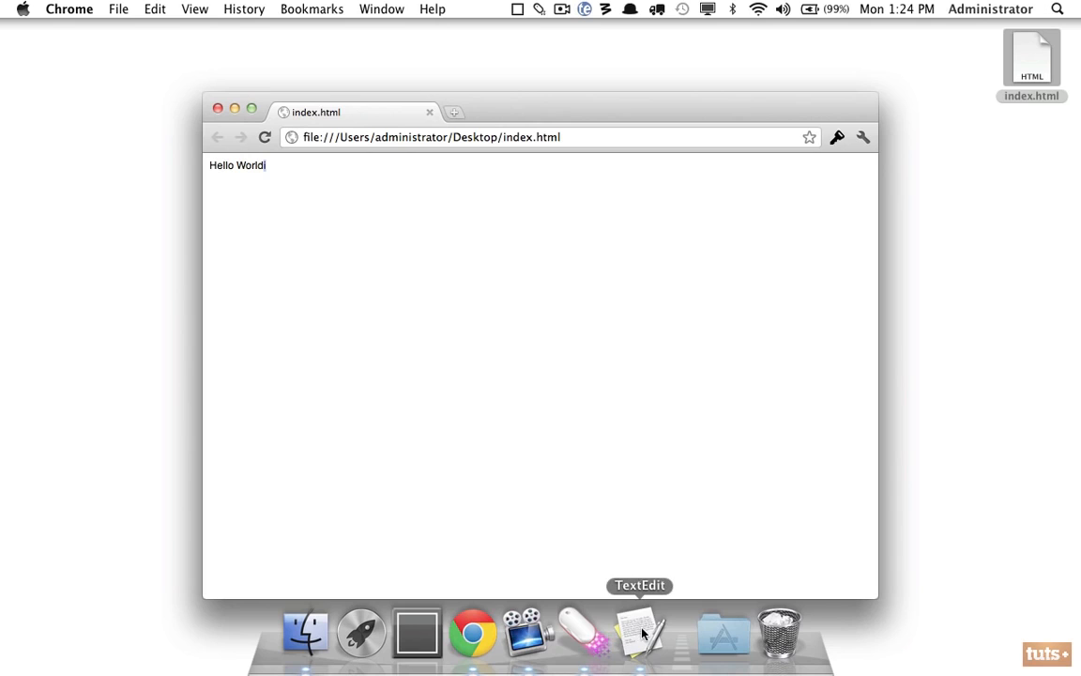
Step: After editing in TextEdit, reload the Chrome page so it shows 'Hello World!'
left_click(638, 631)
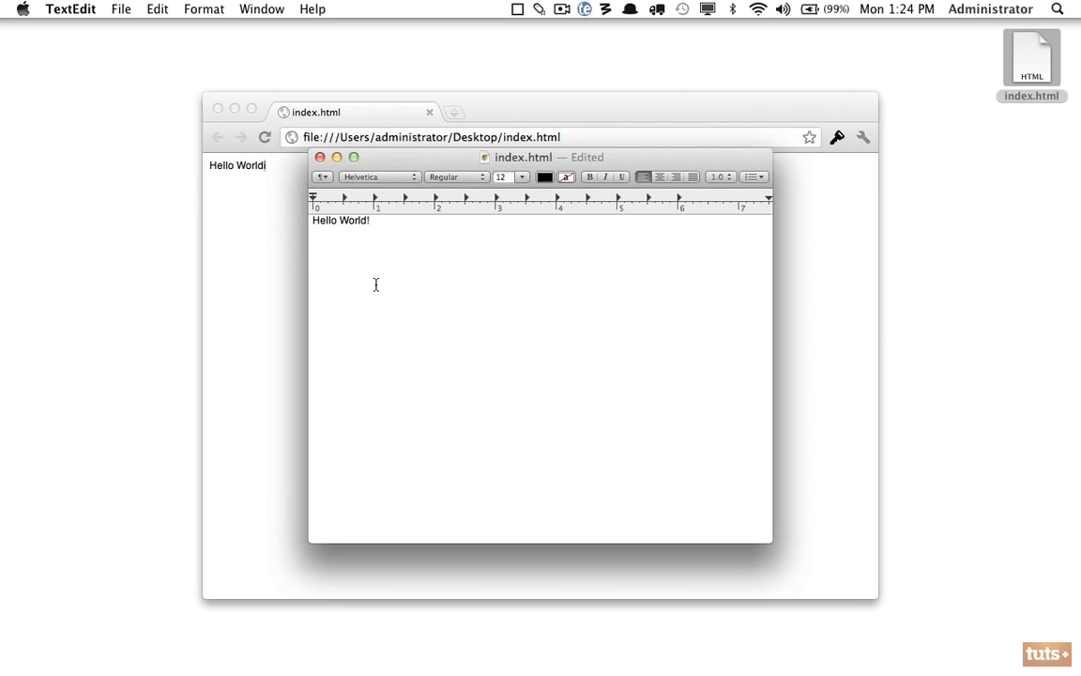
left_click(120, 7)
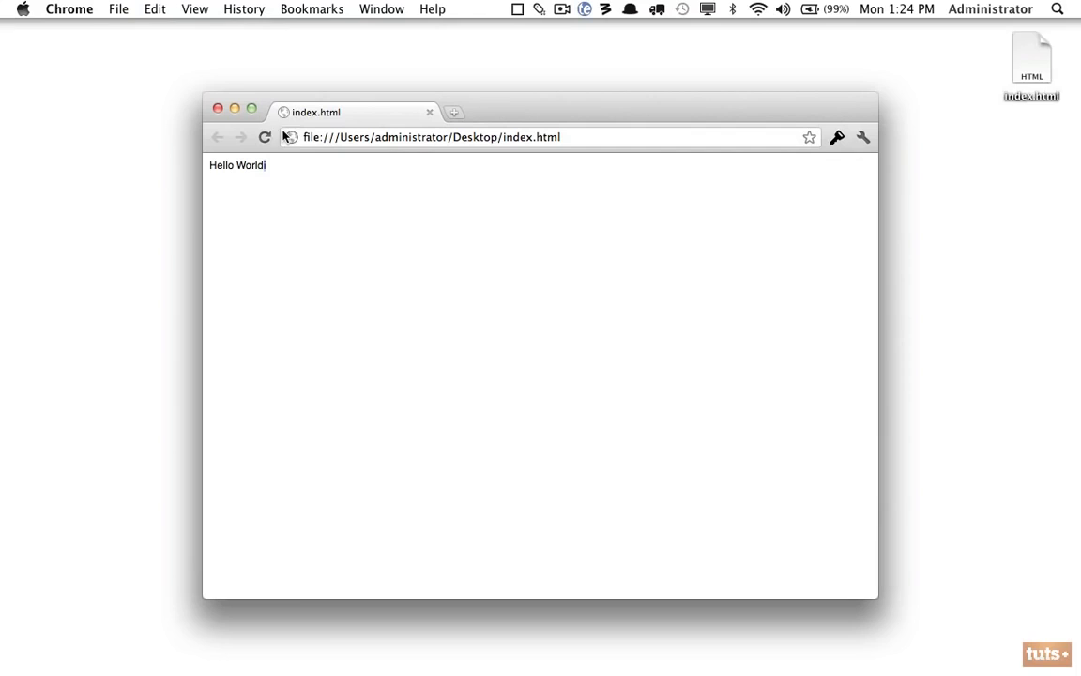
left_click(267, 137)
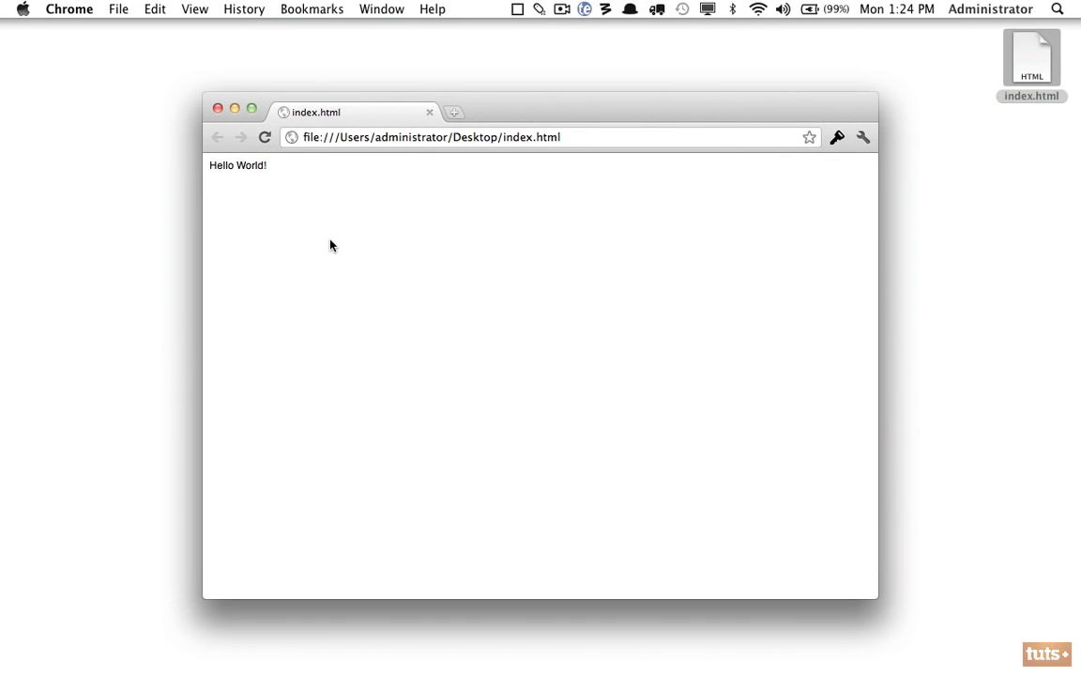
mouse_move(638, 631)
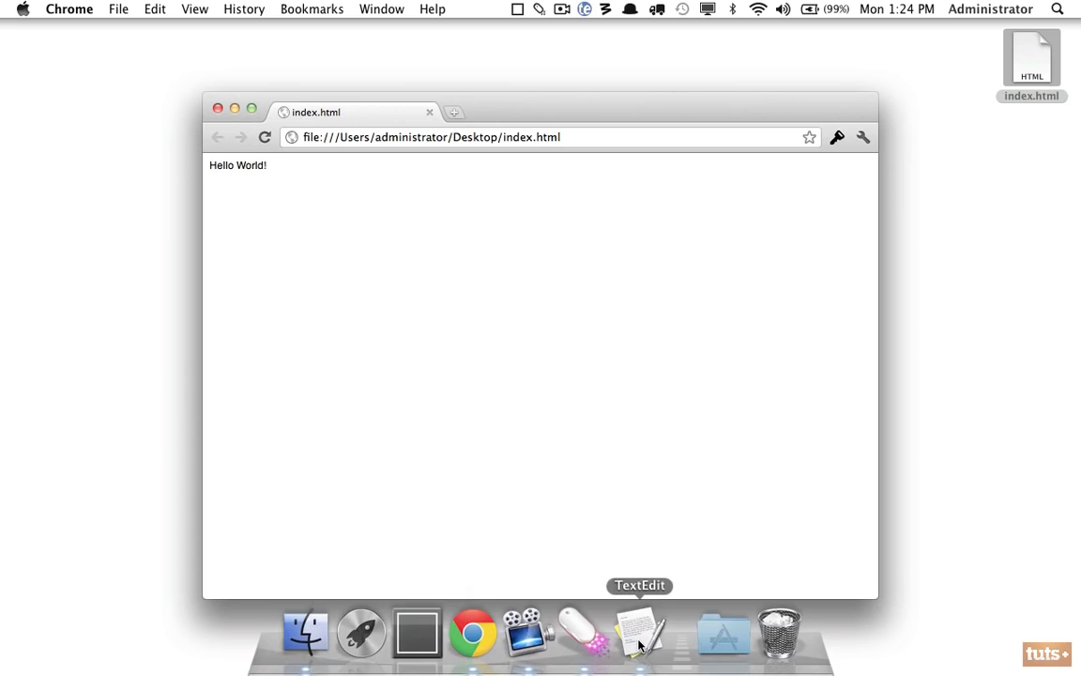
mouse_move(270, 254)
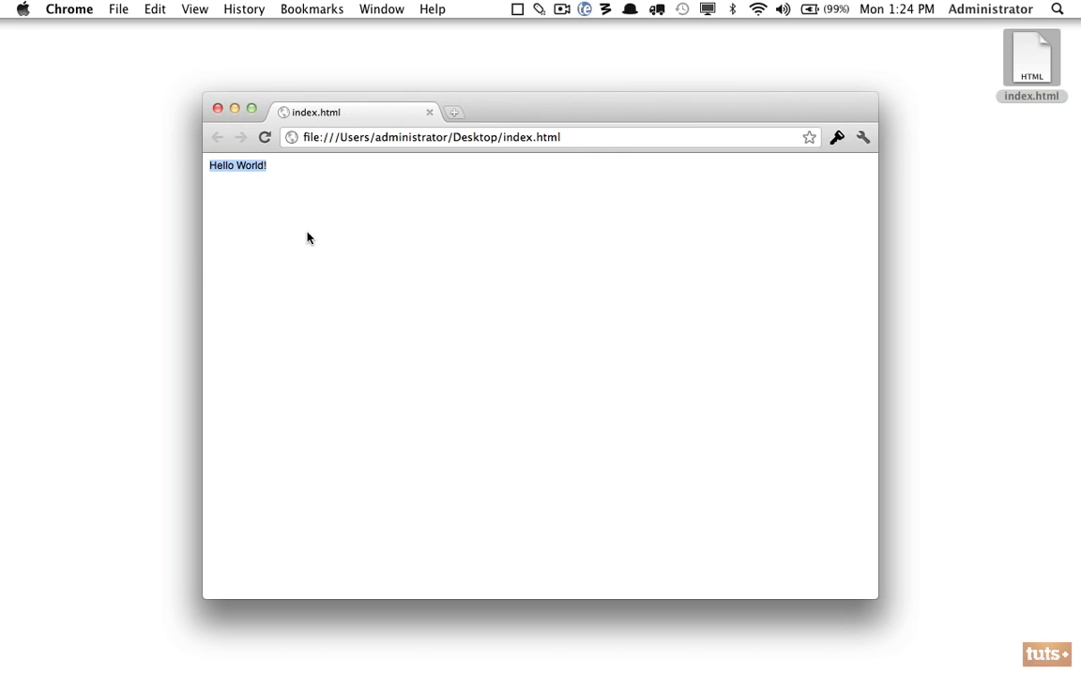
mouse_move(420, 330)
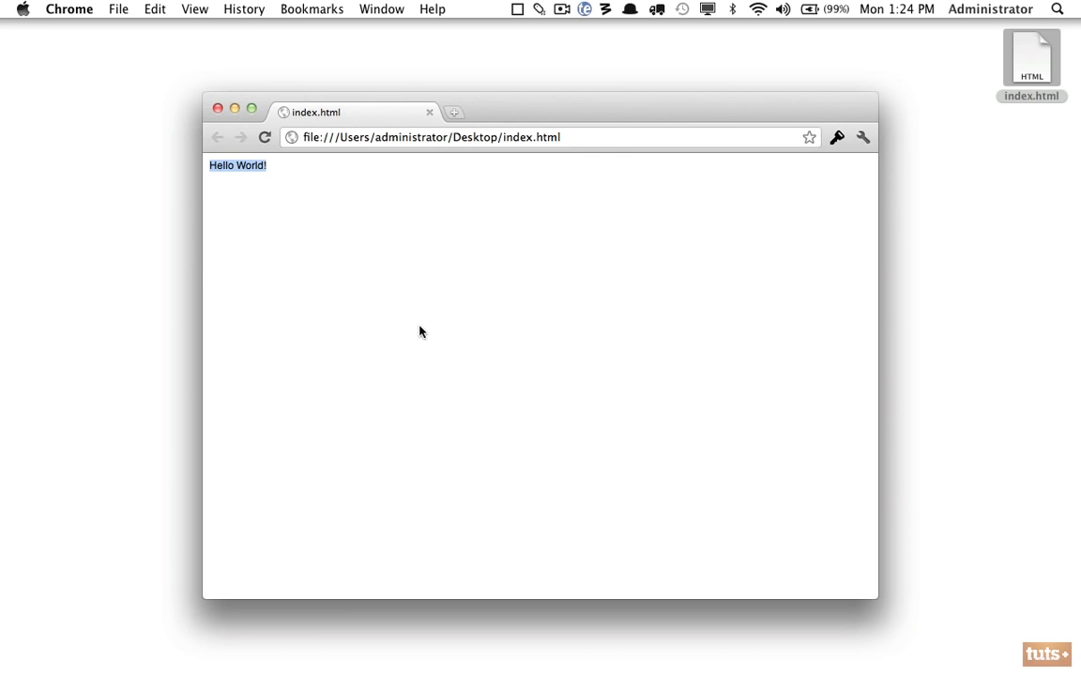
left_click(424, 336)
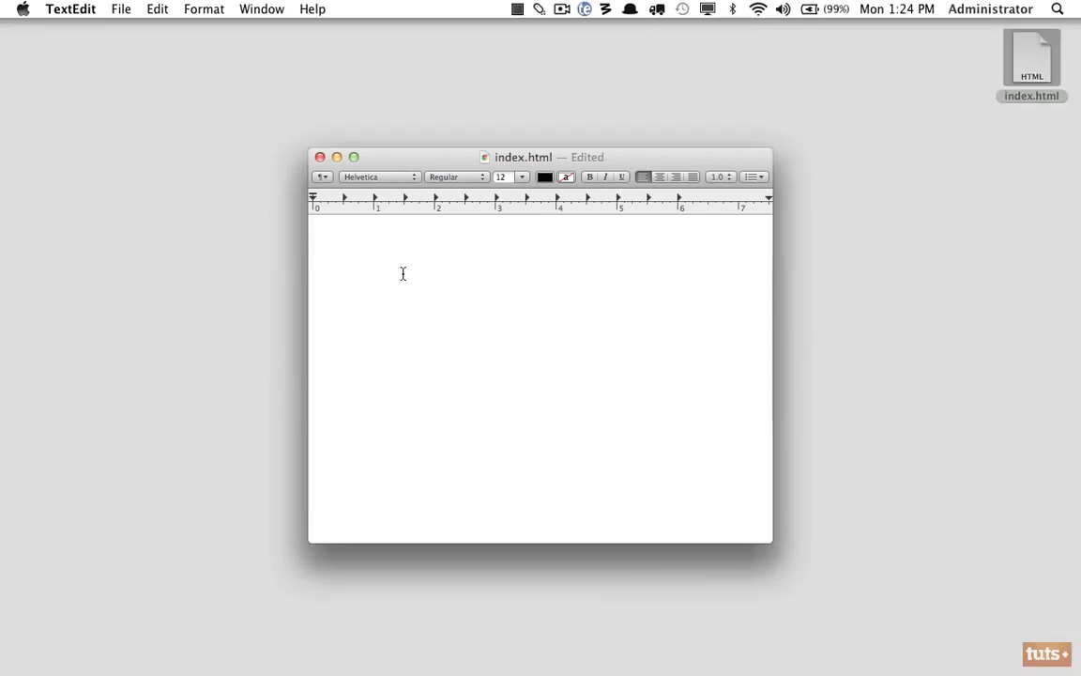
Step: Write the <!doctype html> declaration on the first line
type("M")
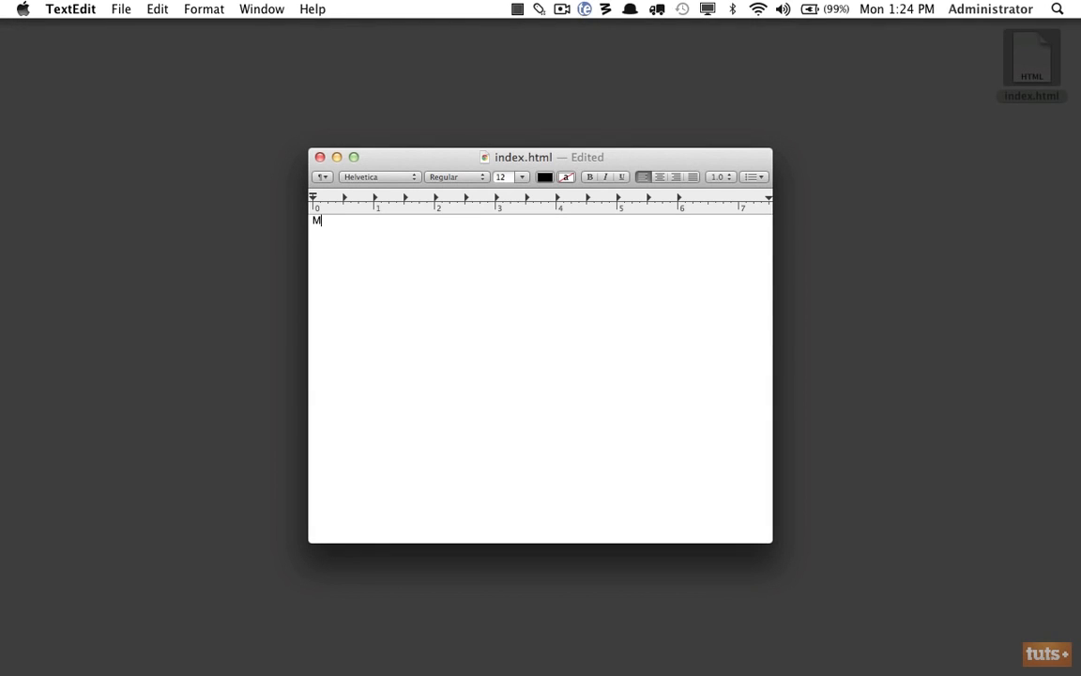
type("<!doctype html>")
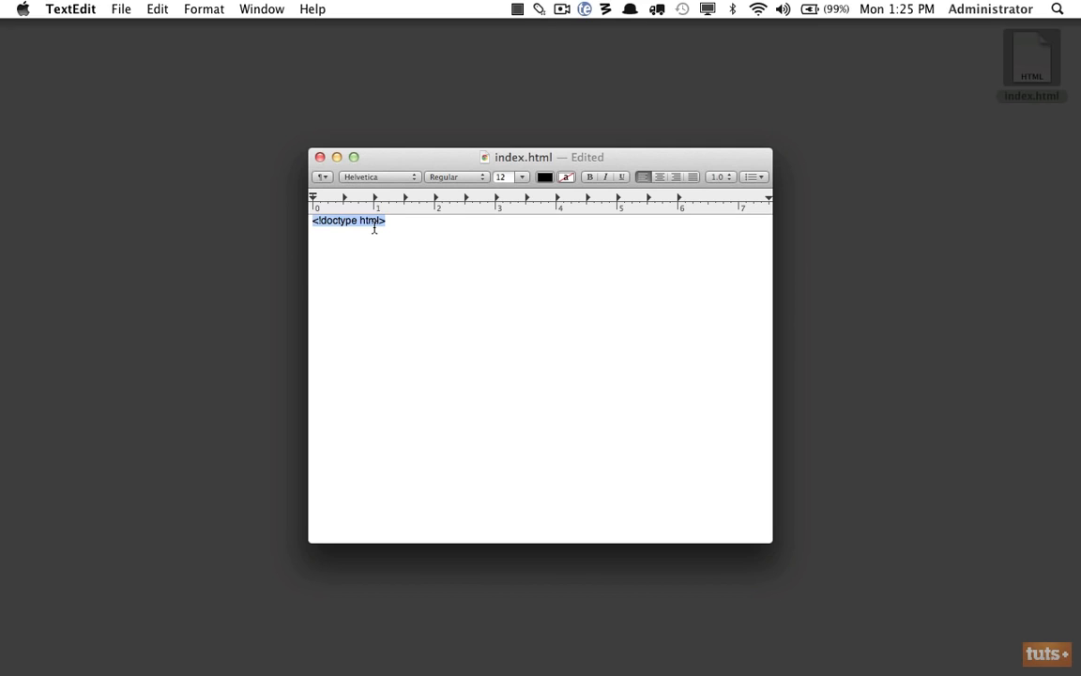
Step: Give the doctype line a larger font size and start a new line below it
left_click(389, 220)
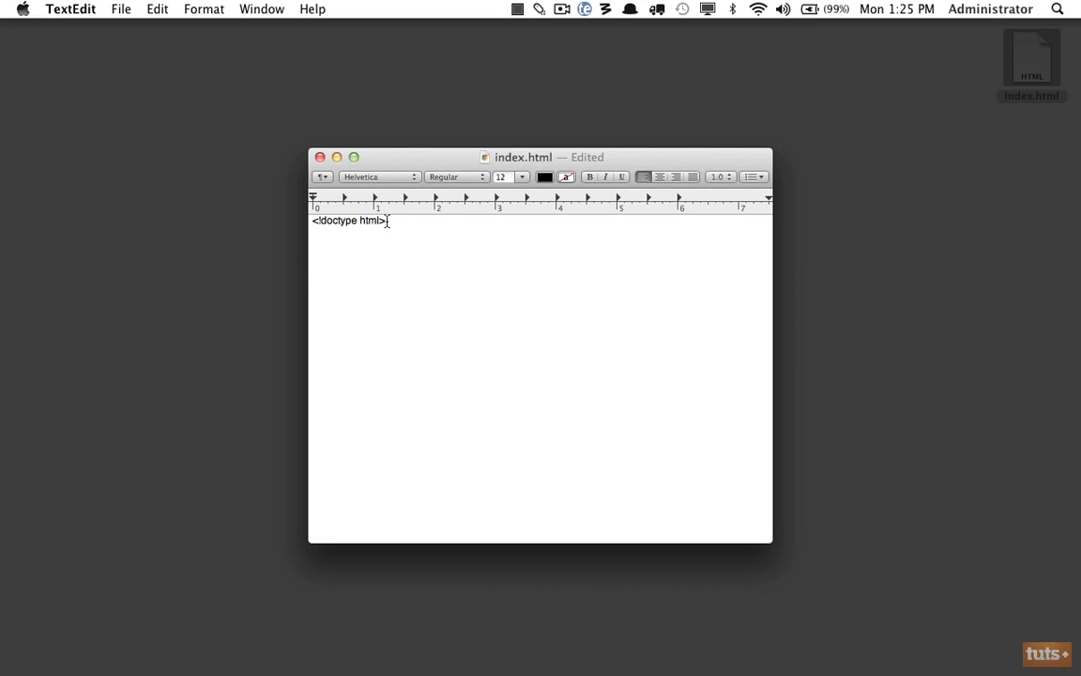
triple_click(349, 220)
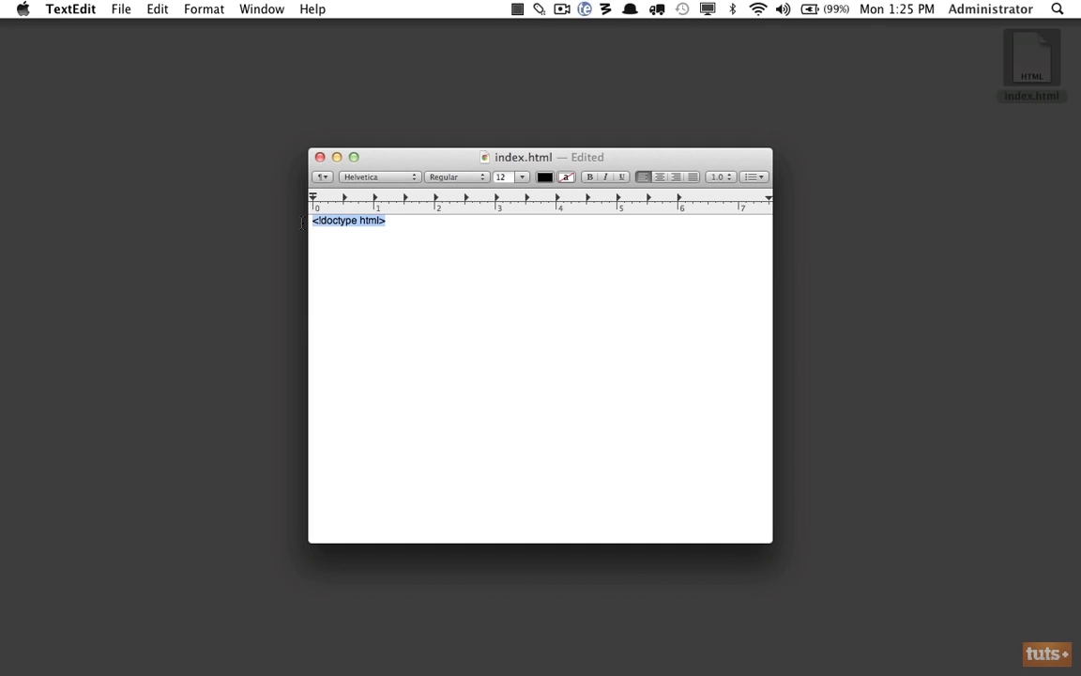
left_click(424, 319)
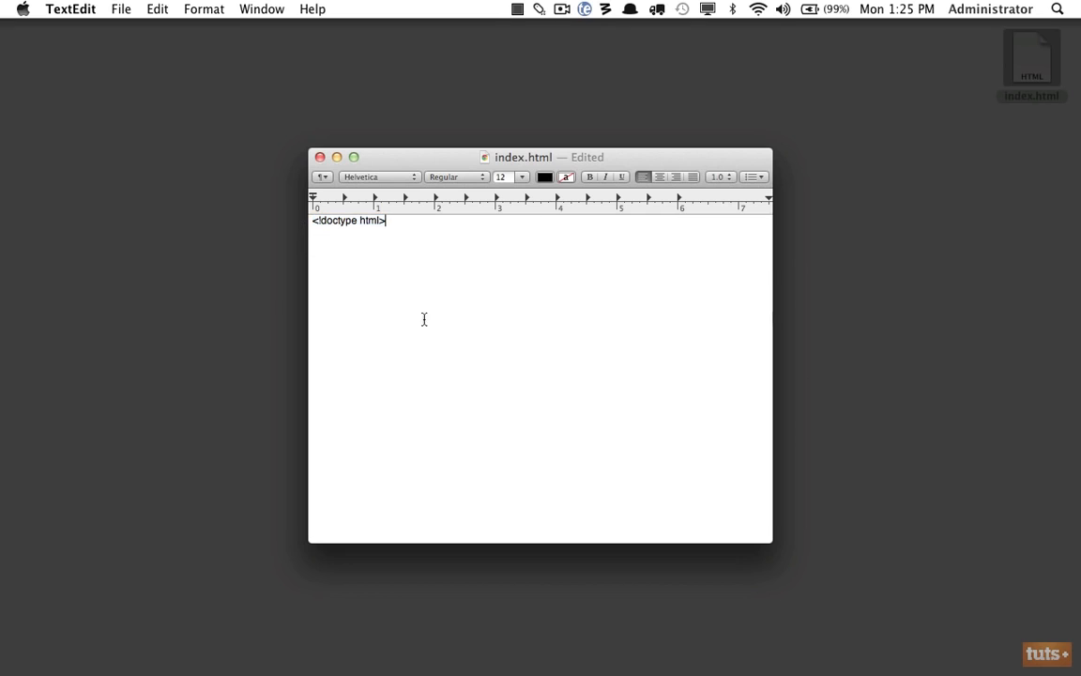
left_click(522, 176)
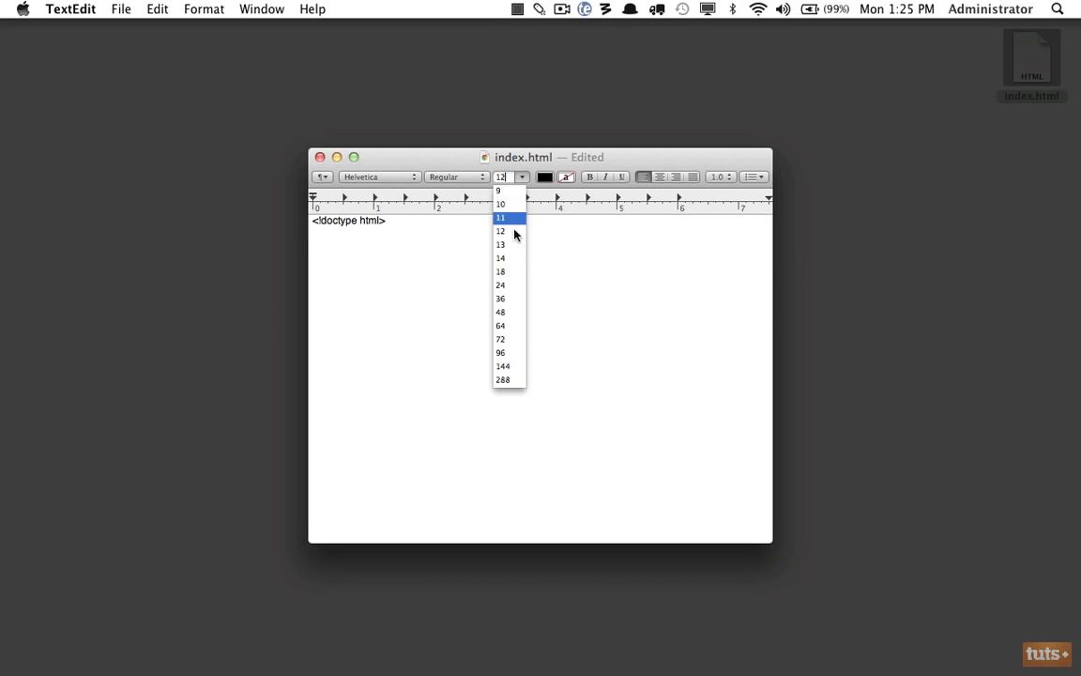
left_click(499, 270)
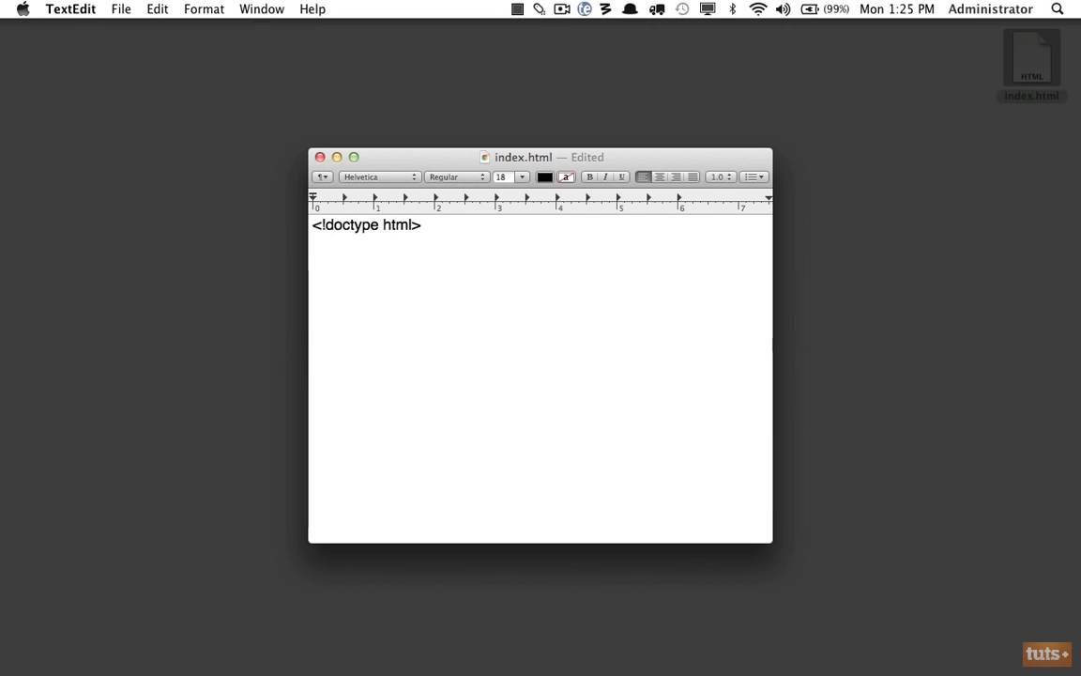
key("Return")
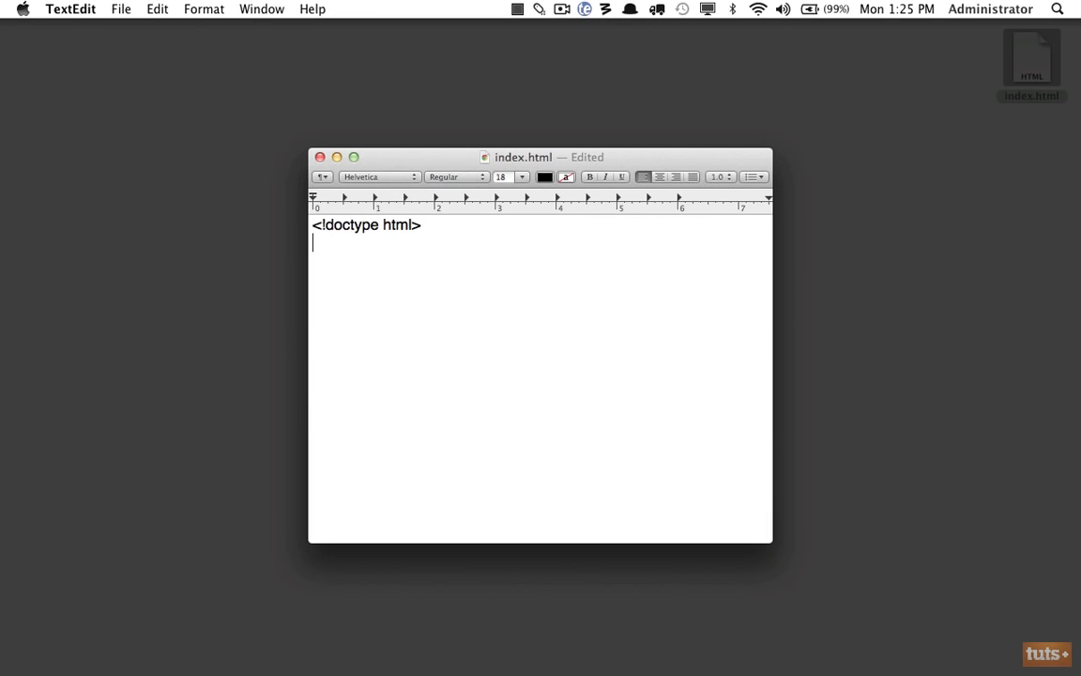
Step: Add opening and closing <html> tags with test gibberish between, then clear it
type("<html>")
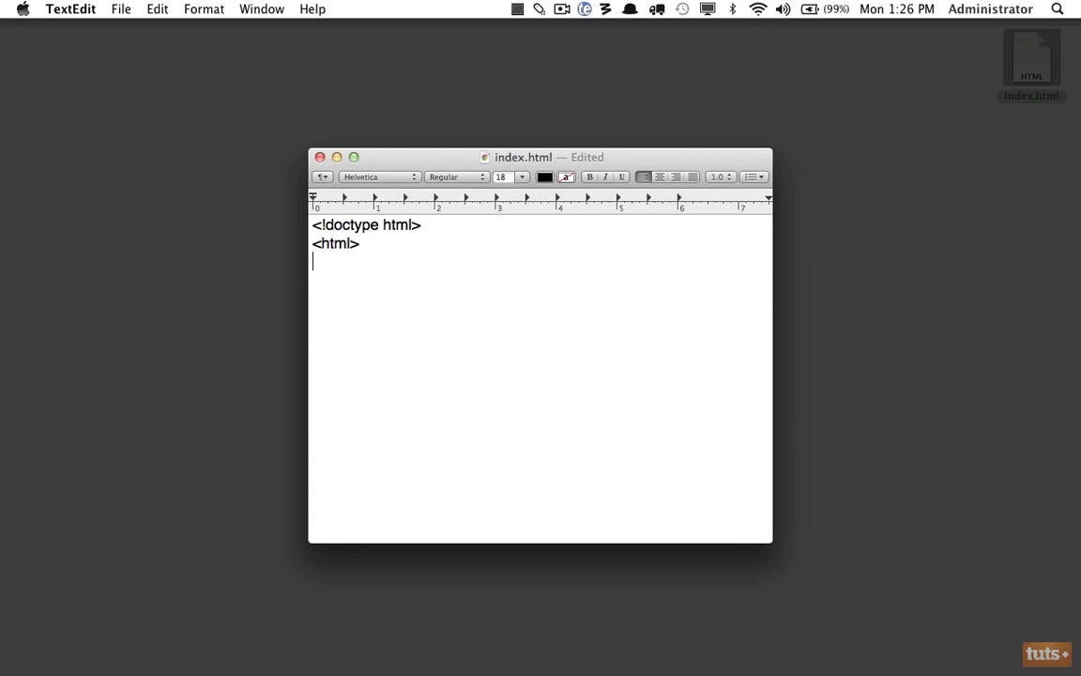
type("asdfasdfdsafdass")
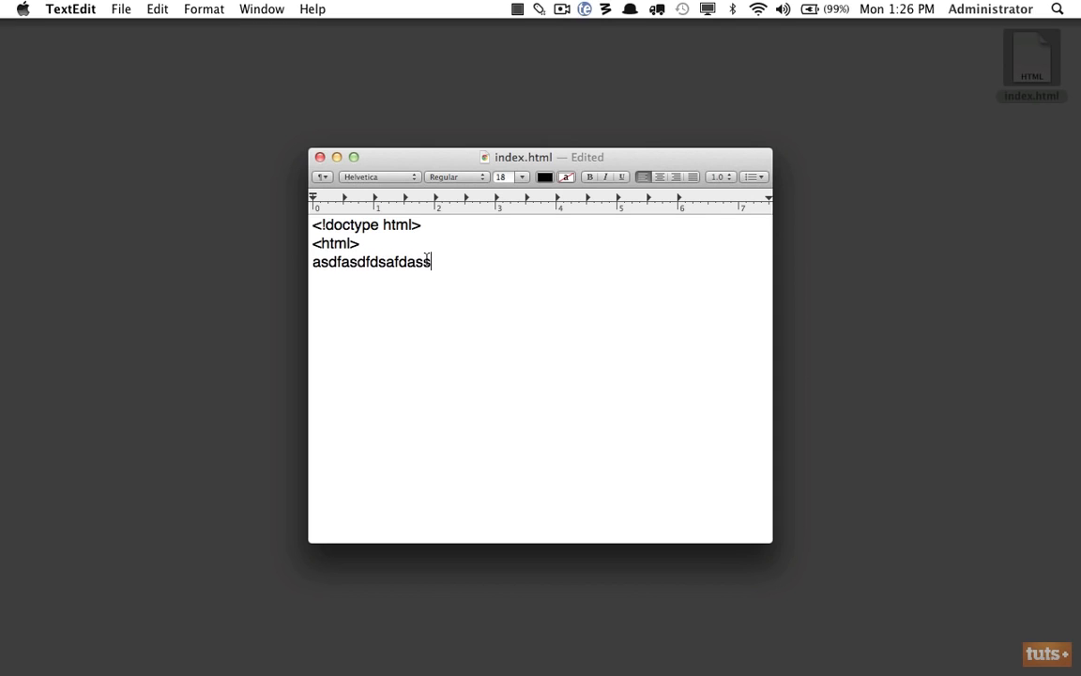
double_click(334, 244)
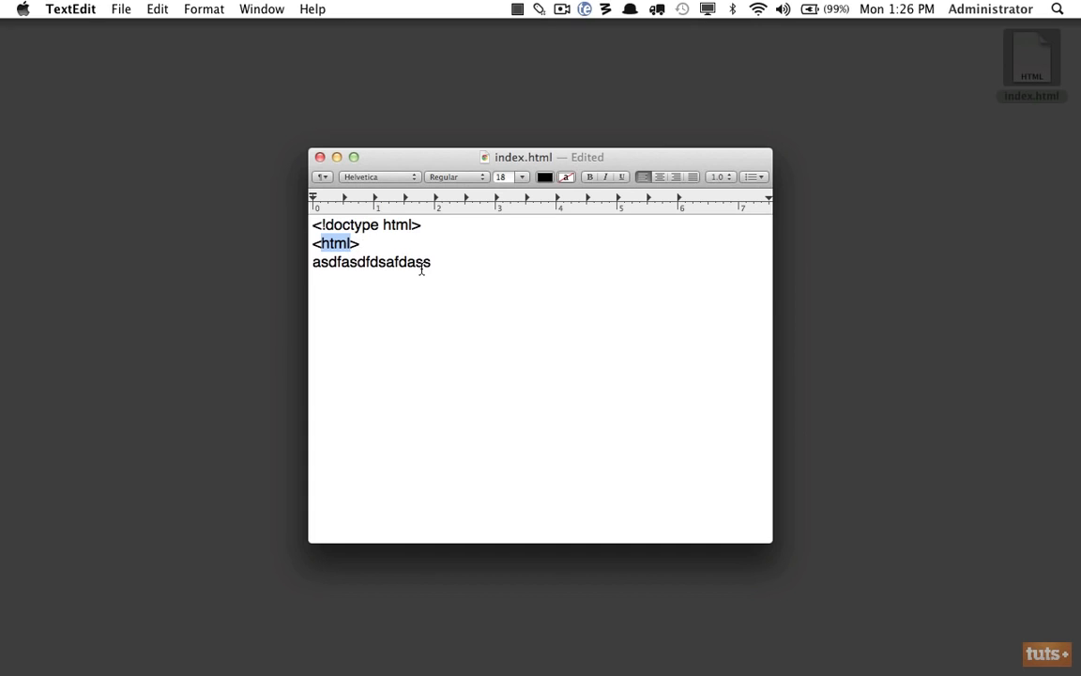
double_click(402, 263)
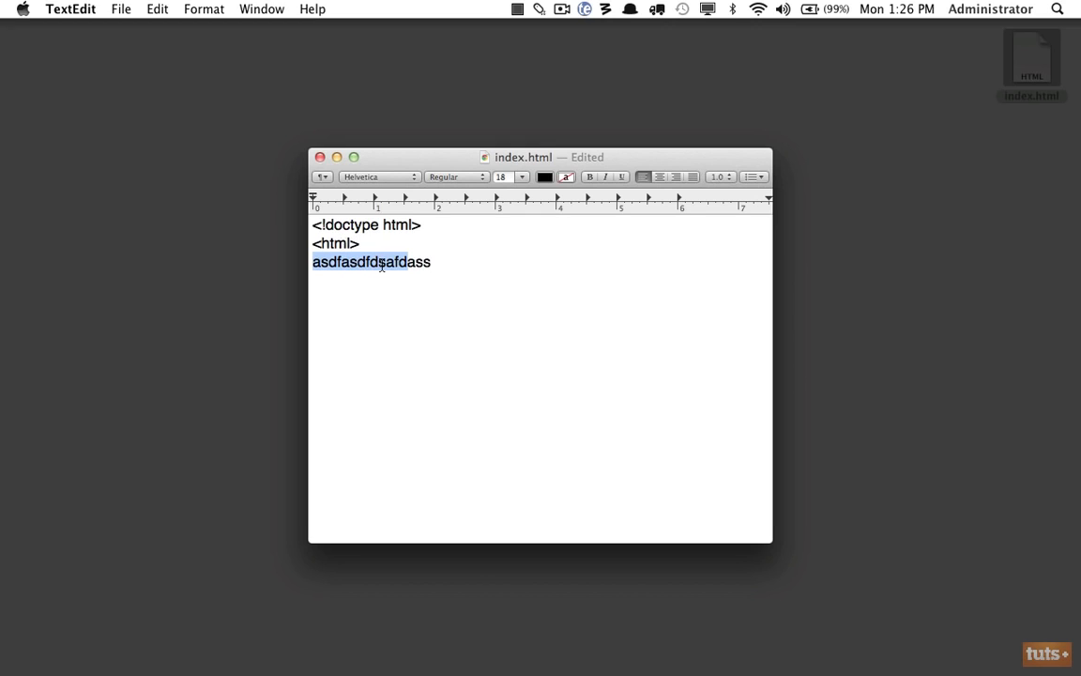
left_click(368, 246)
type("</html>")
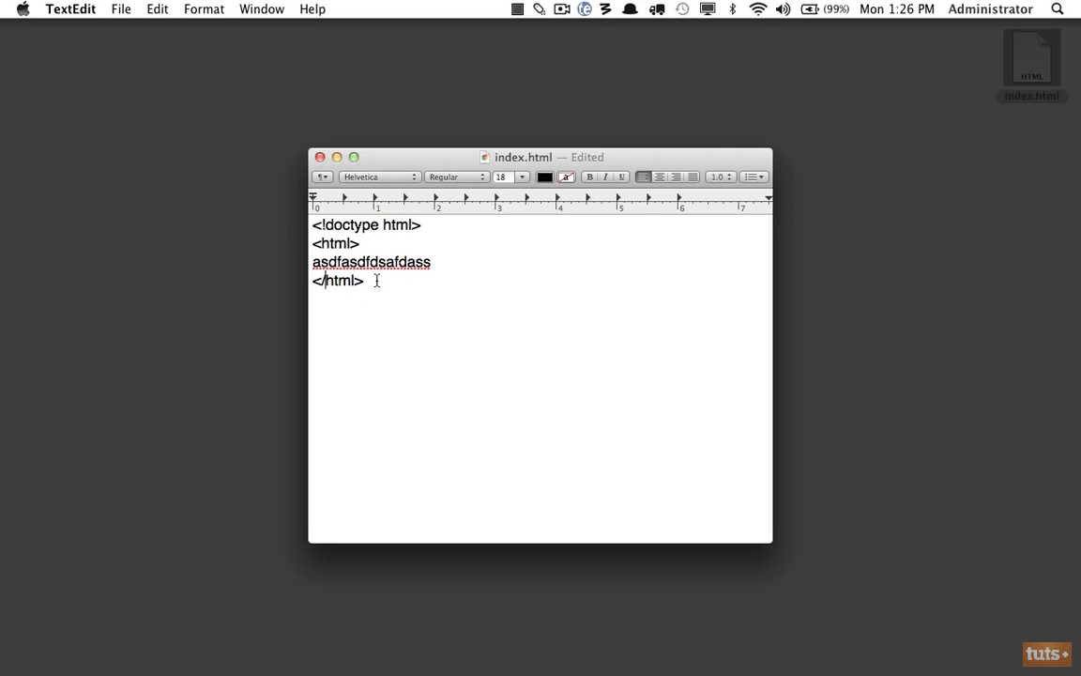
mouse_move(520, 278)
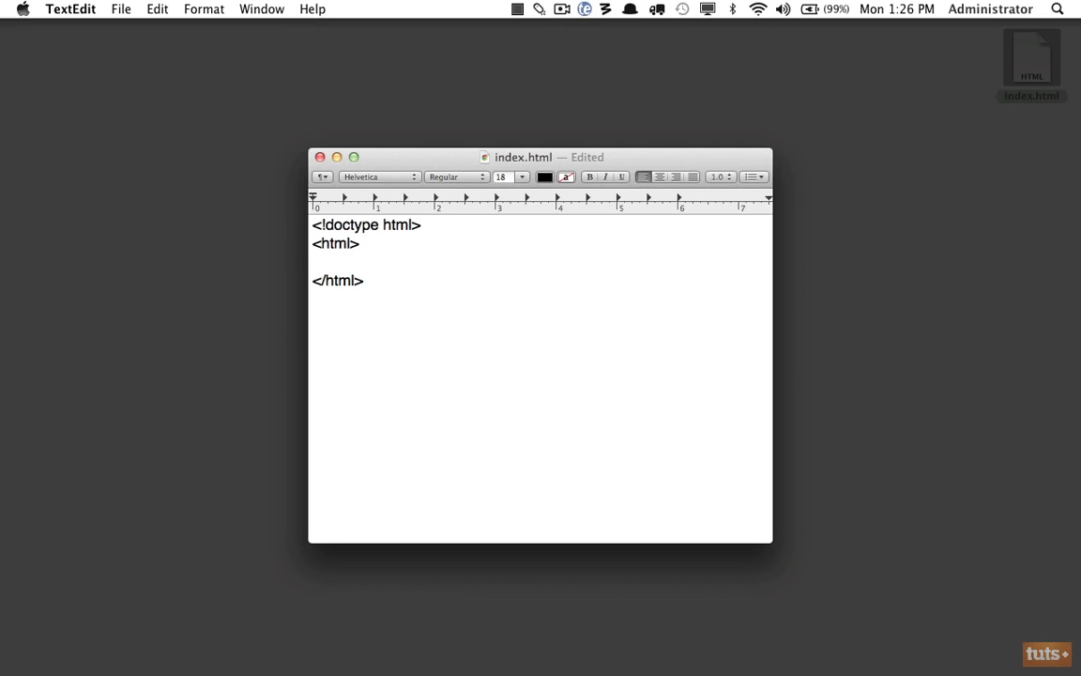
Step: Bring Google Chrome to the front
left_click(466, 629)
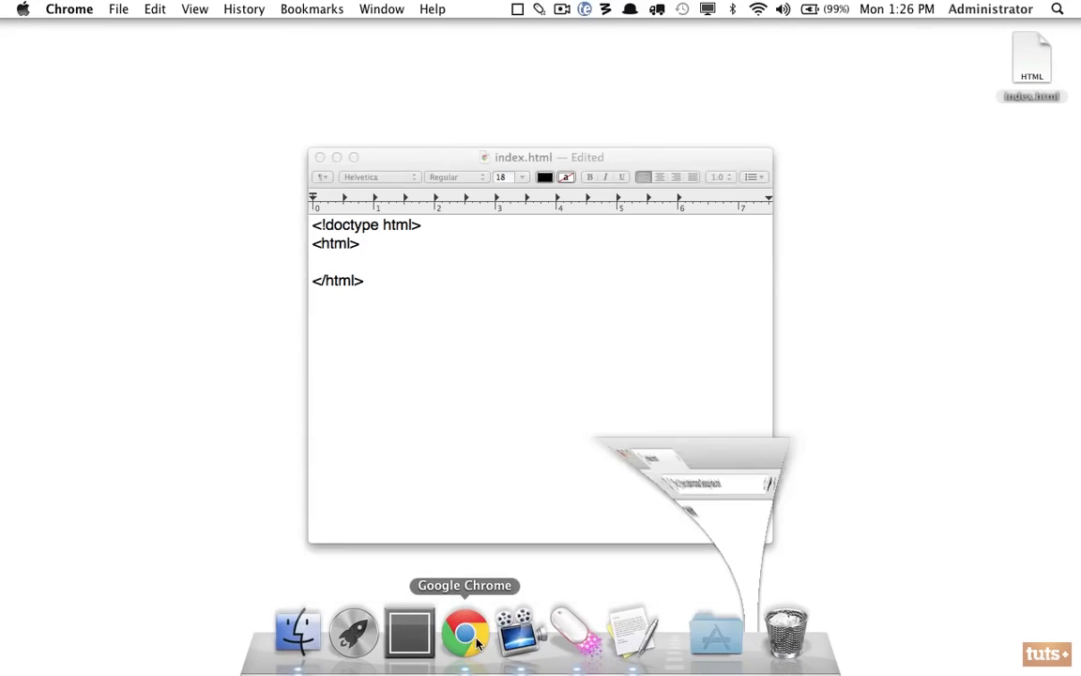
left_click(465, 631)
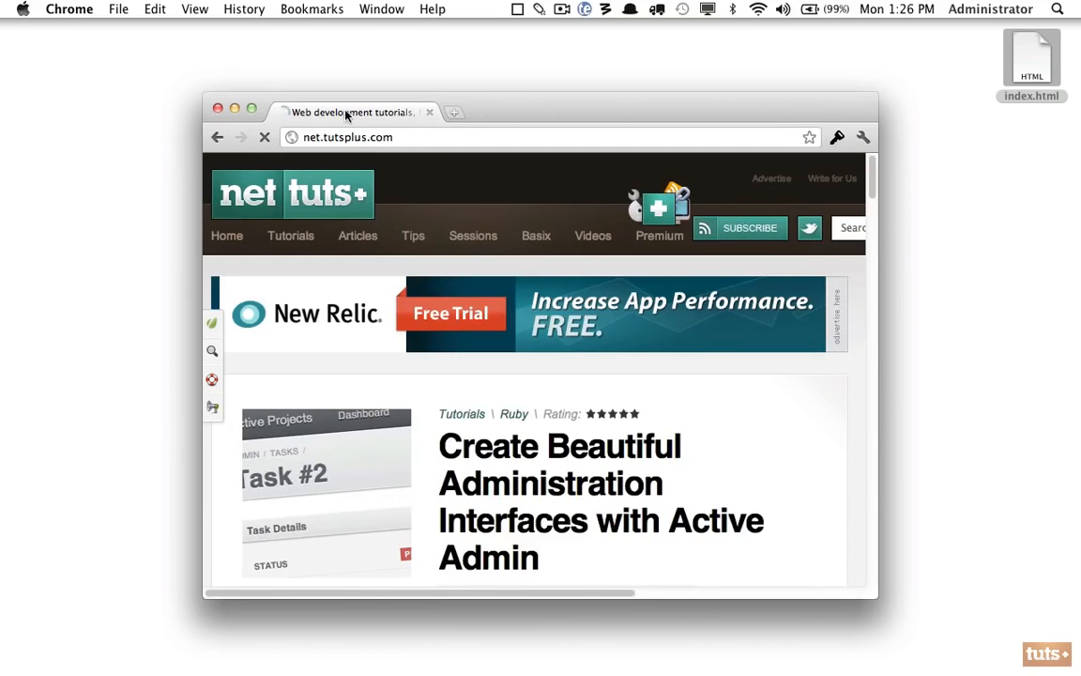
mouse_move(352, 112)
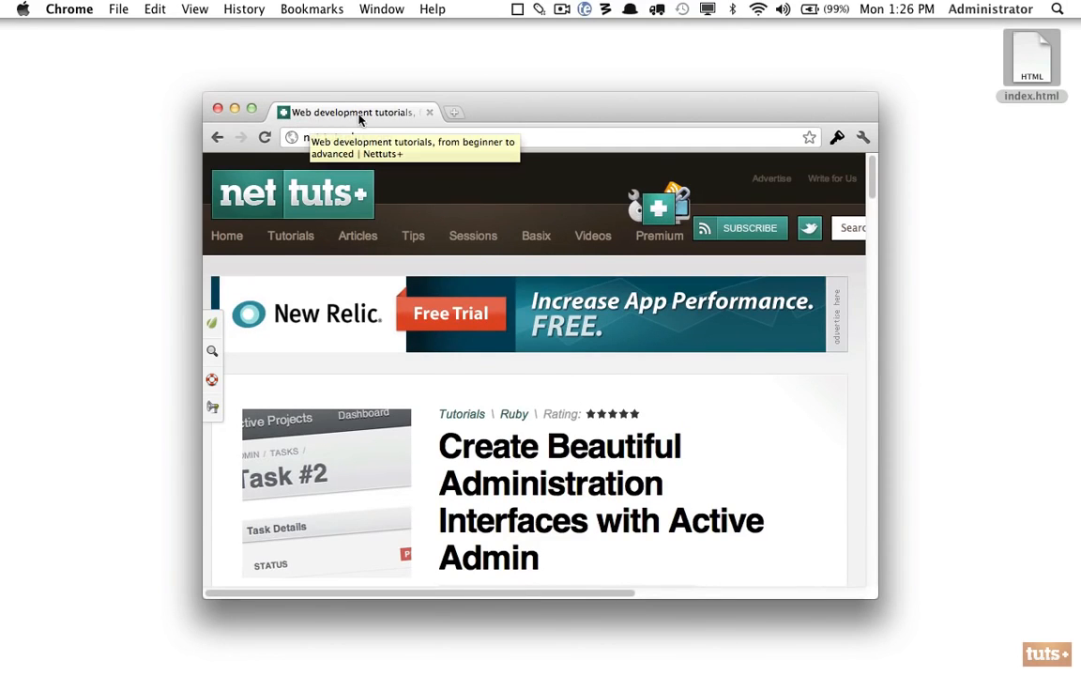
mouse_move(402, 120)
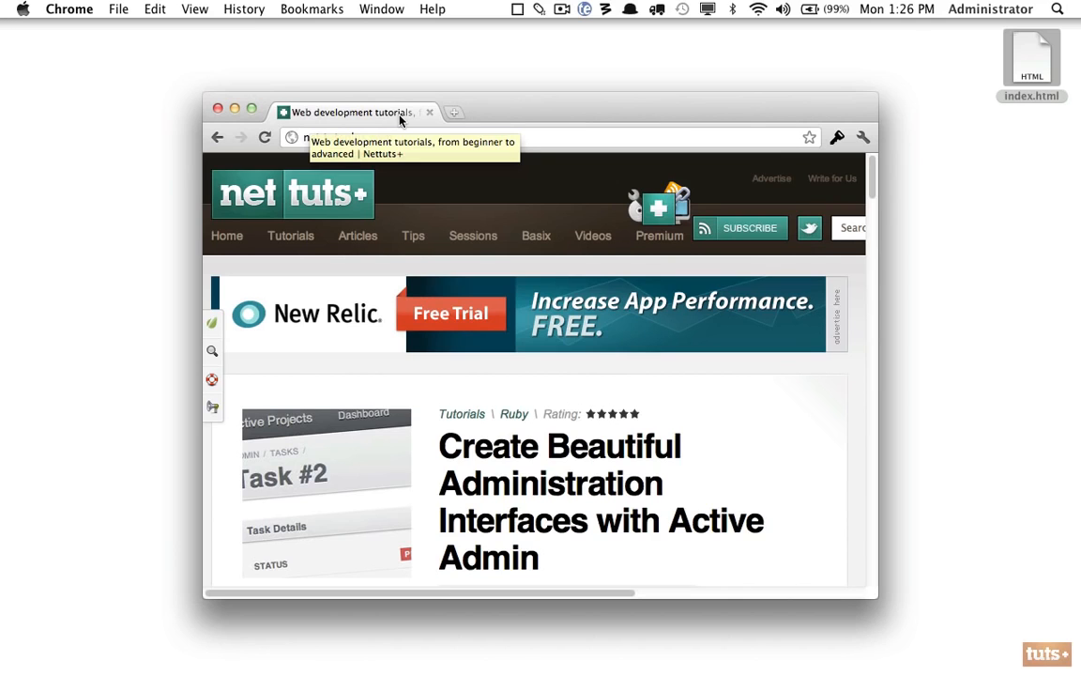
mouse_move(473, 629)
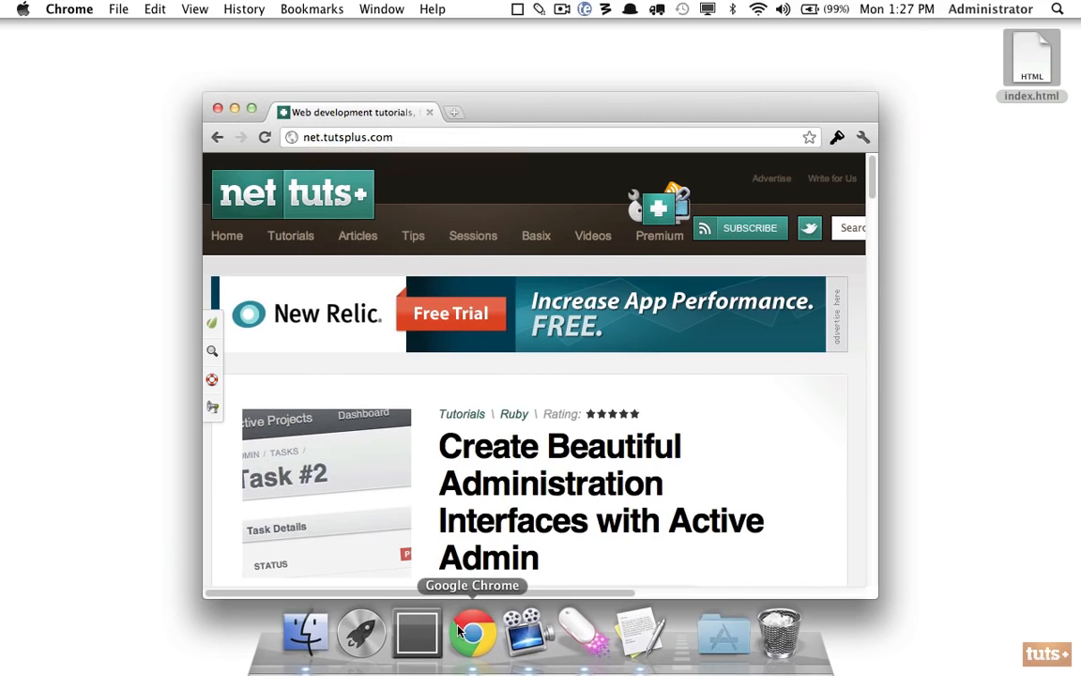
Step: Inside the html tags, add <head> and <title>My First Website
double_click(1033, 58)
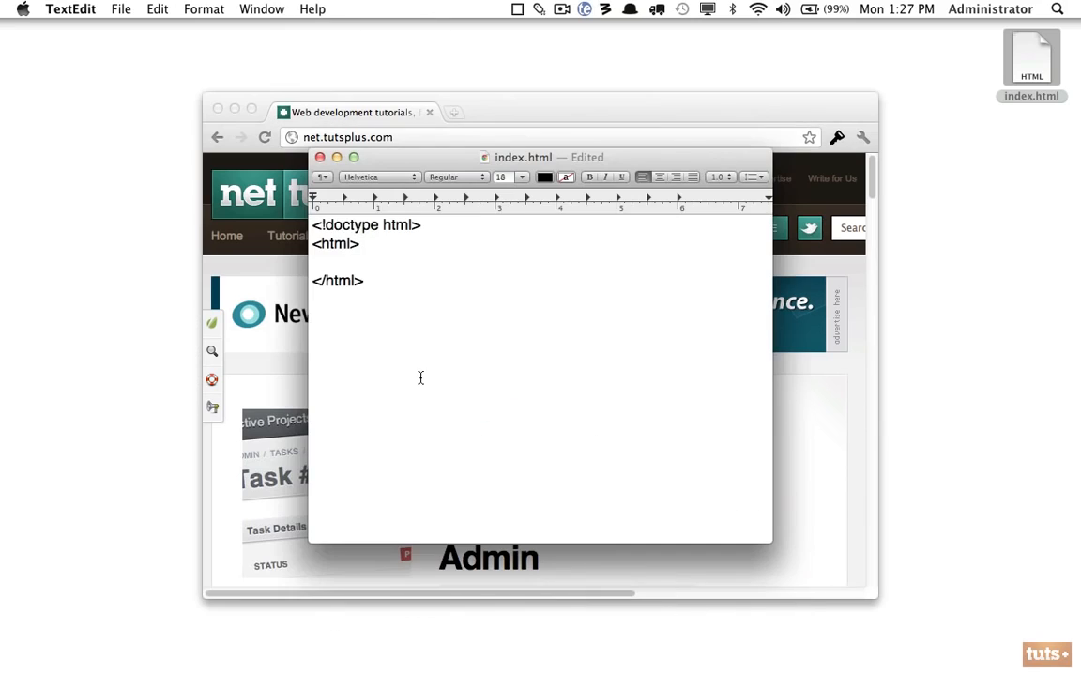
type("<head>")
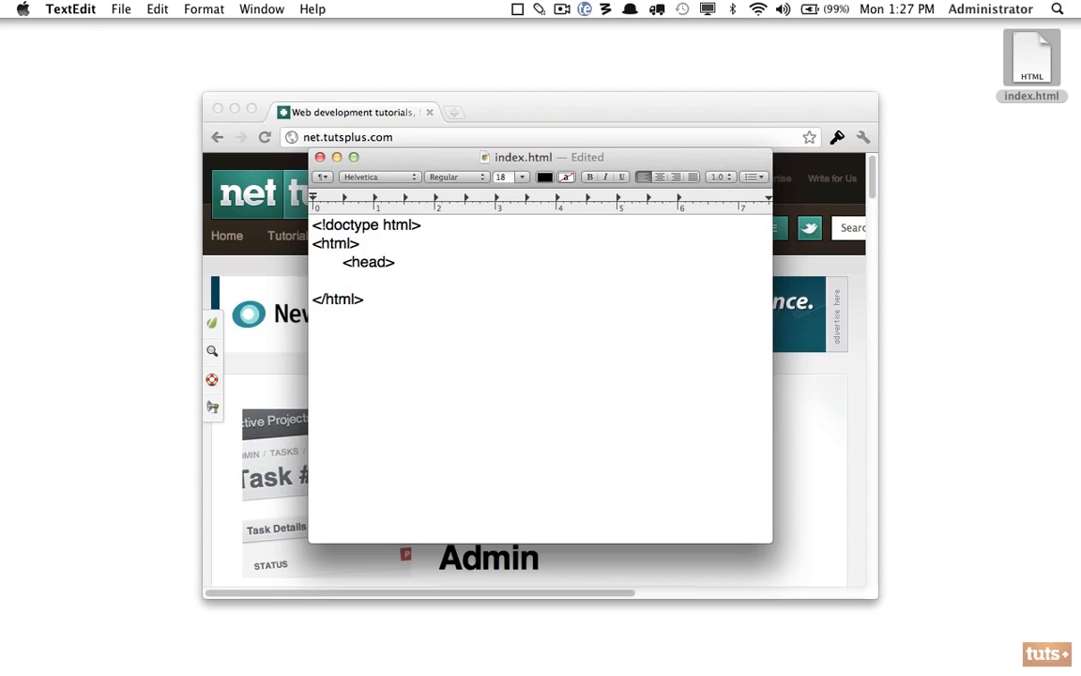
type("<")
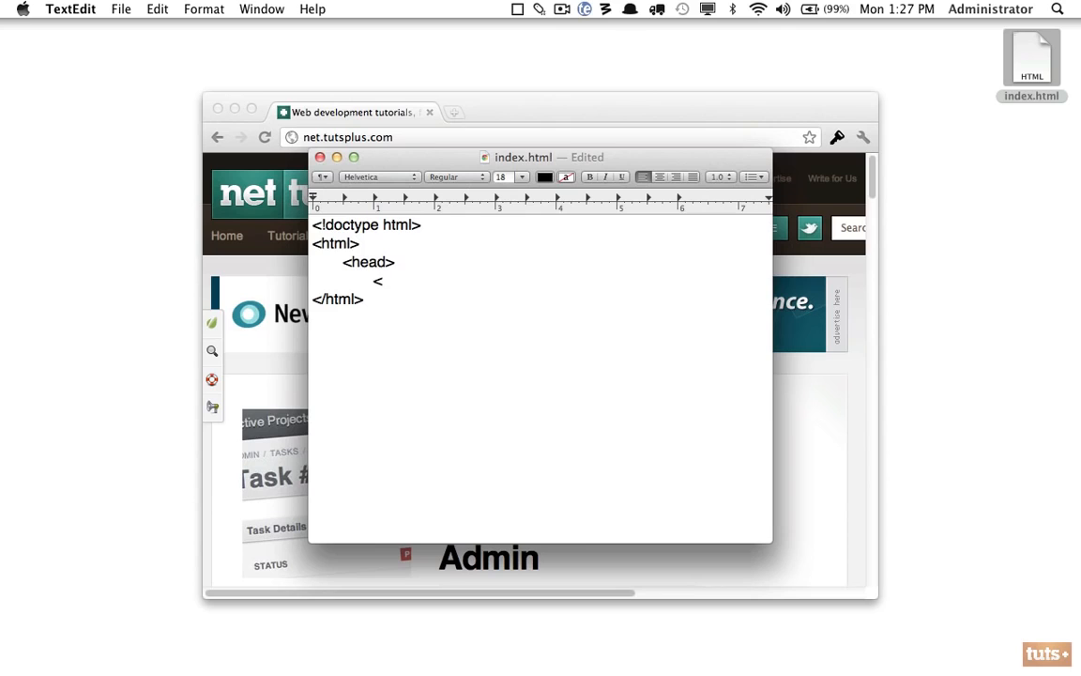
type("title>")
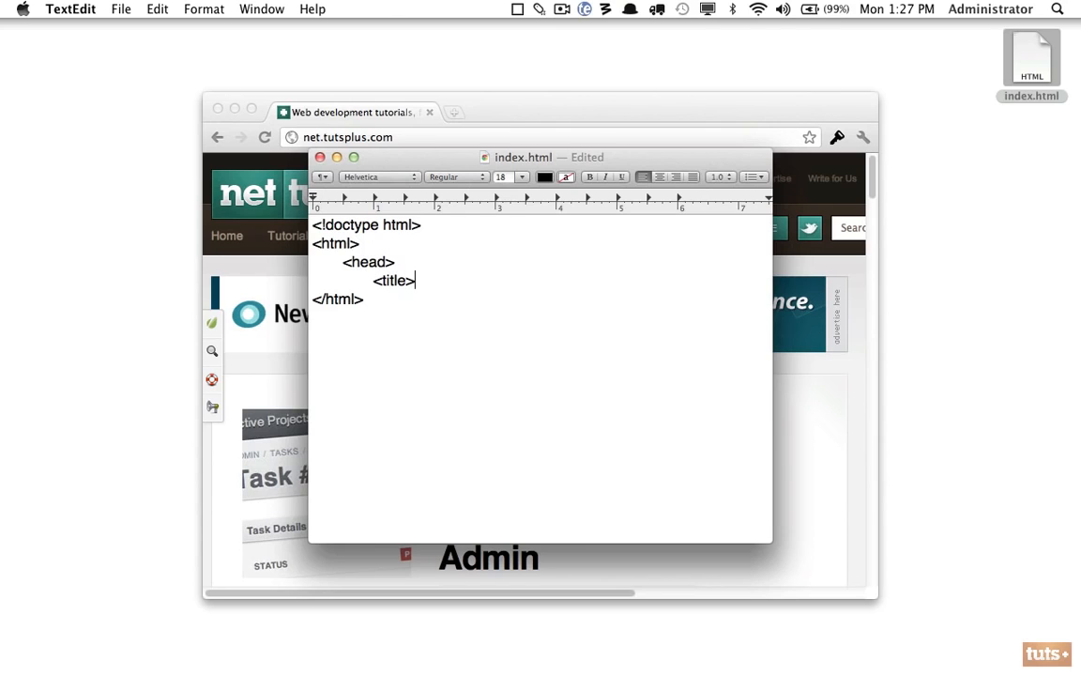
type("My F")
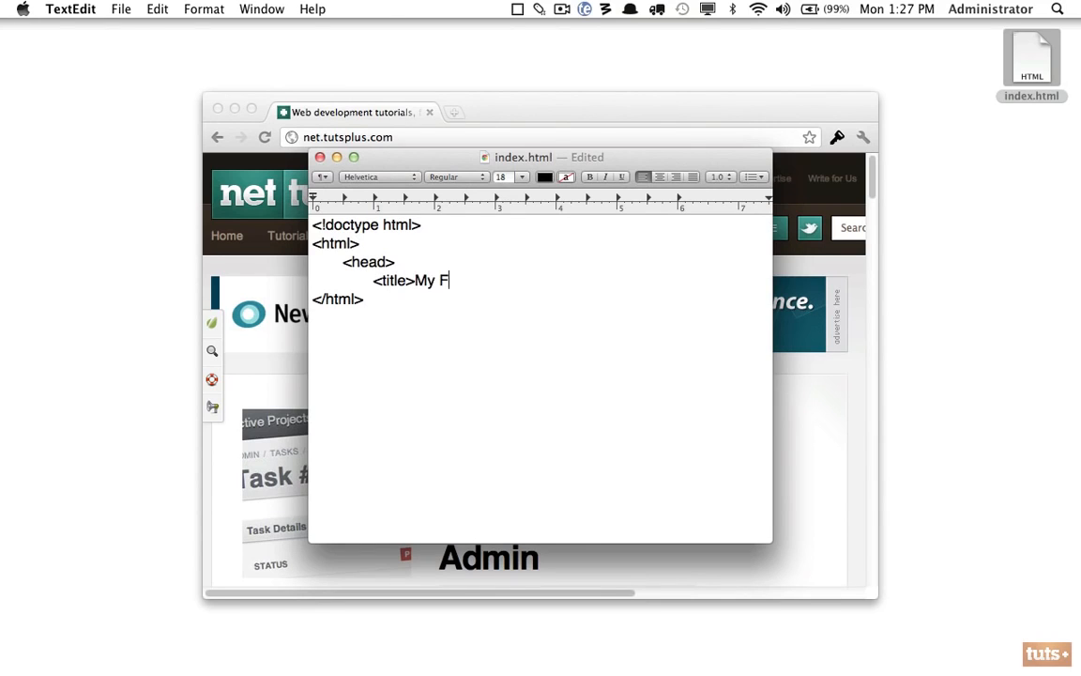
type("irst Website")
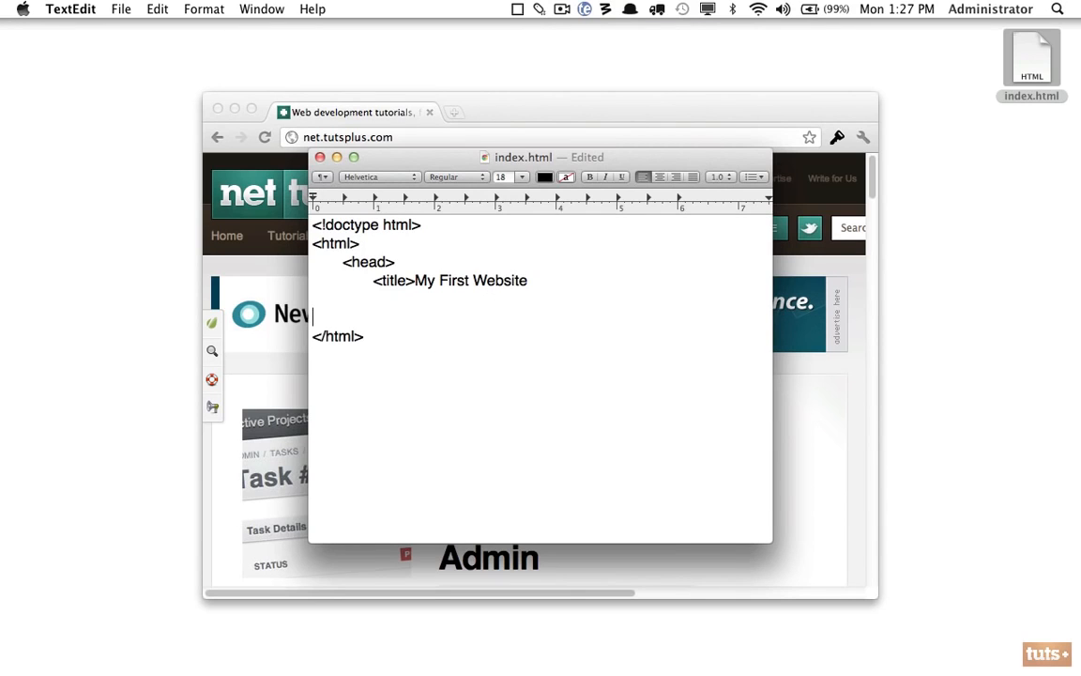
Step: Remove the stray test text and close the title with </title>
type("asdfasfds")
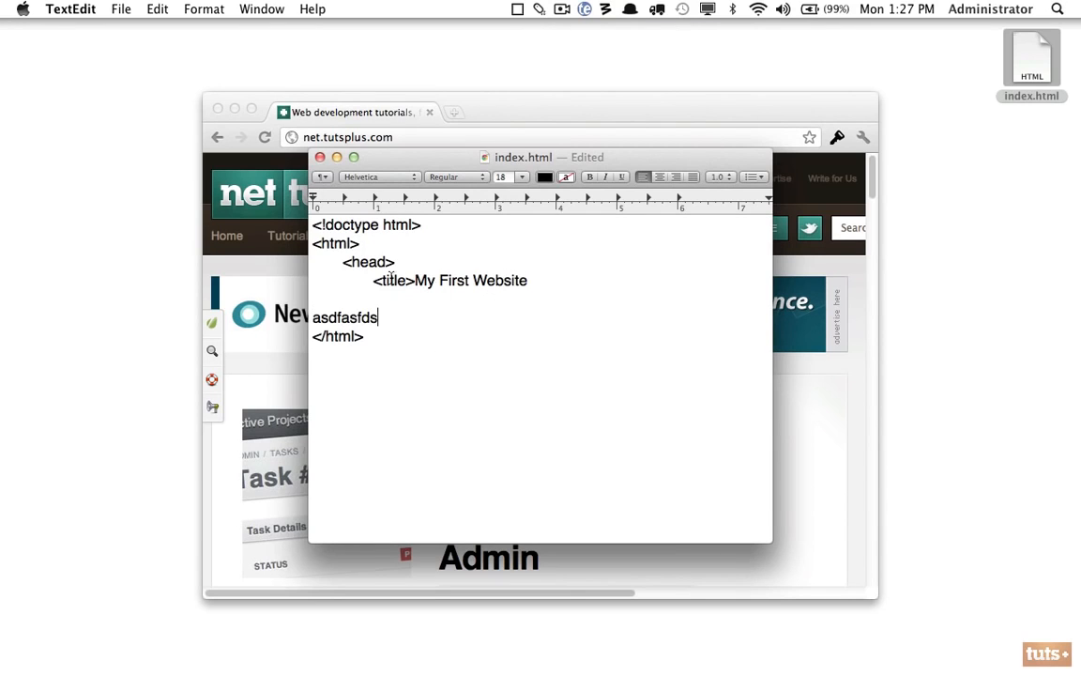
double_click(346, 318)
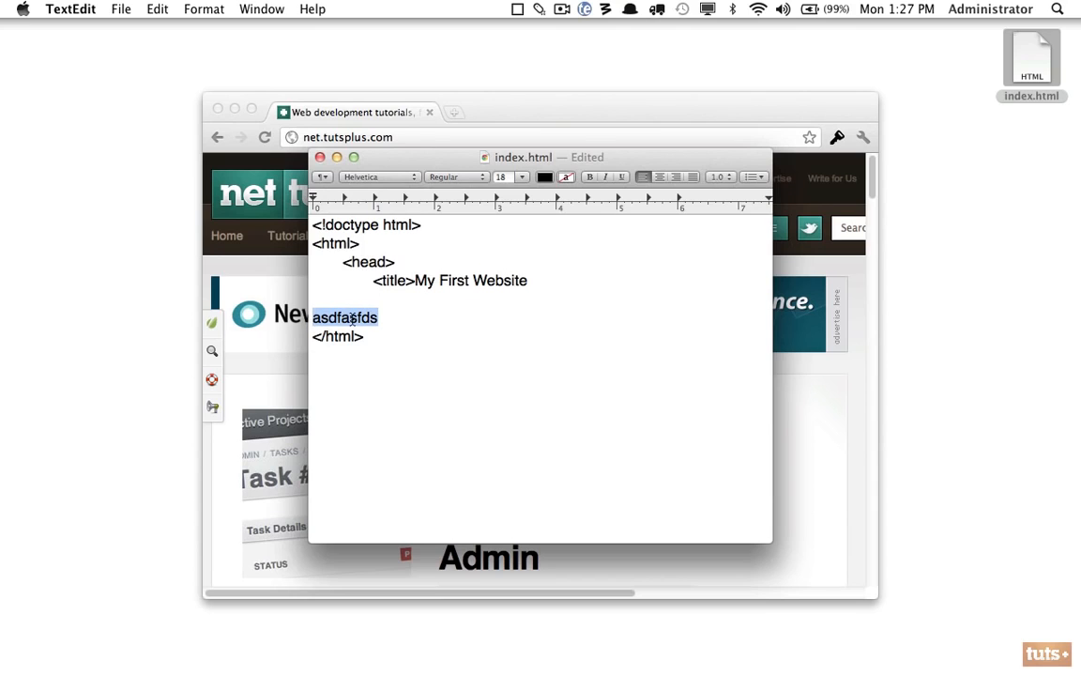
left_click(390, 280)
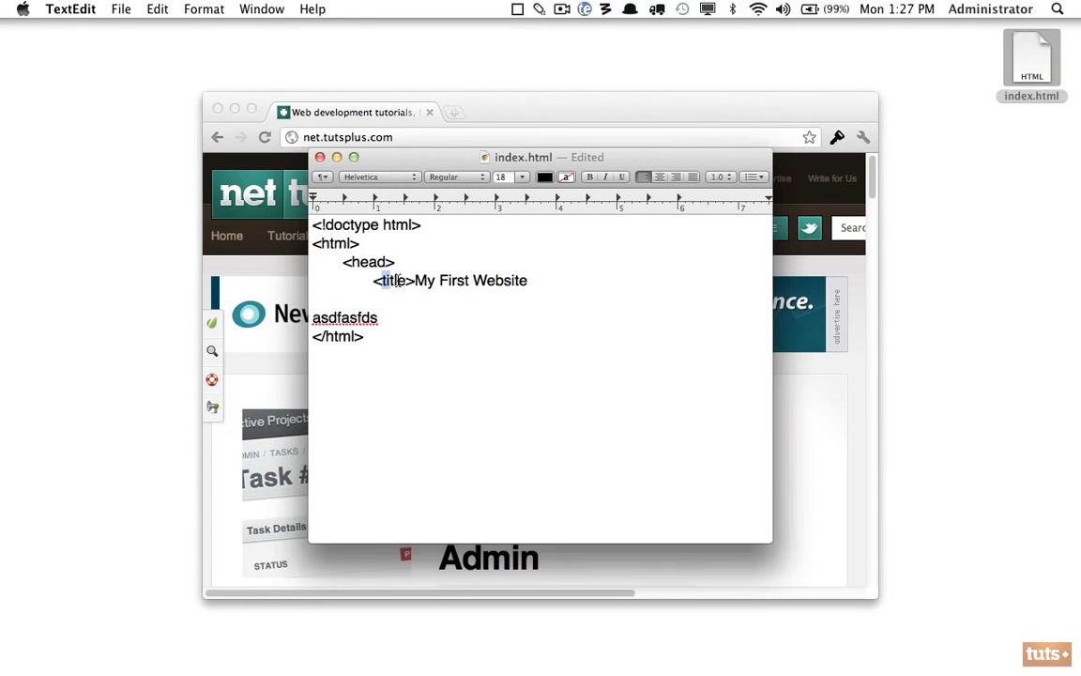
left_click(527, 282)
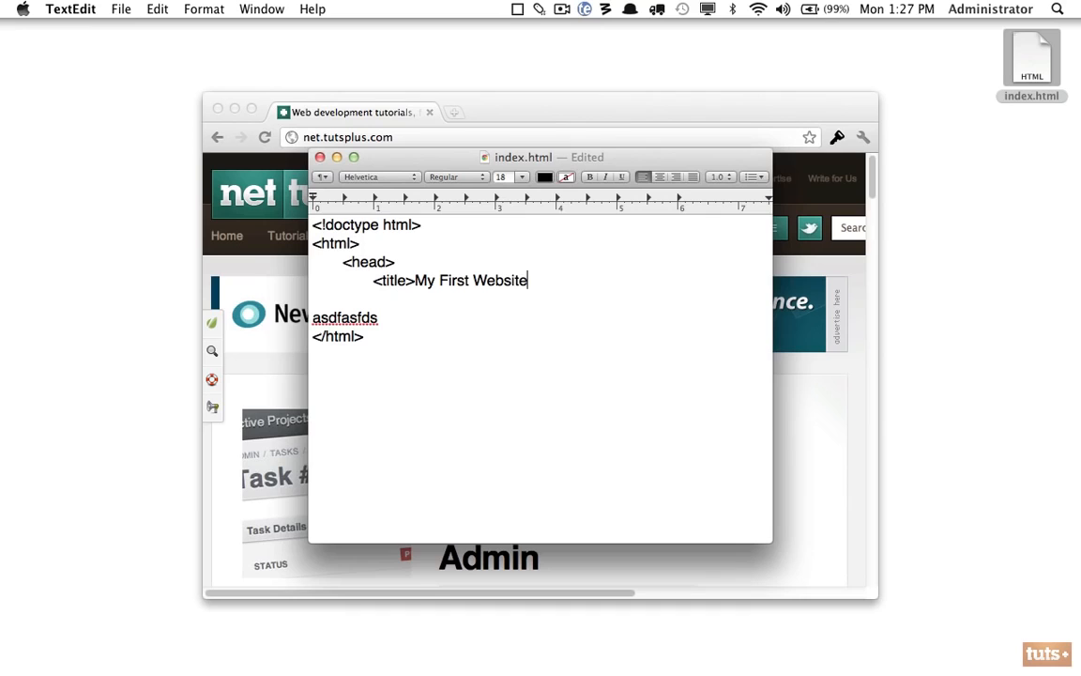
type("</ti")
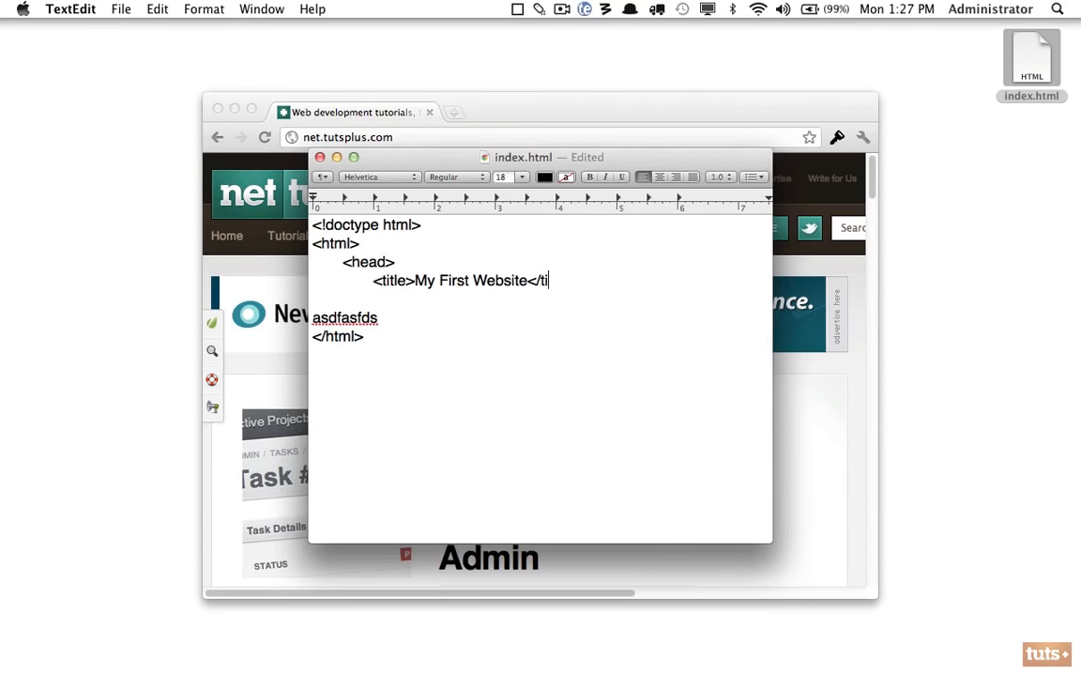
type("tle>")
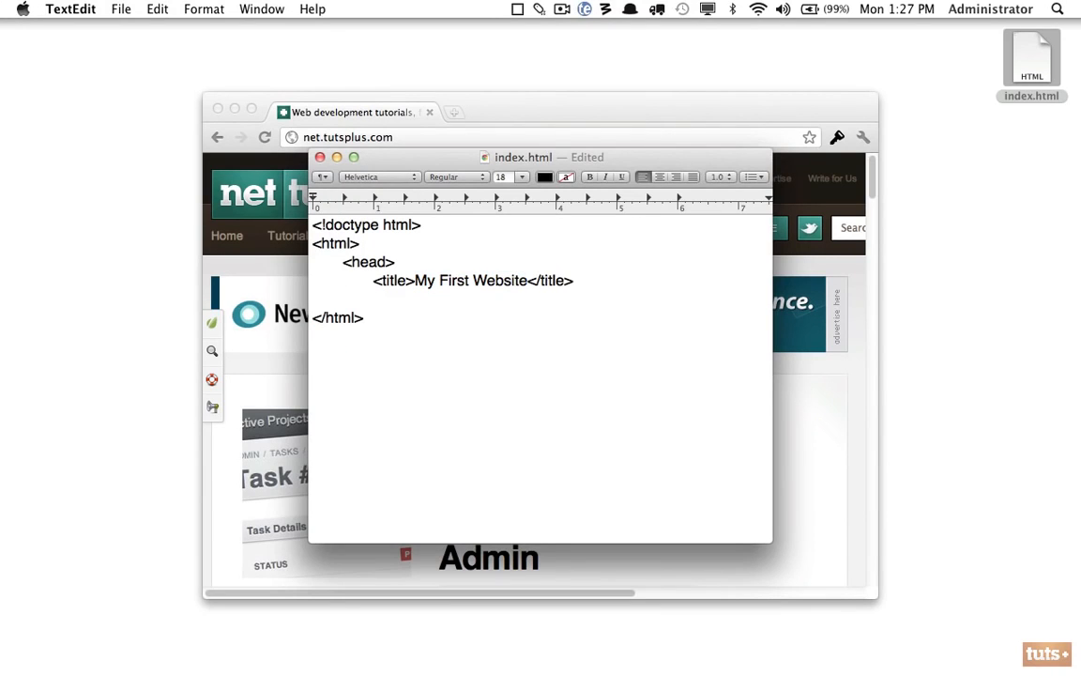
type("<meta c")
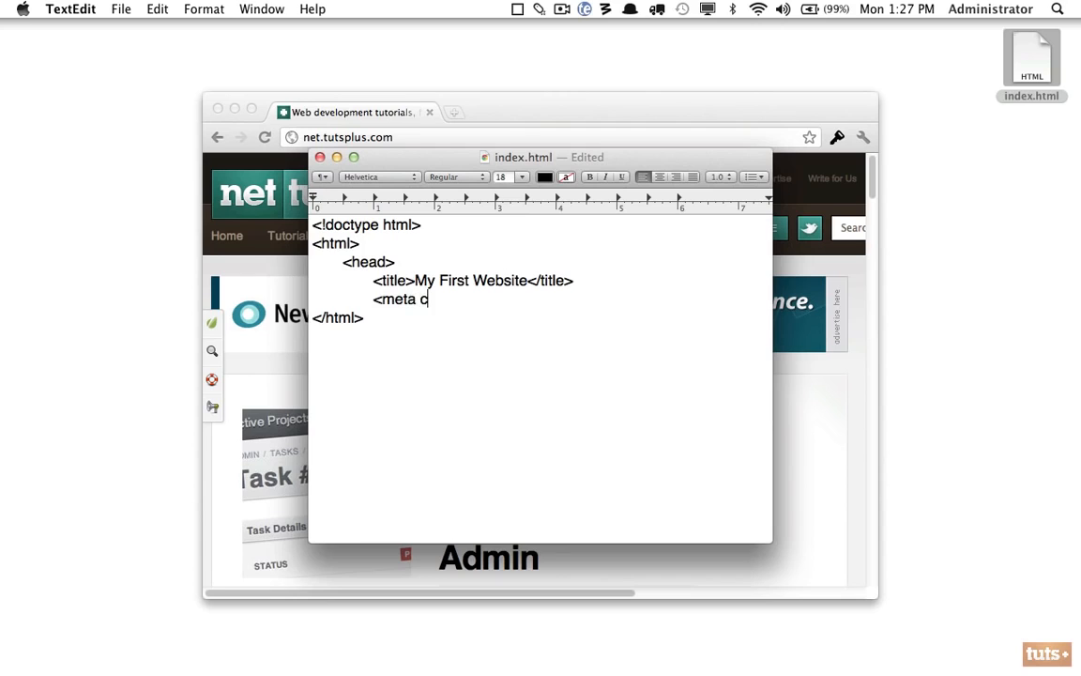
type("charset=\"utf-")
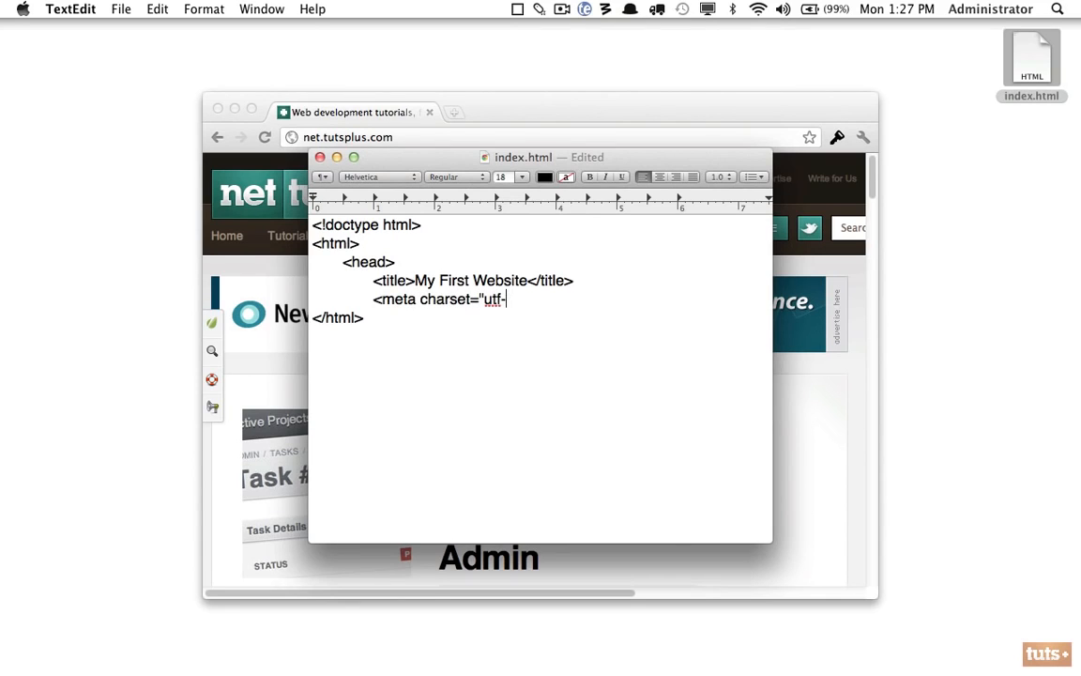
type("8\" />")
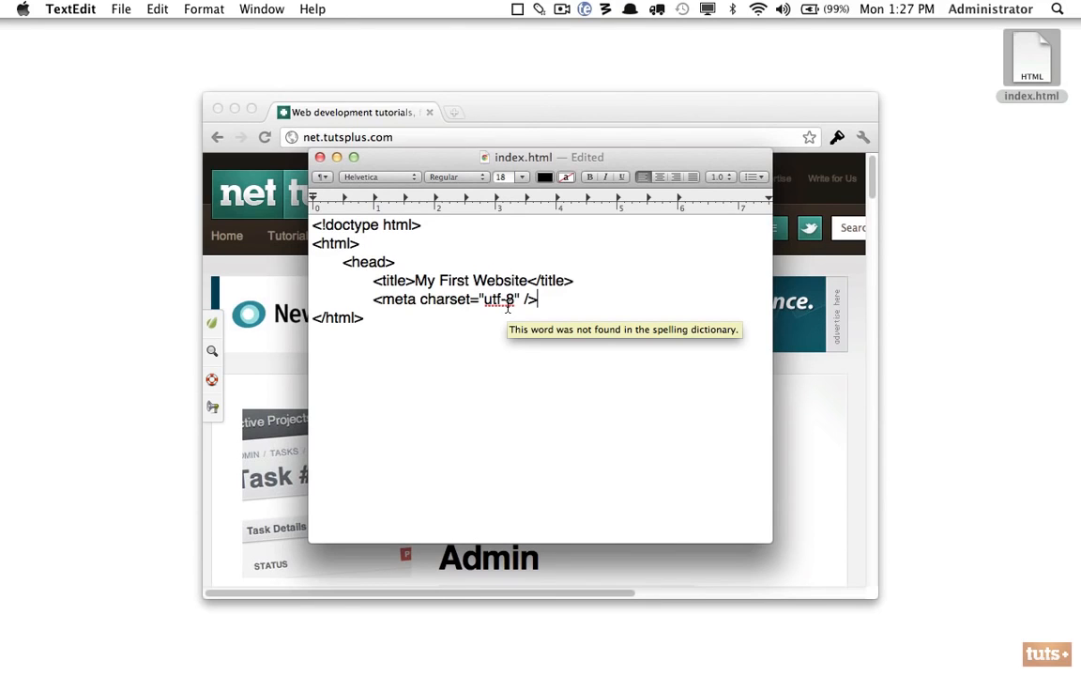
left_click(494, 338)
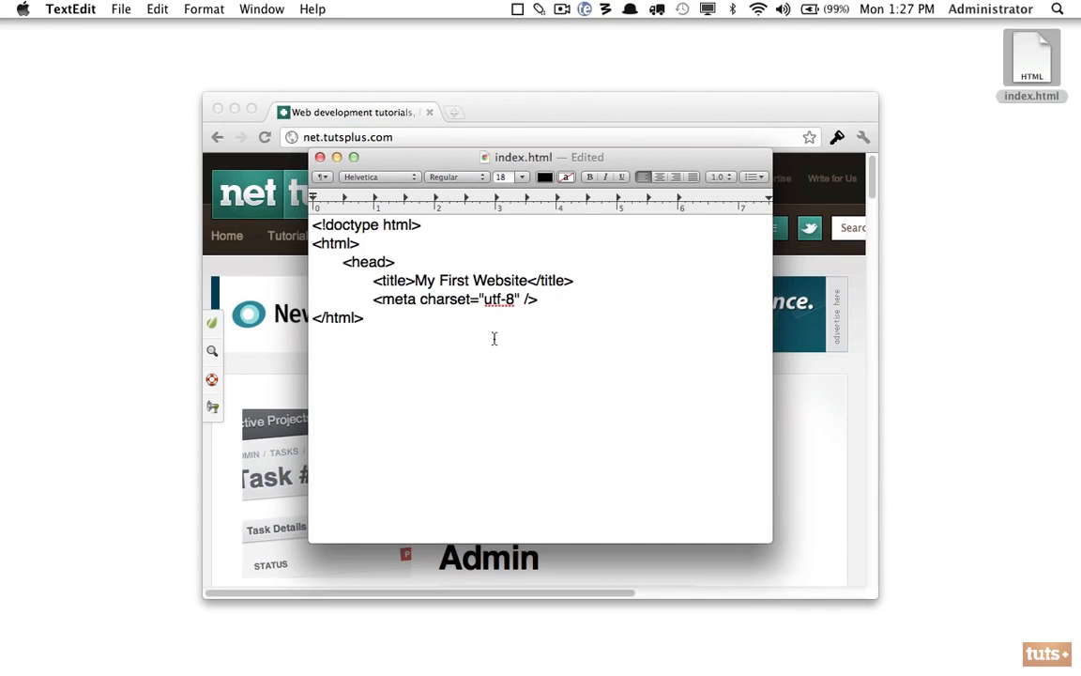
triple_click(450, 300)
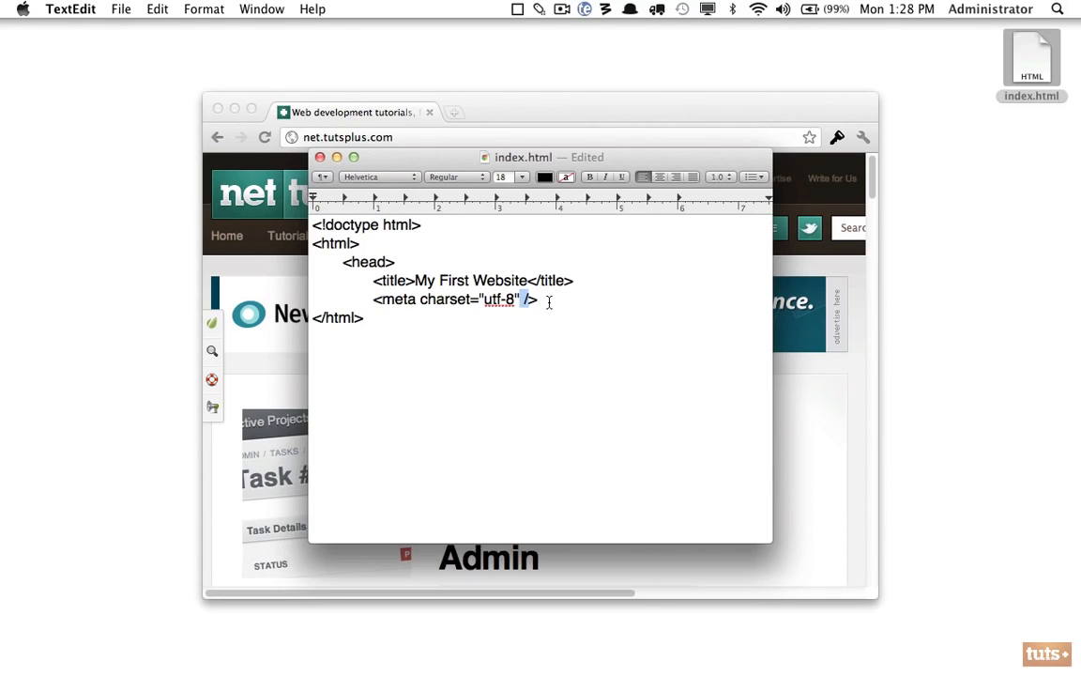
Step: On a new line below the charset tag, write <meta name="value">
key("Return")
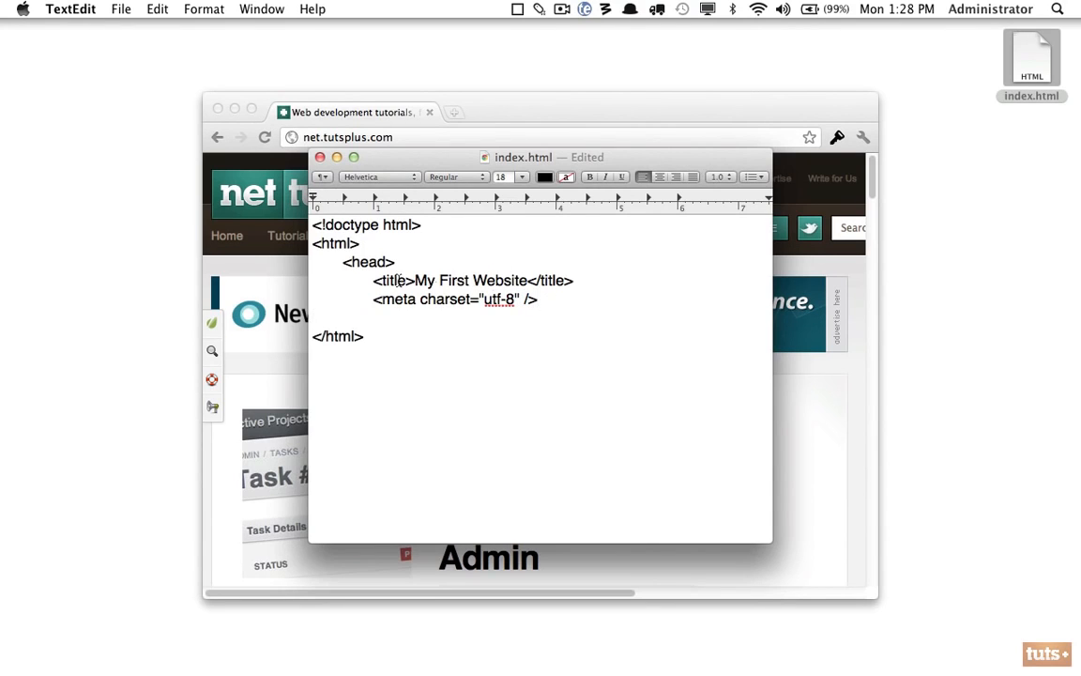
type("<")
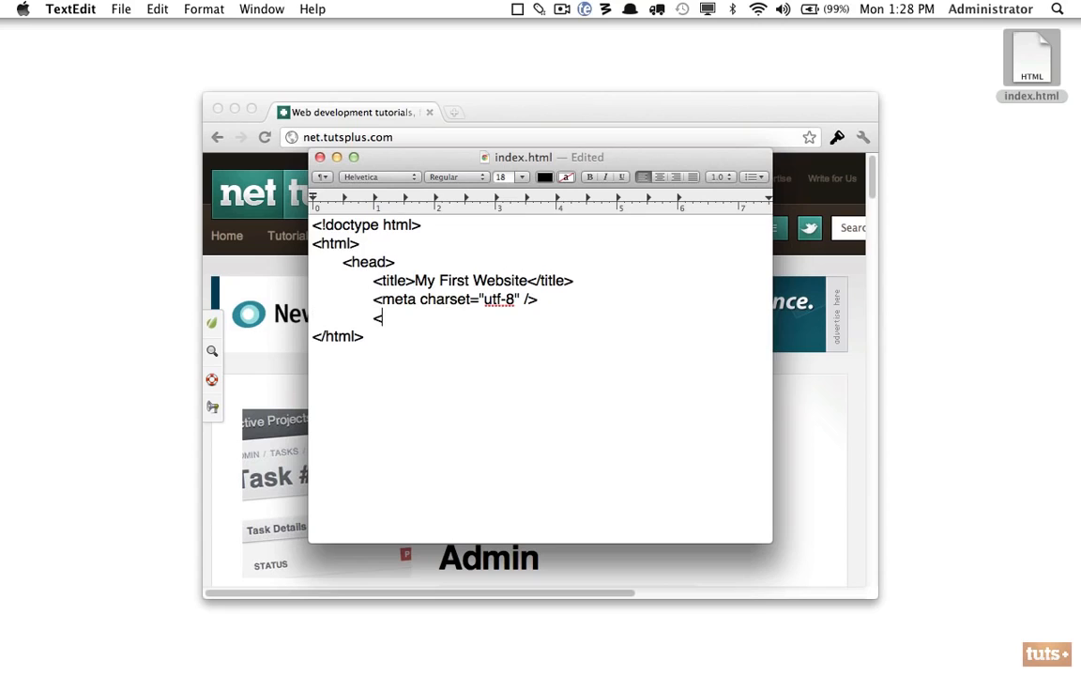
type("<meta>")
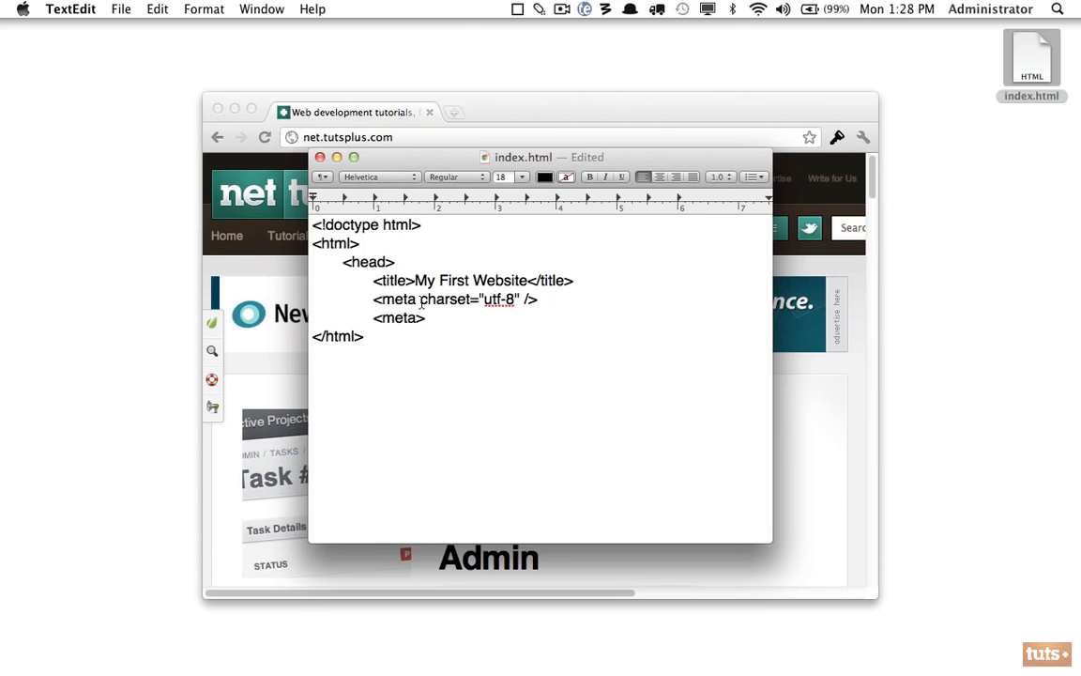
double_click(447, 300)
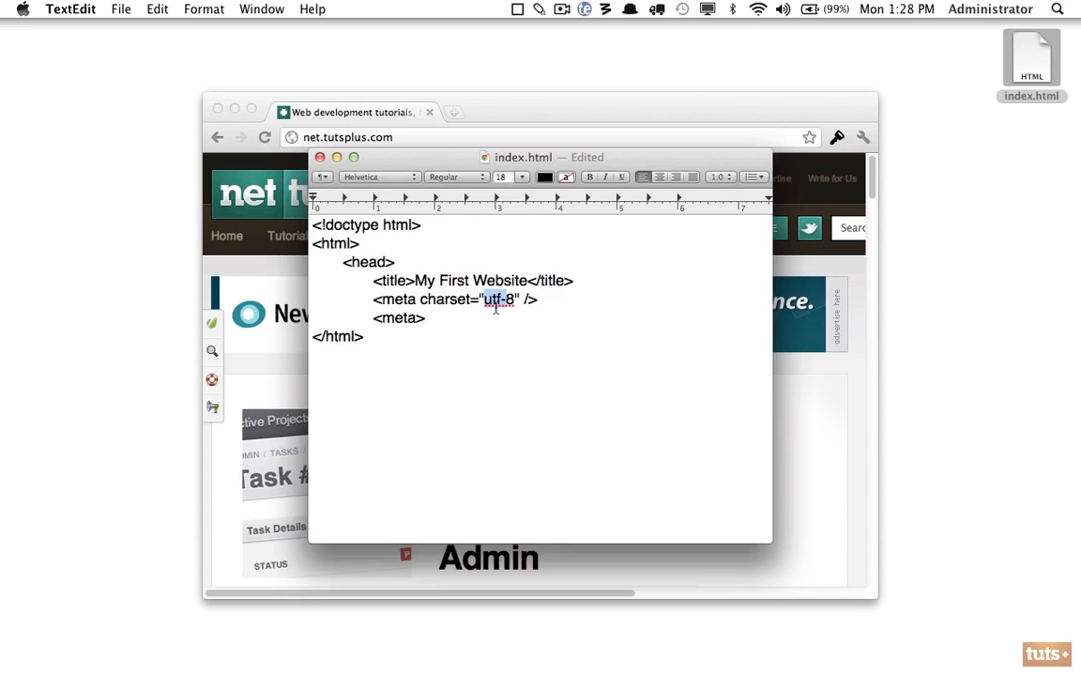
type("na")
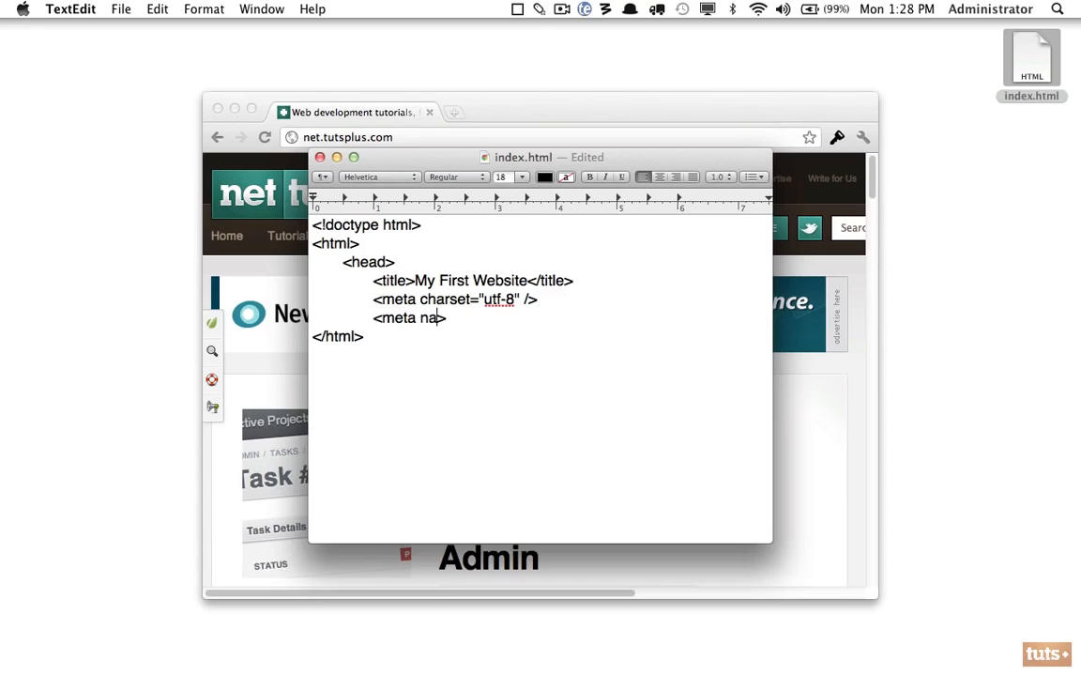
type("me=\"value\"")
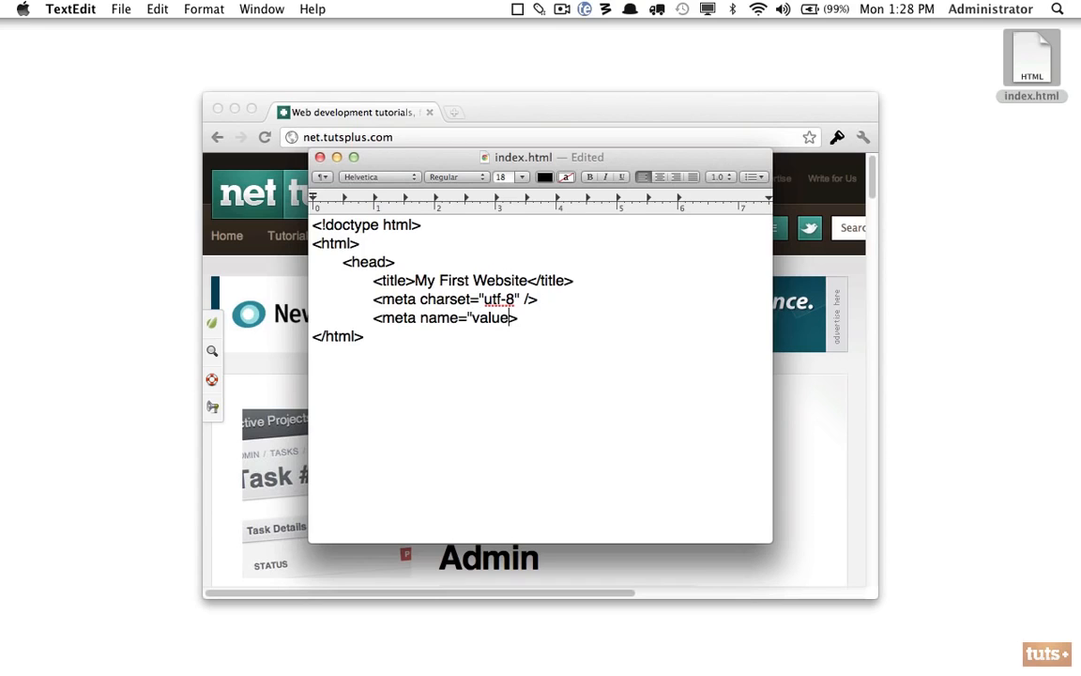
type(">")
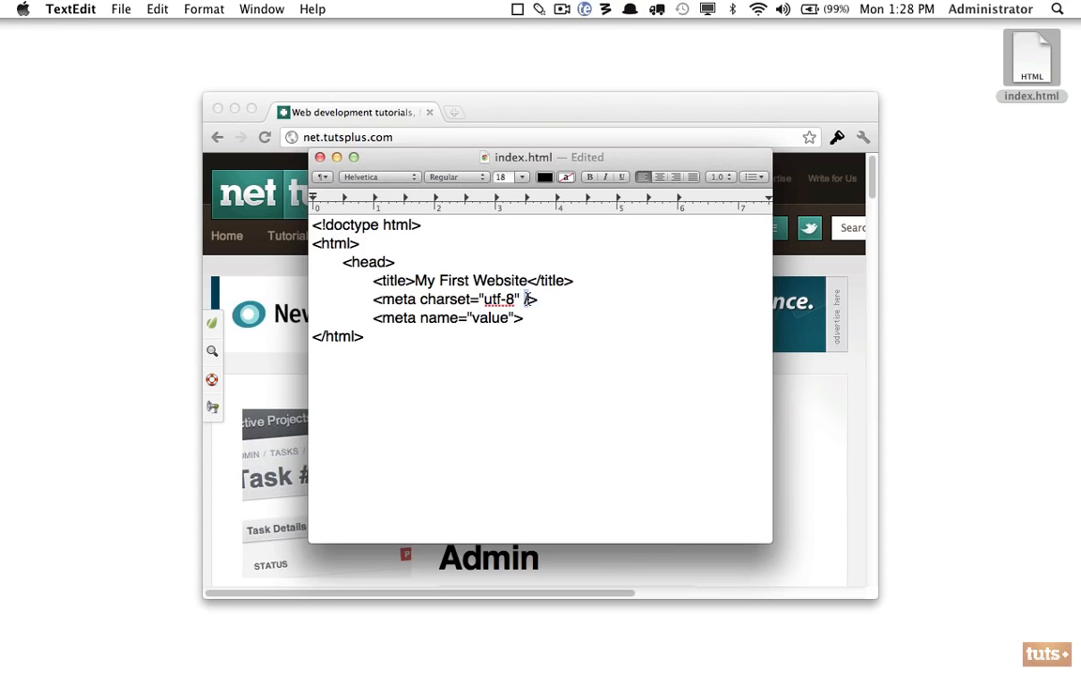
Step: Add a closing </meta> tag, then delete it again
type("/><")
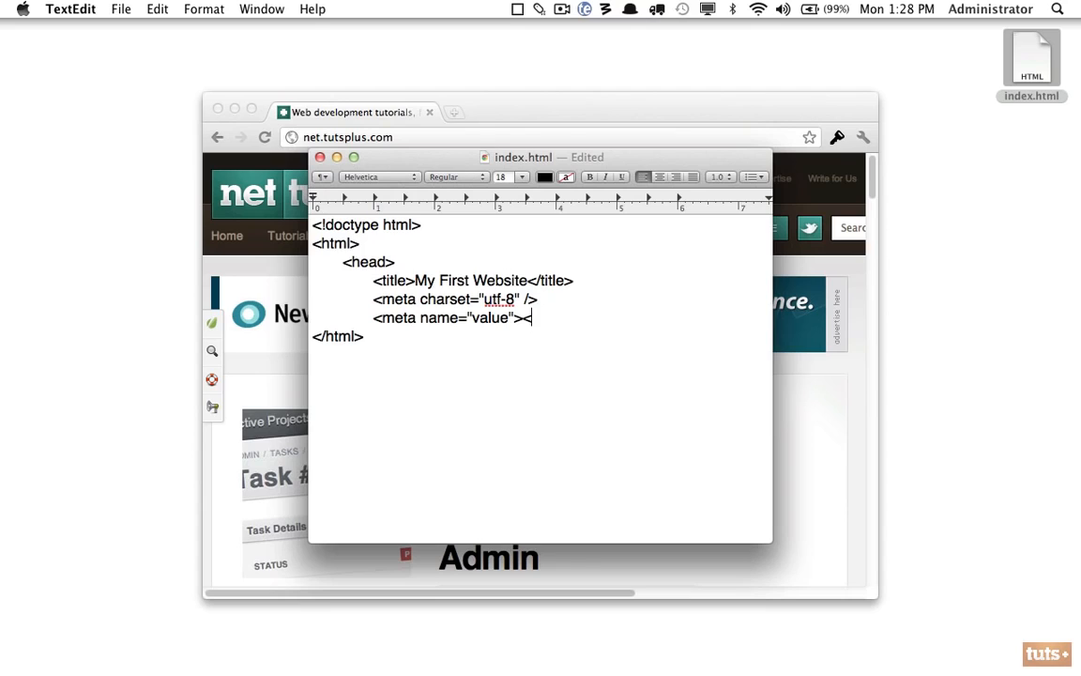
type("/meta>")
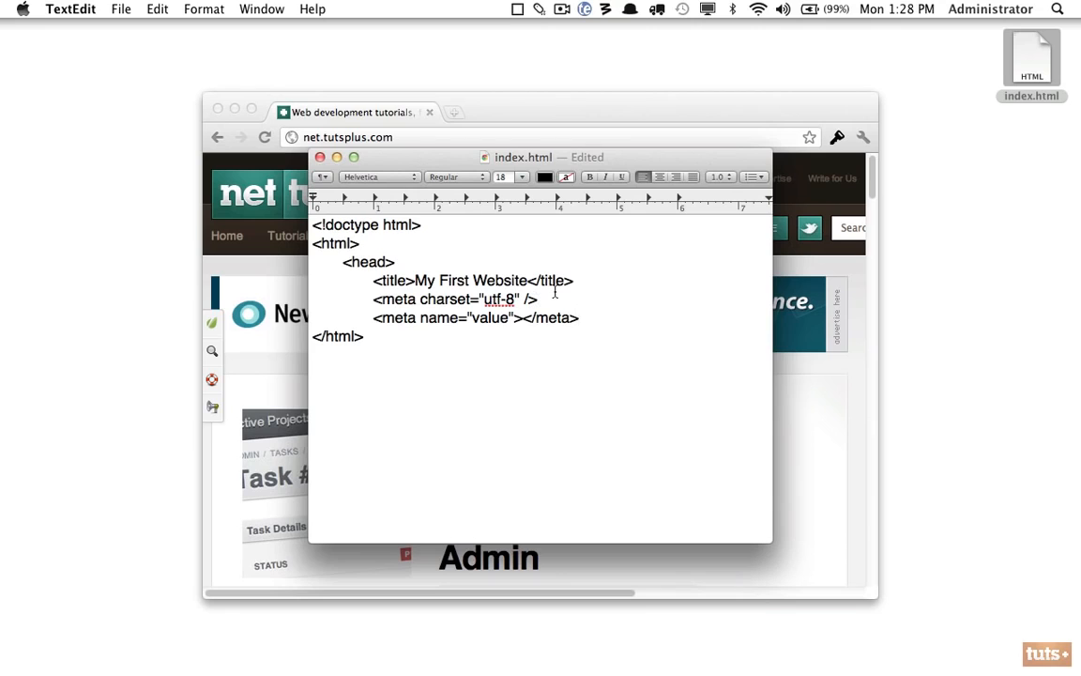
double_click(469, 279)
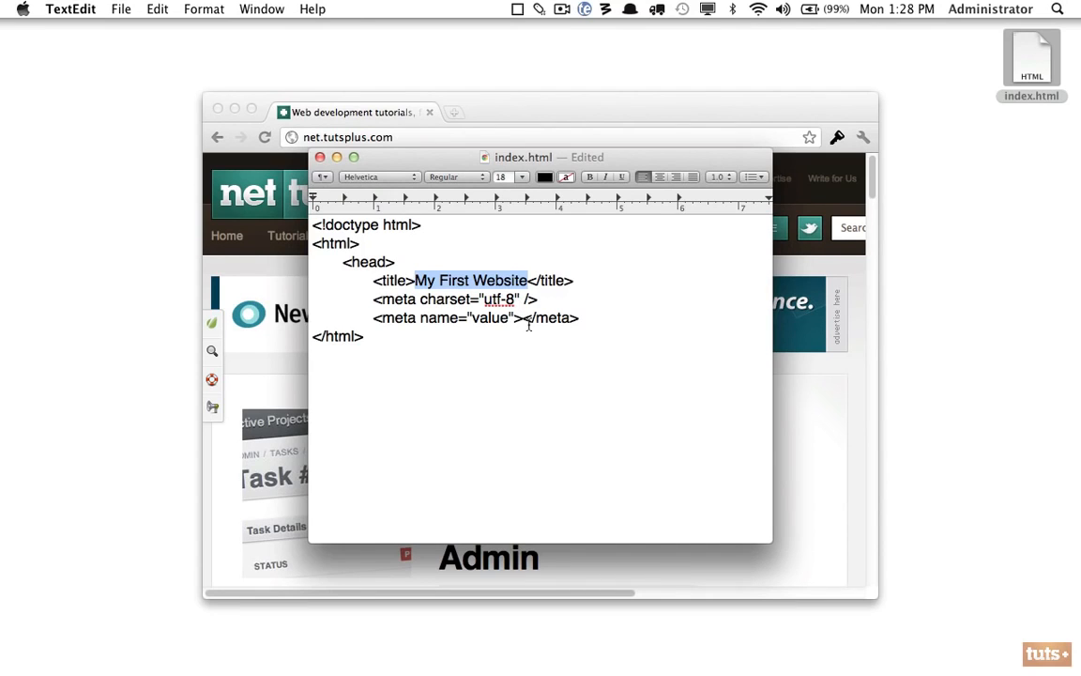
type("fgsdfgfsd")
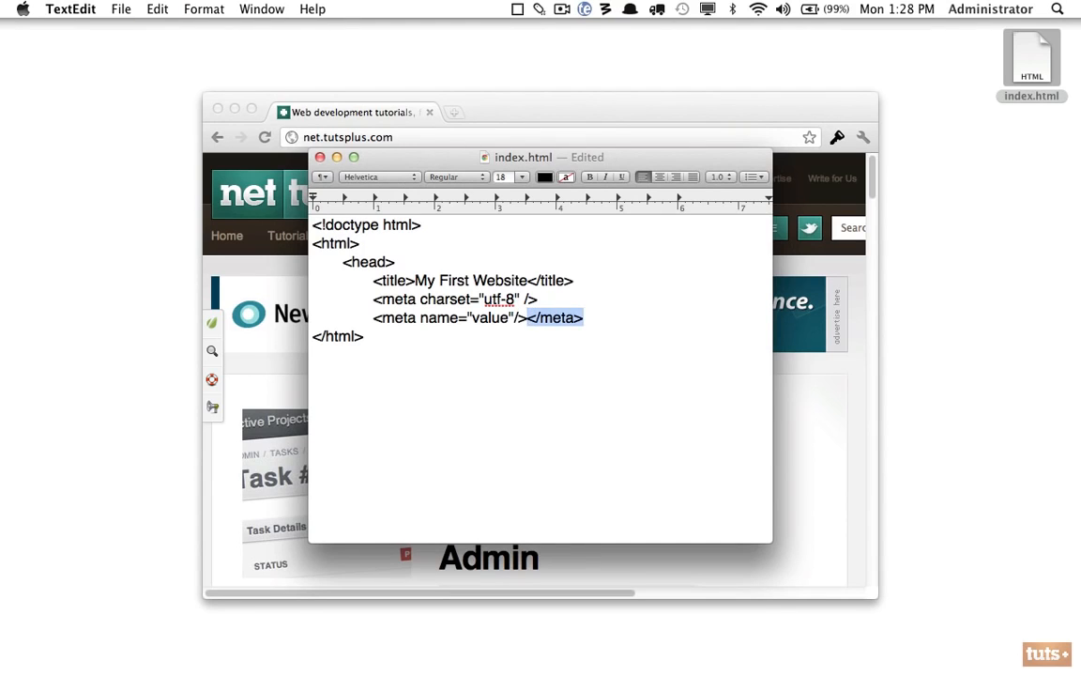
key("Delete")
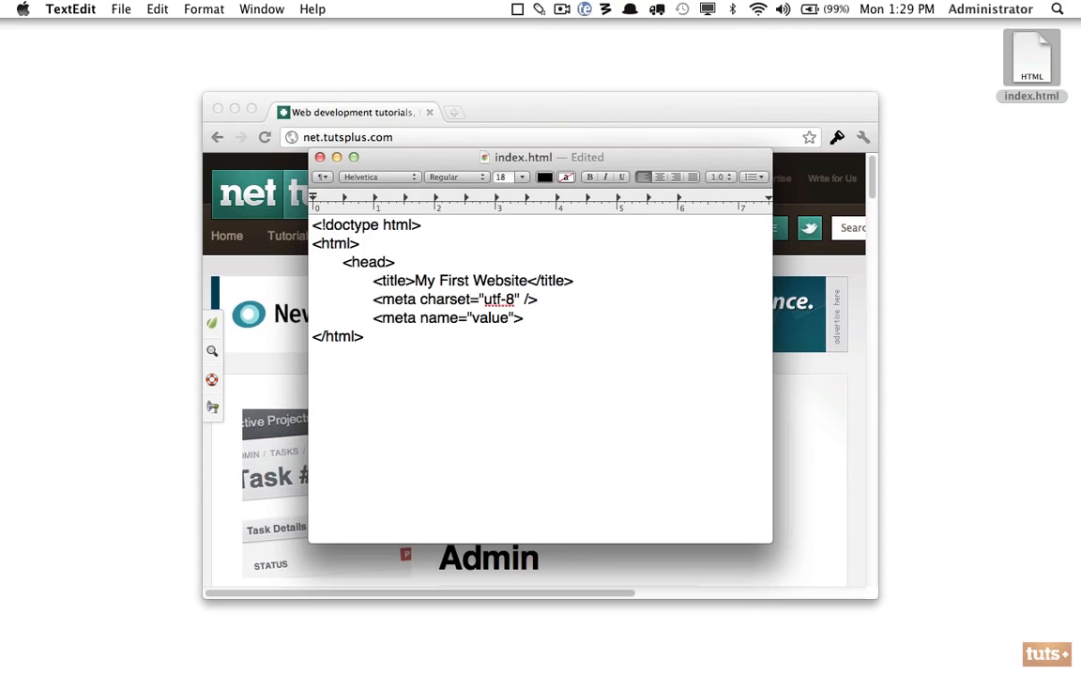
Step: Delete the example meta tag line and close the head section with </head>
type("/")
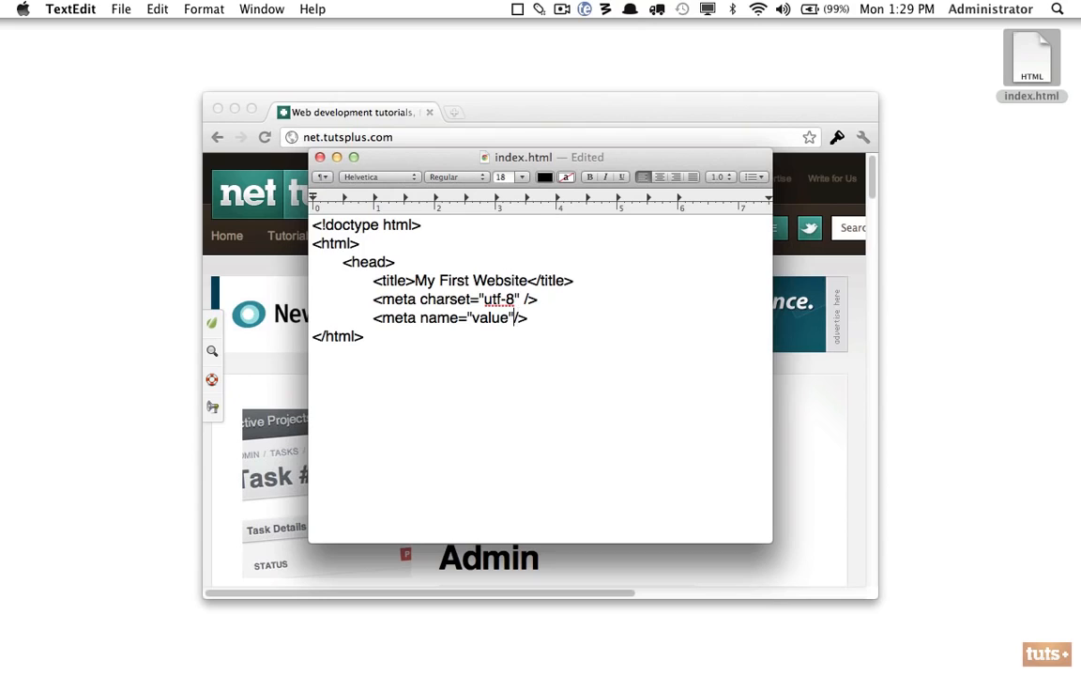
key("backspace")
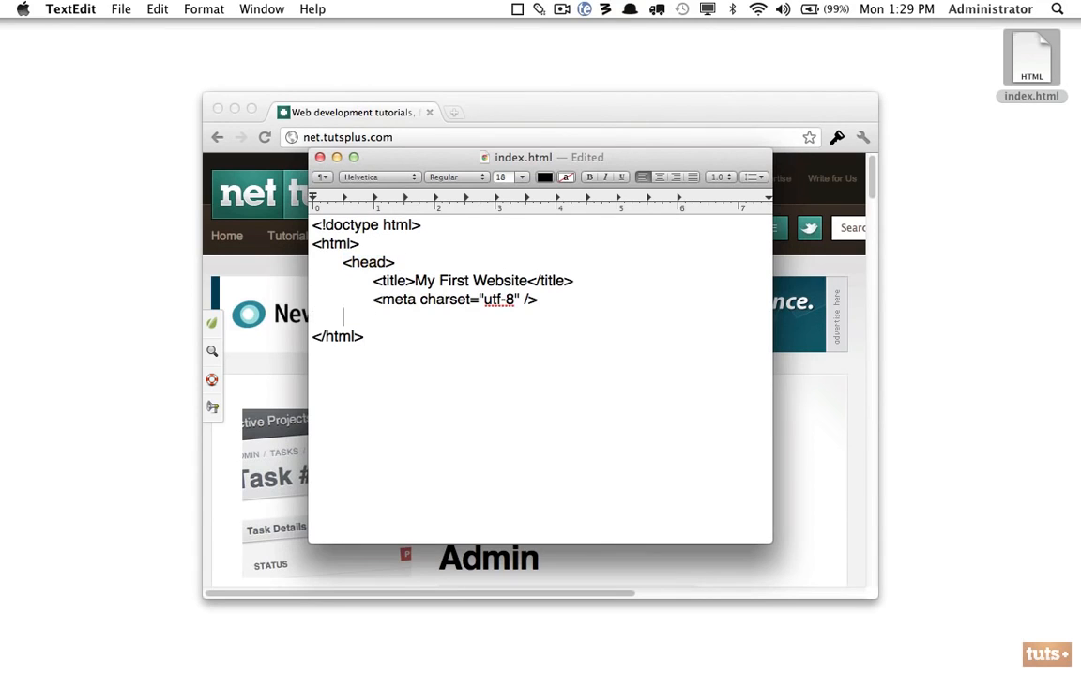
type("</head>")
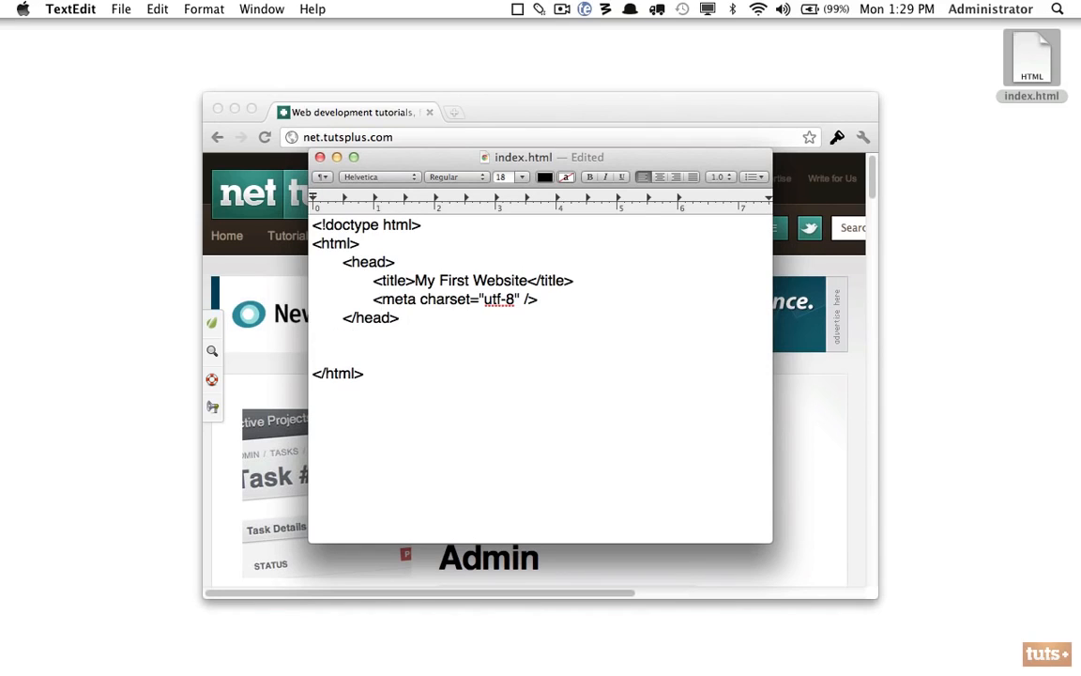
Step: Write Hello World and add a <body> tag on the line above it
type("H")
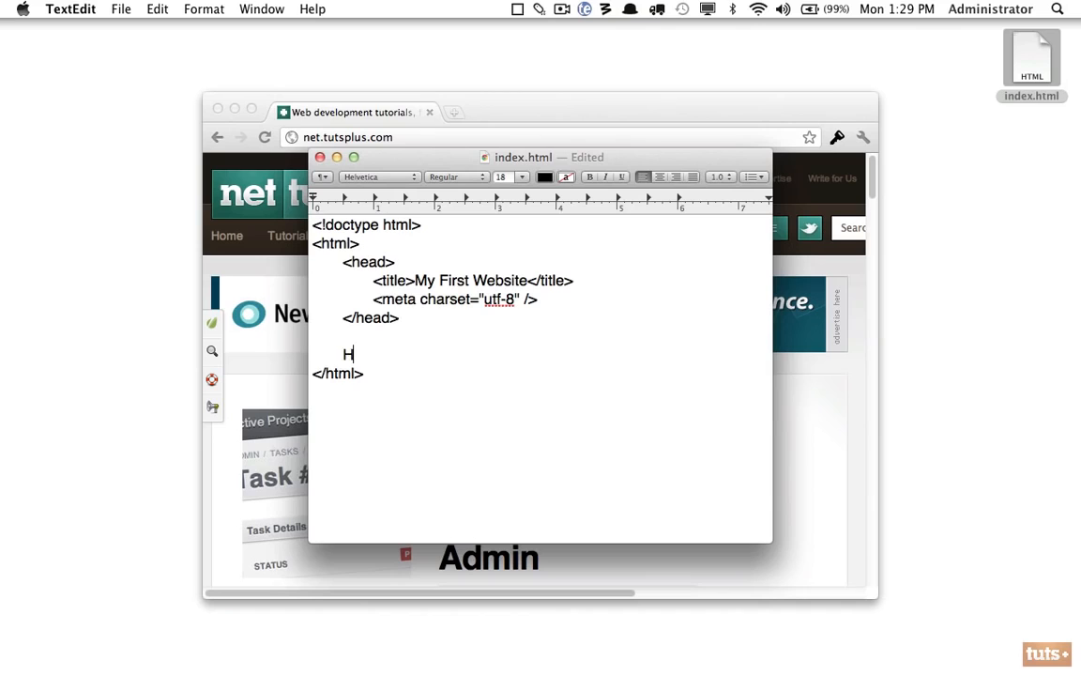
type("ello World")
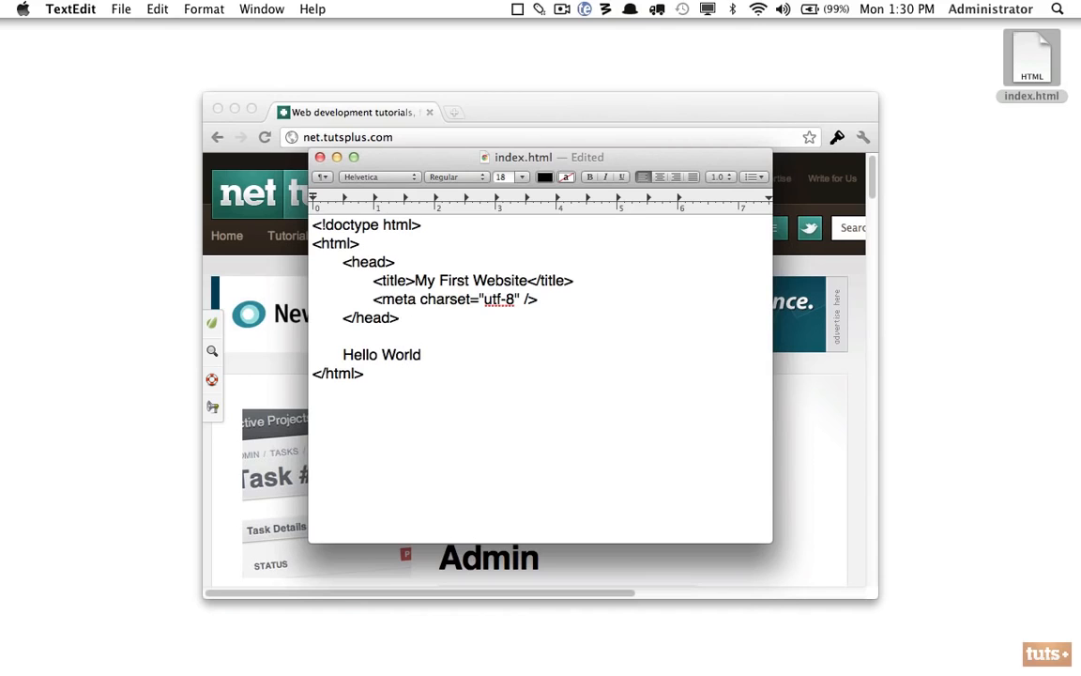
left_click(315, 336)
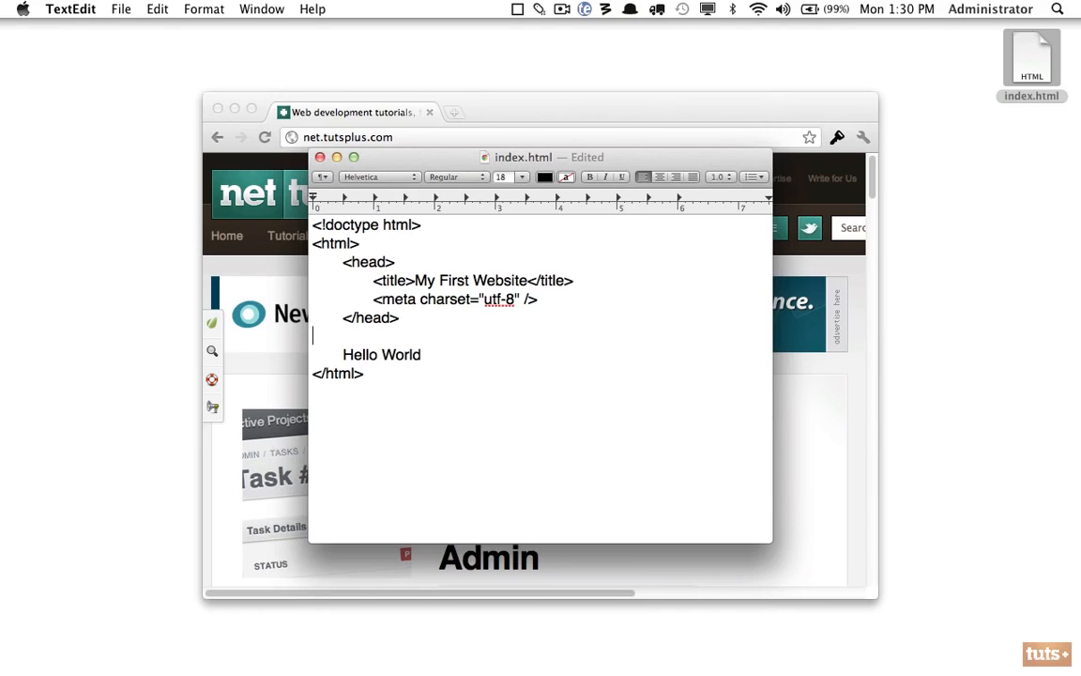
key("Return")
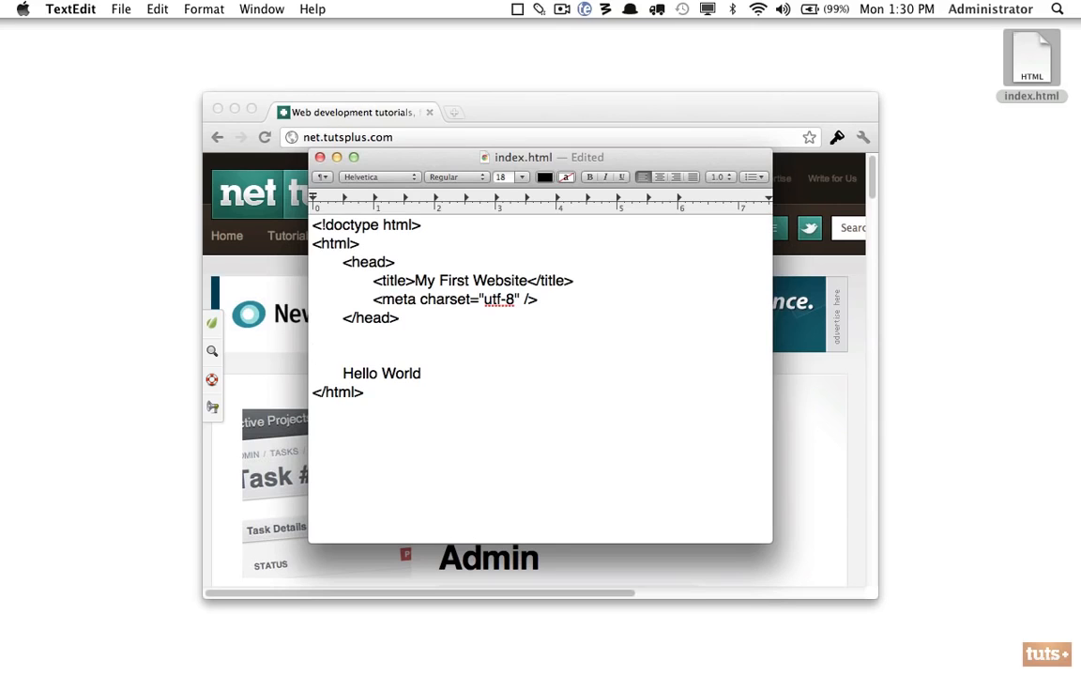
left_click(313, 353)
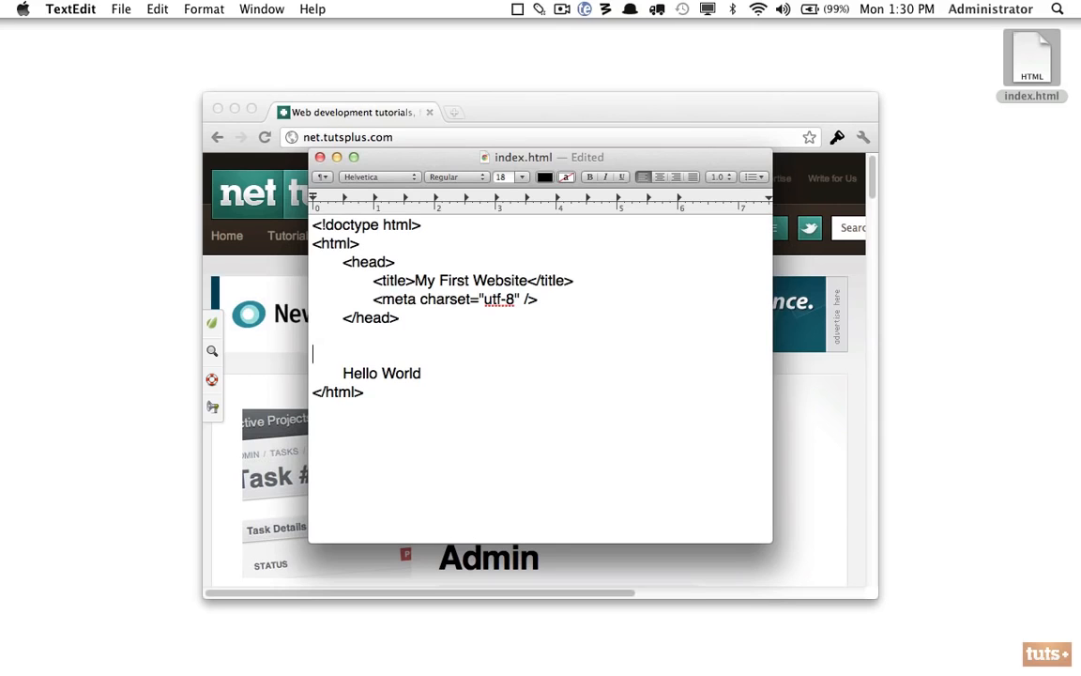
type("<body>")
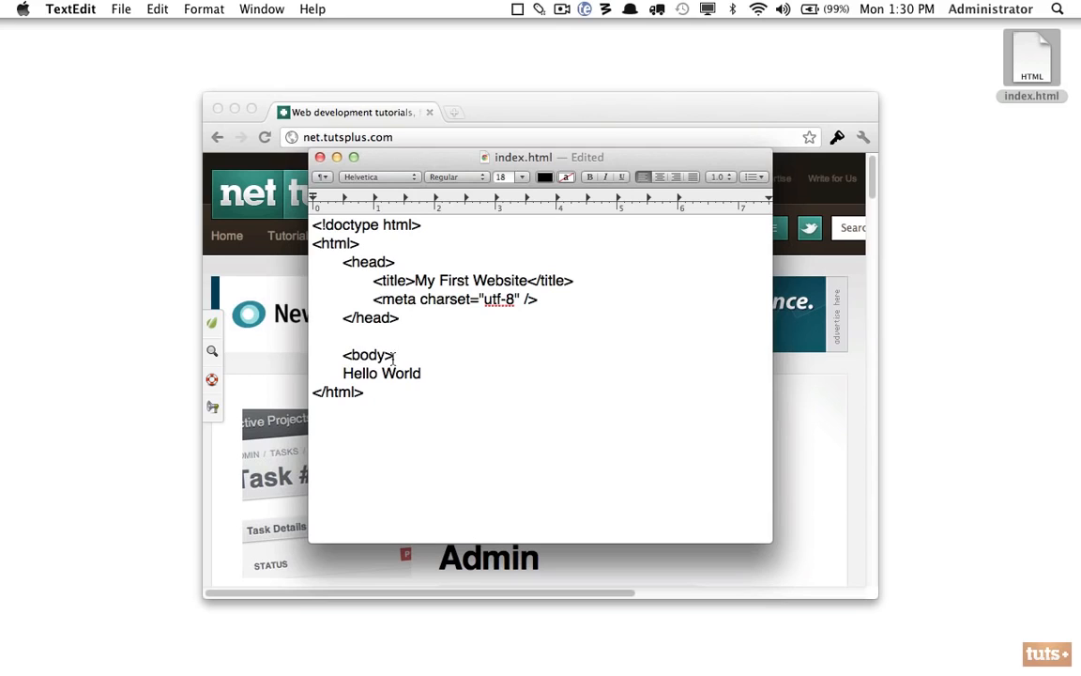
Step: Close with </body> after Hello World and bring Chrome forward
triple_click(381, 372)
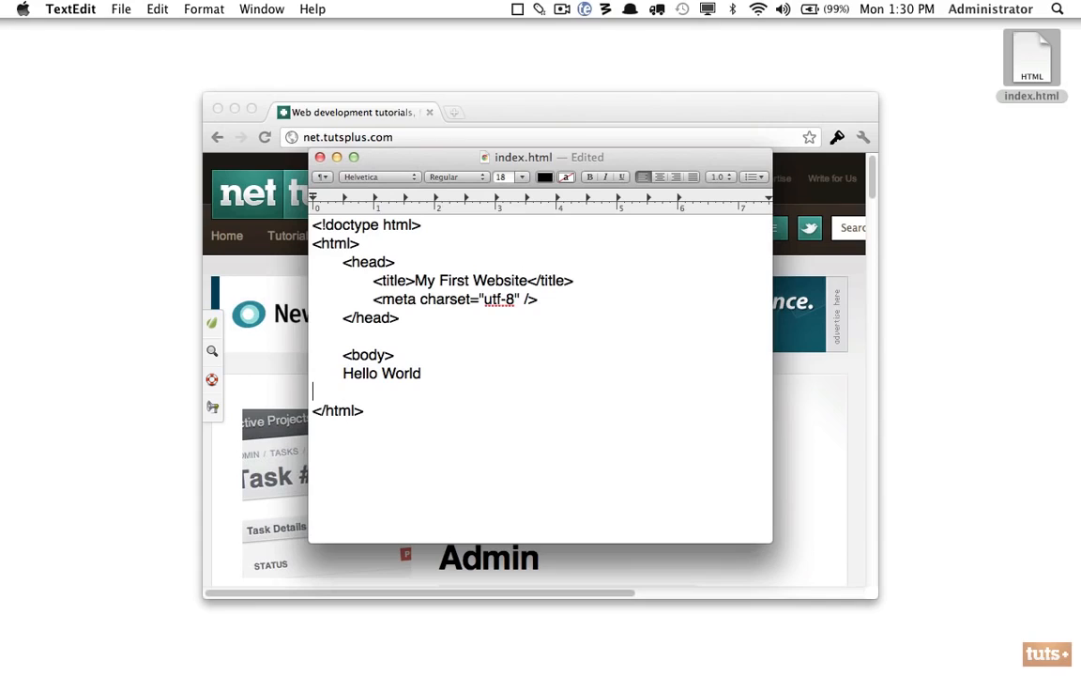
type("</body>")
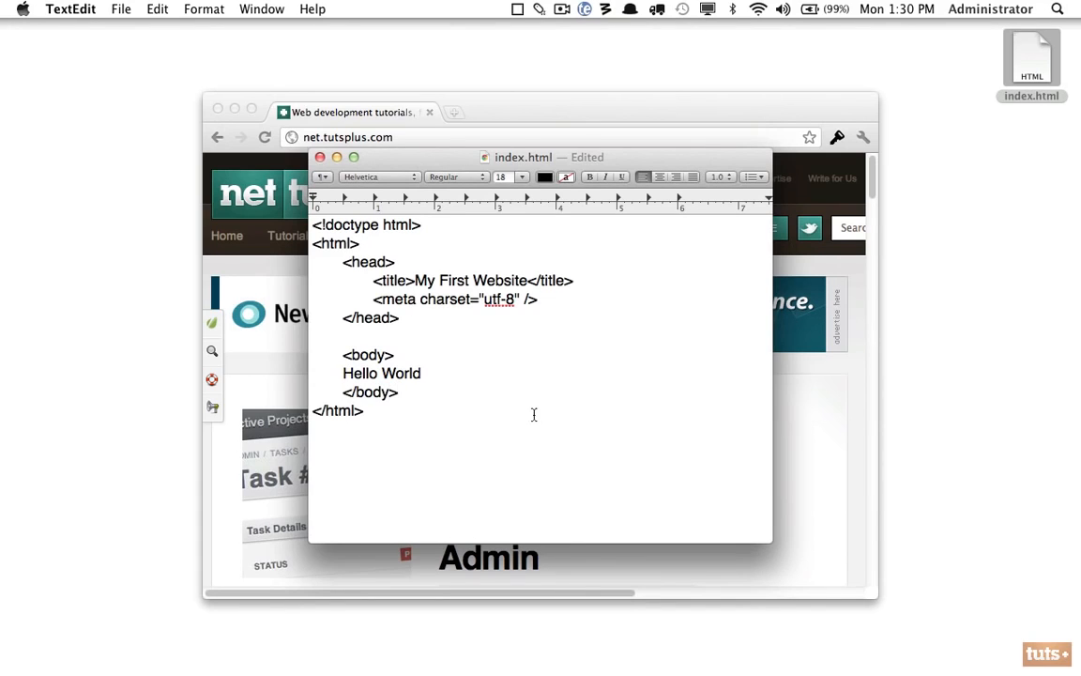
left_click(120, 7)
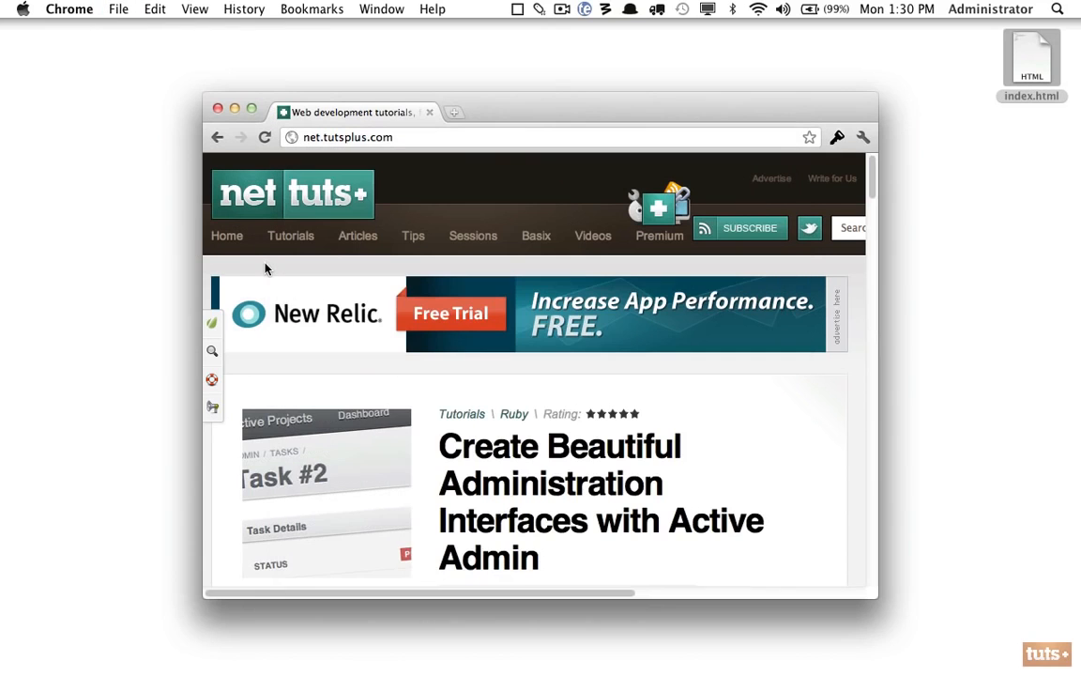
mouse_move(854, 103)
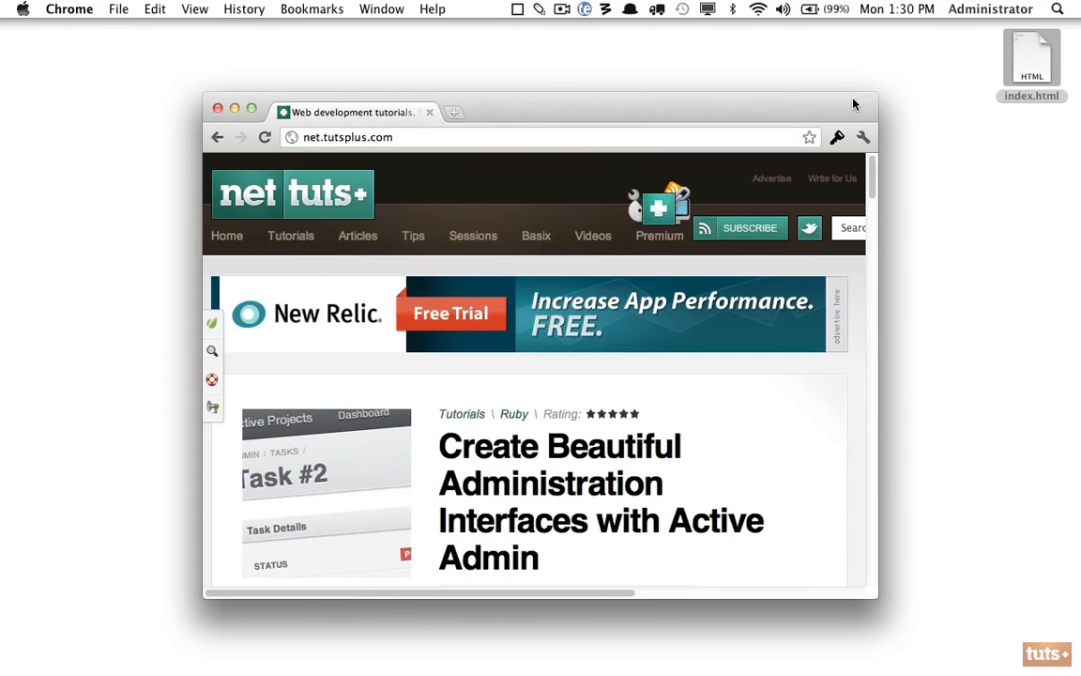
mouse_move(599, 114)
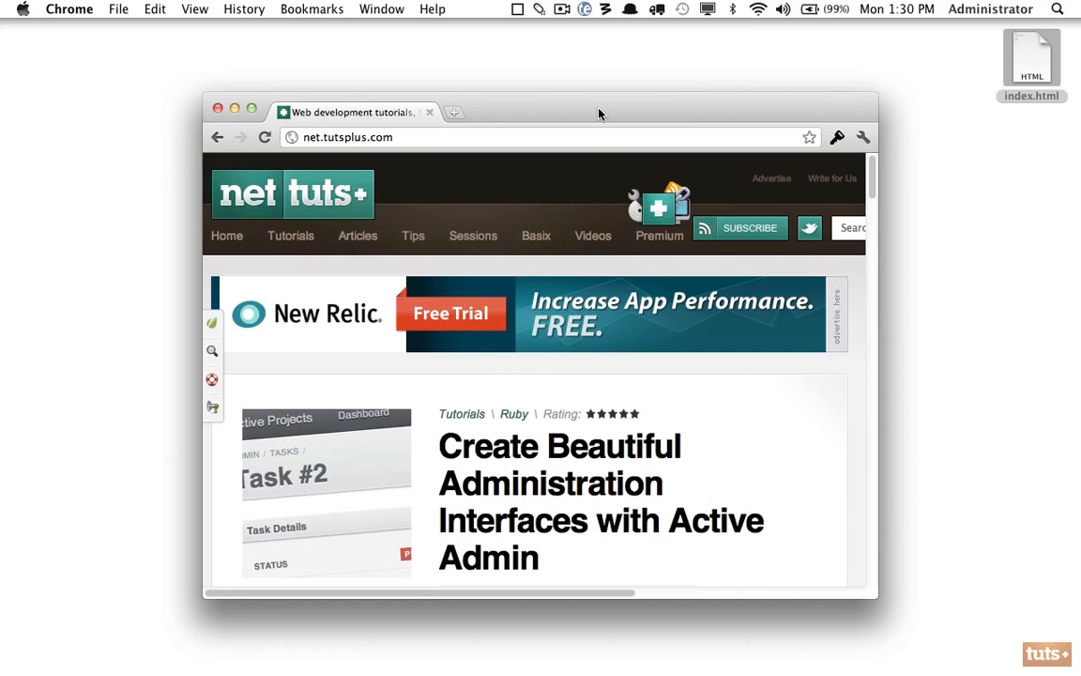
Step: Drag index.html from the Desktop onto Chrome, which shows the markup as literal text
left_click_drag(1032, 56, 555, 353)
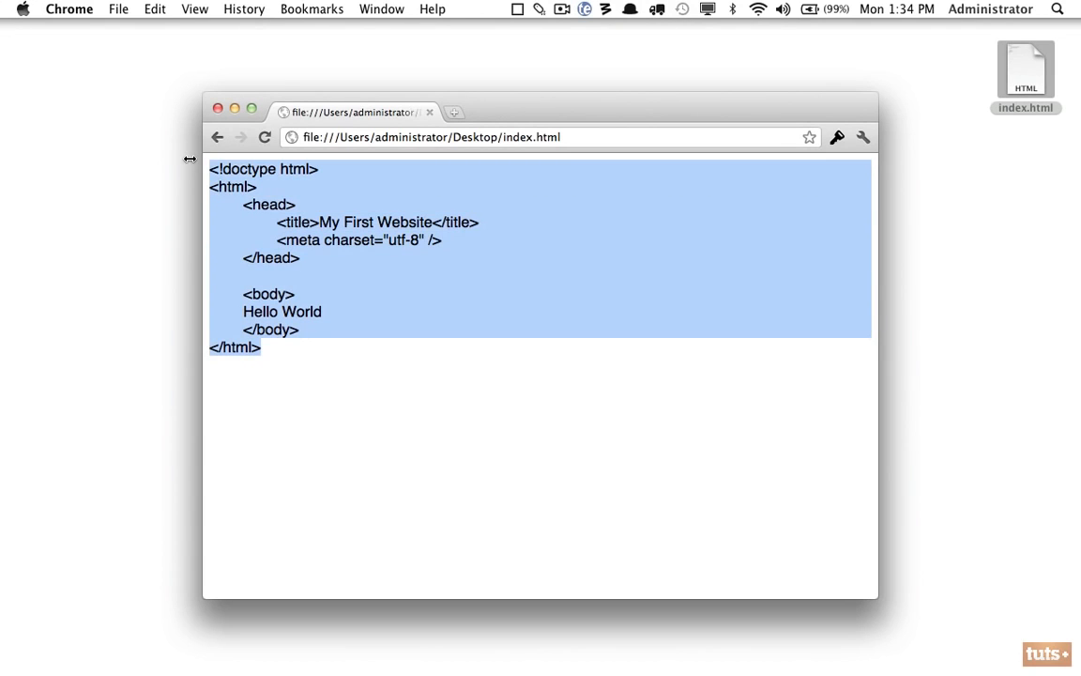
mouse_move(326, 212)
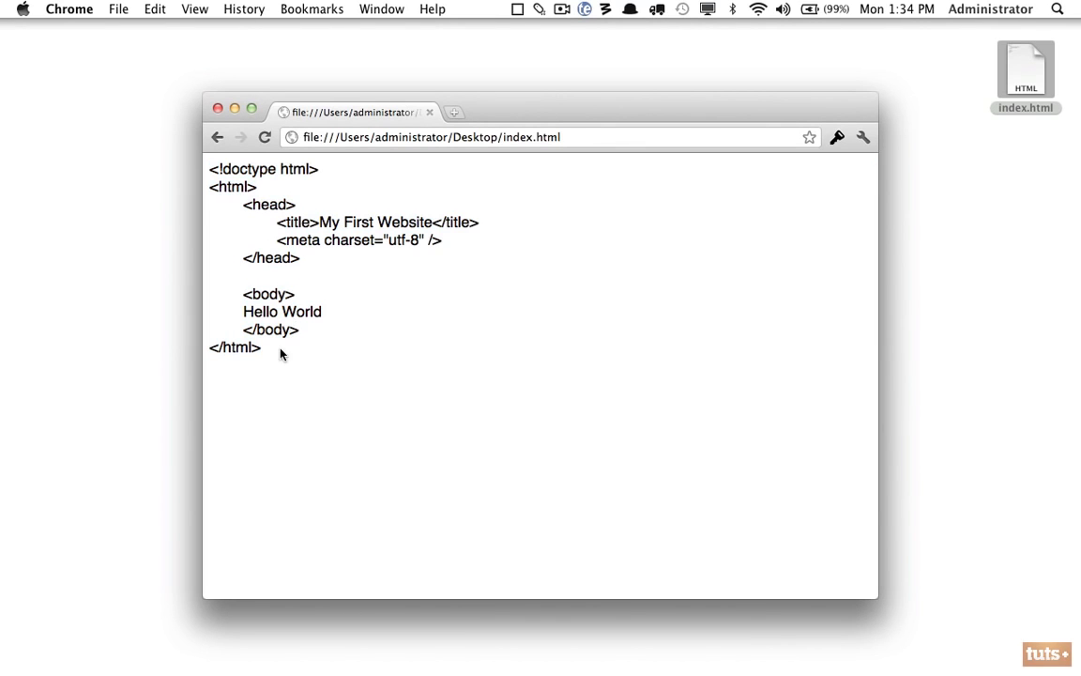
mouse_move(429, 295)
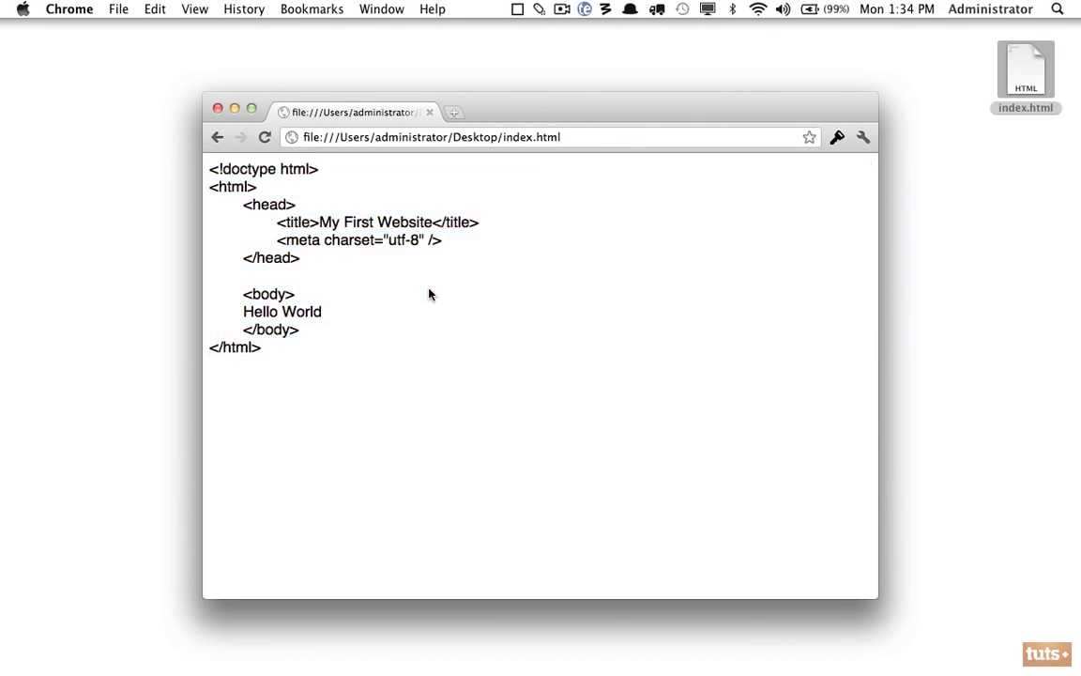
mouse_move(674, 657)
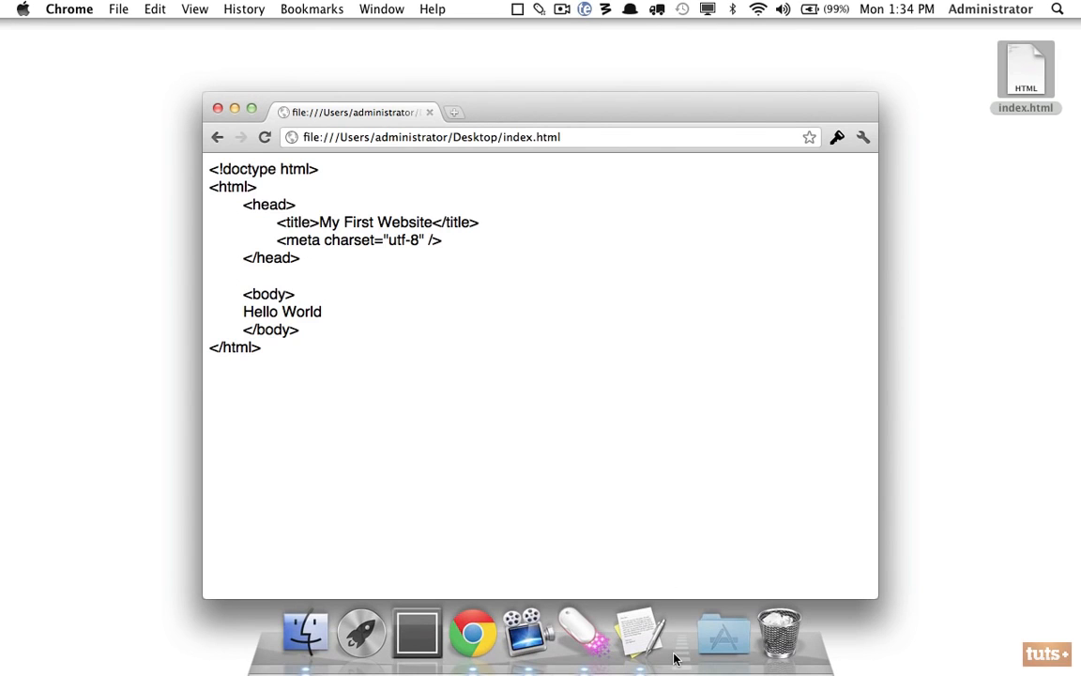
Step: Make index.html plain text and keep the .html extension when renaming
left_click(642, 631)
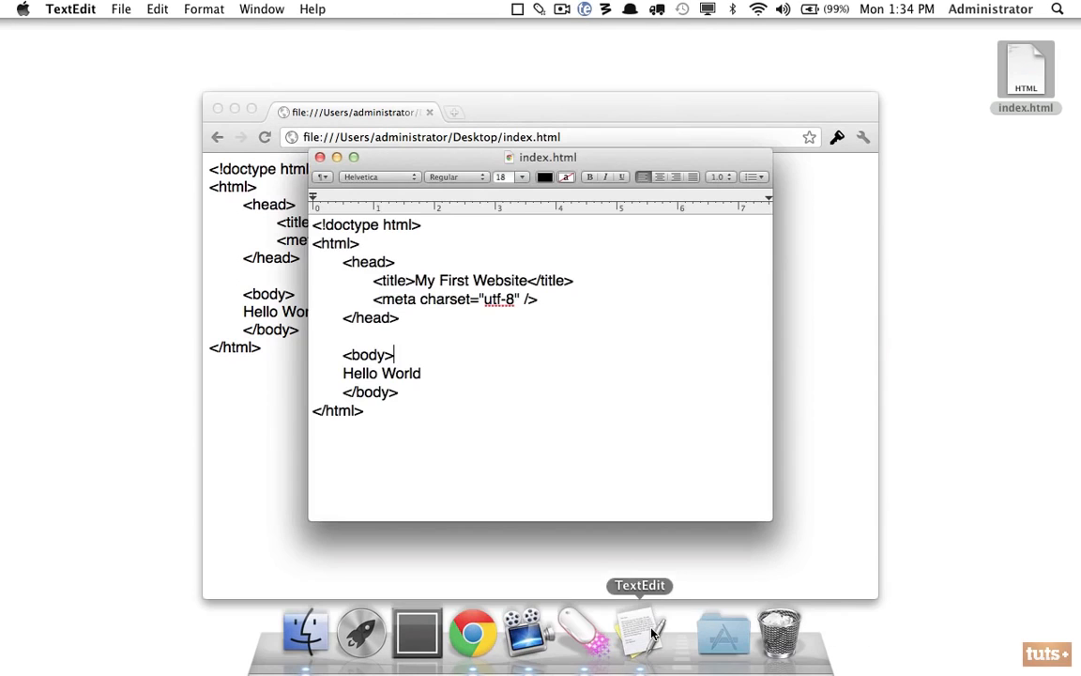
mouse_move(556, 417)
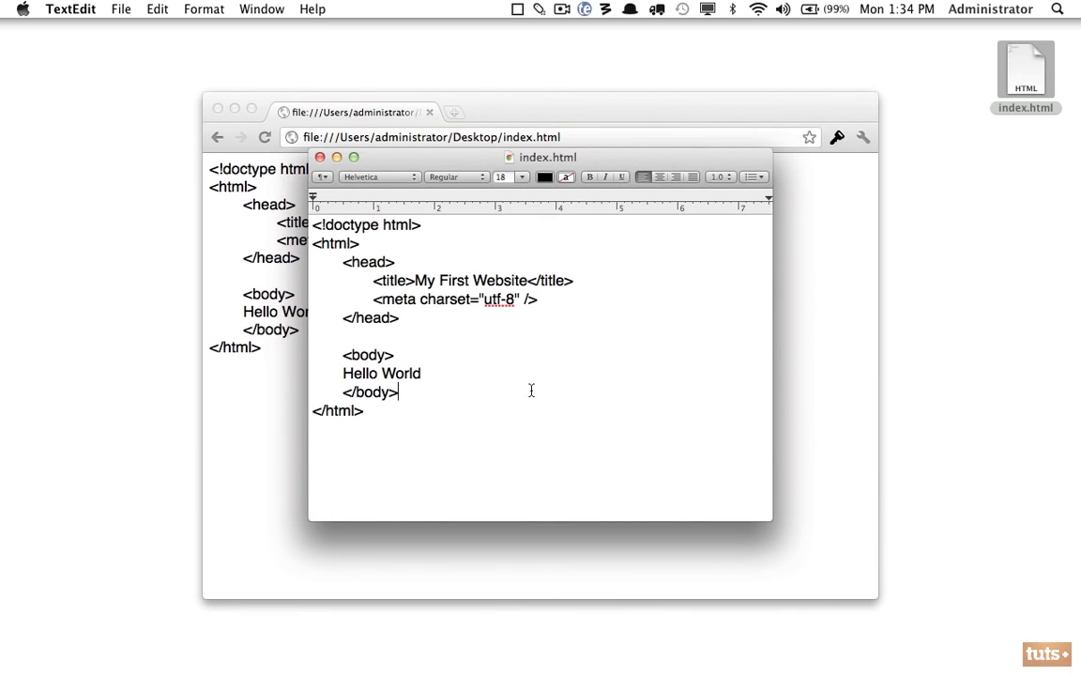
left_click(203, 8)
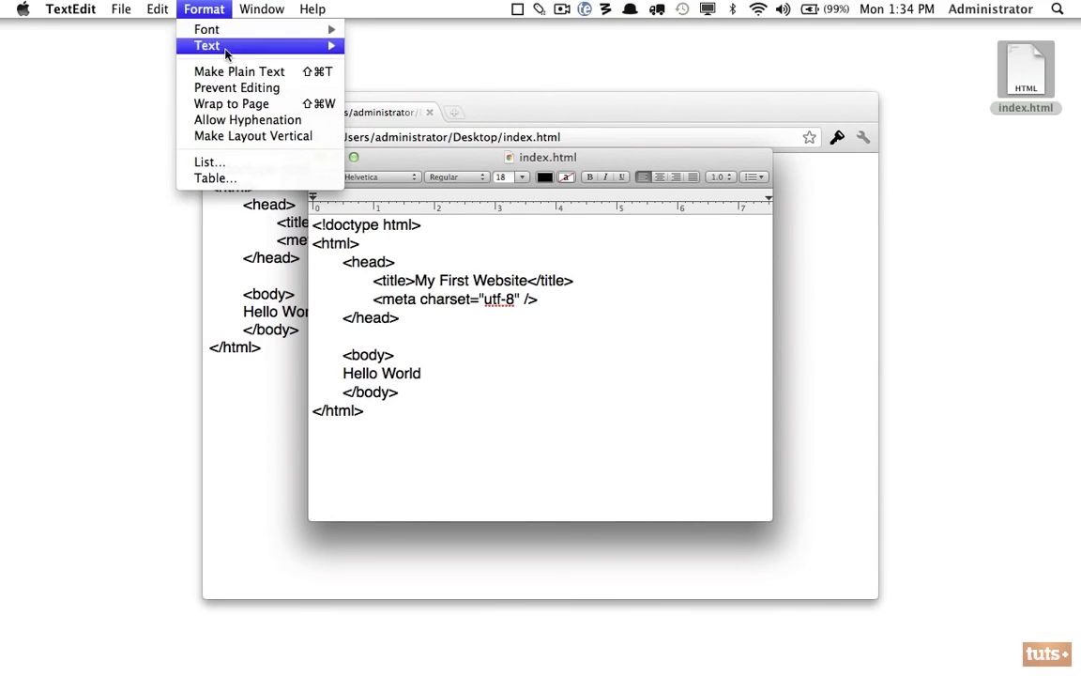
left_click(120, 8)
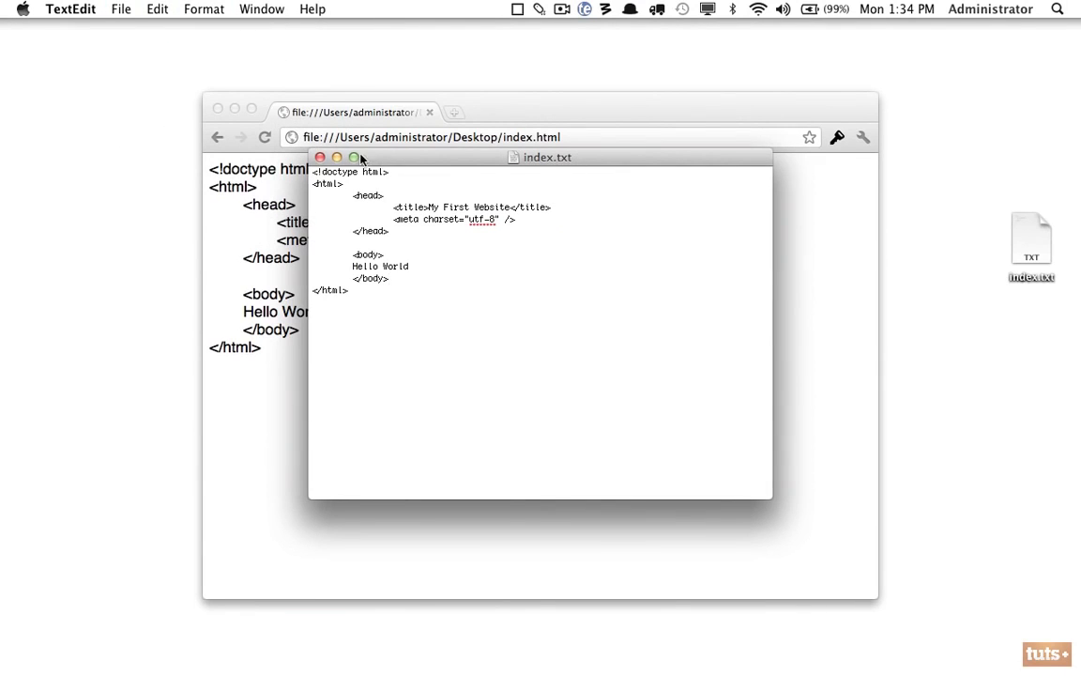
left_click(320, 157)
type("html")
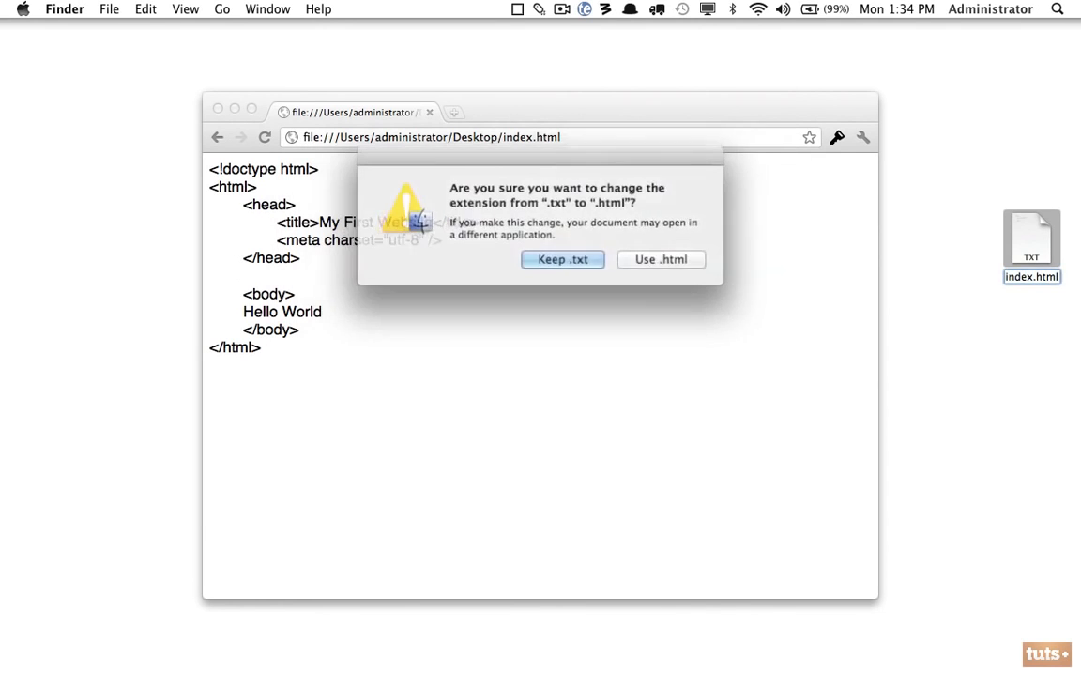
left_click(661, 259)
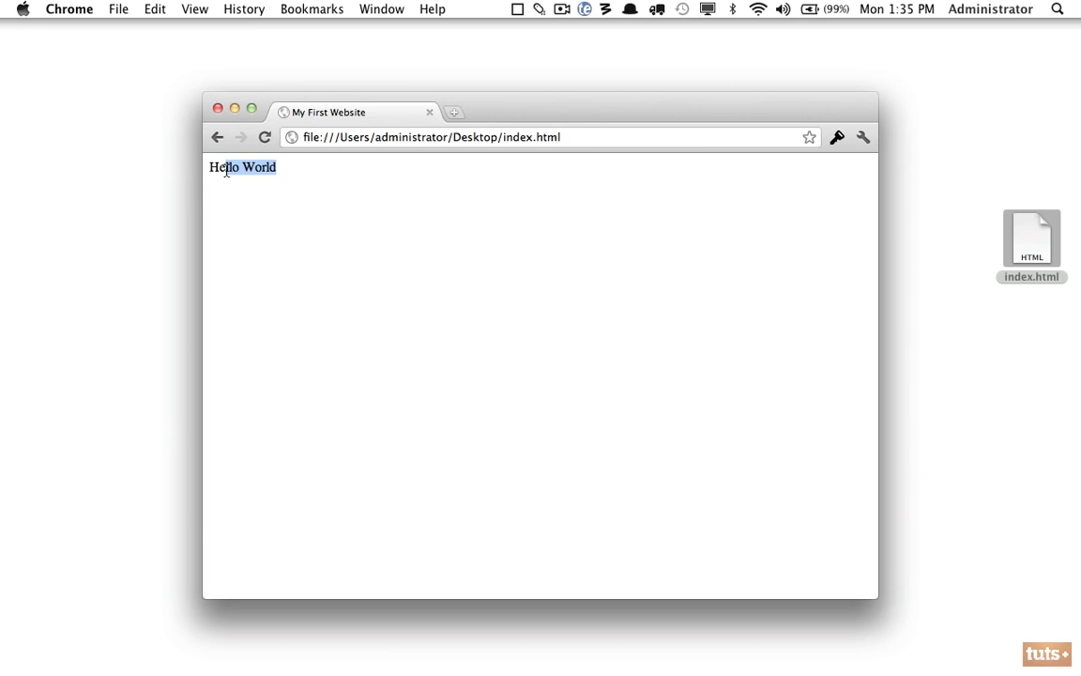
mouse_move(443, 291)
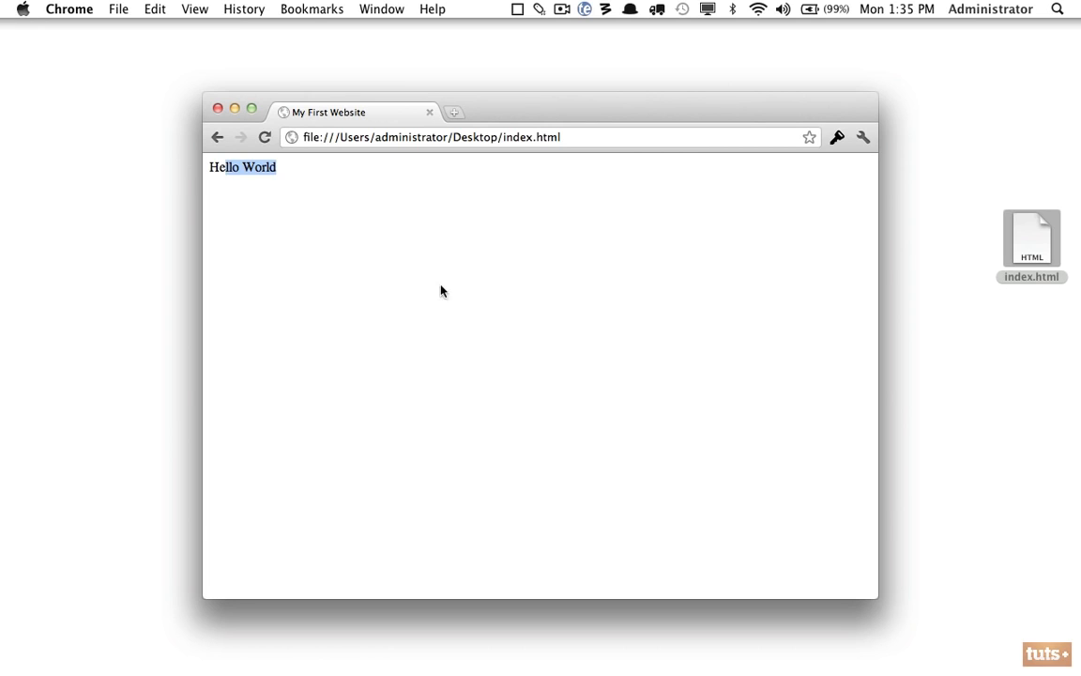
mouse_move(458, 298)
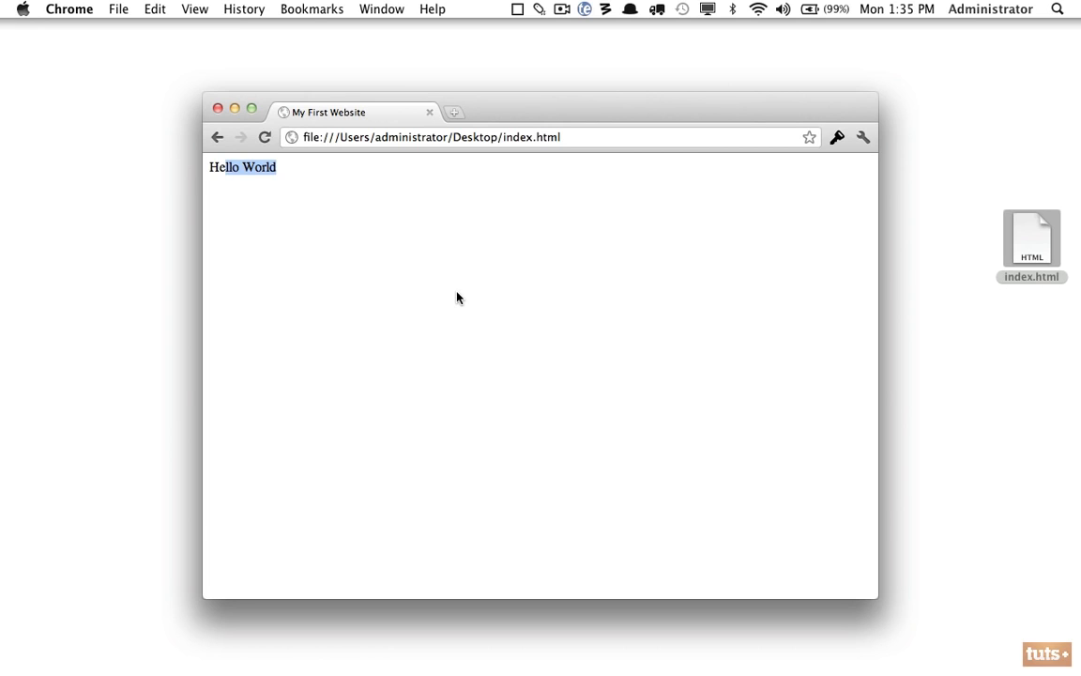
mouse_move(623, 360)
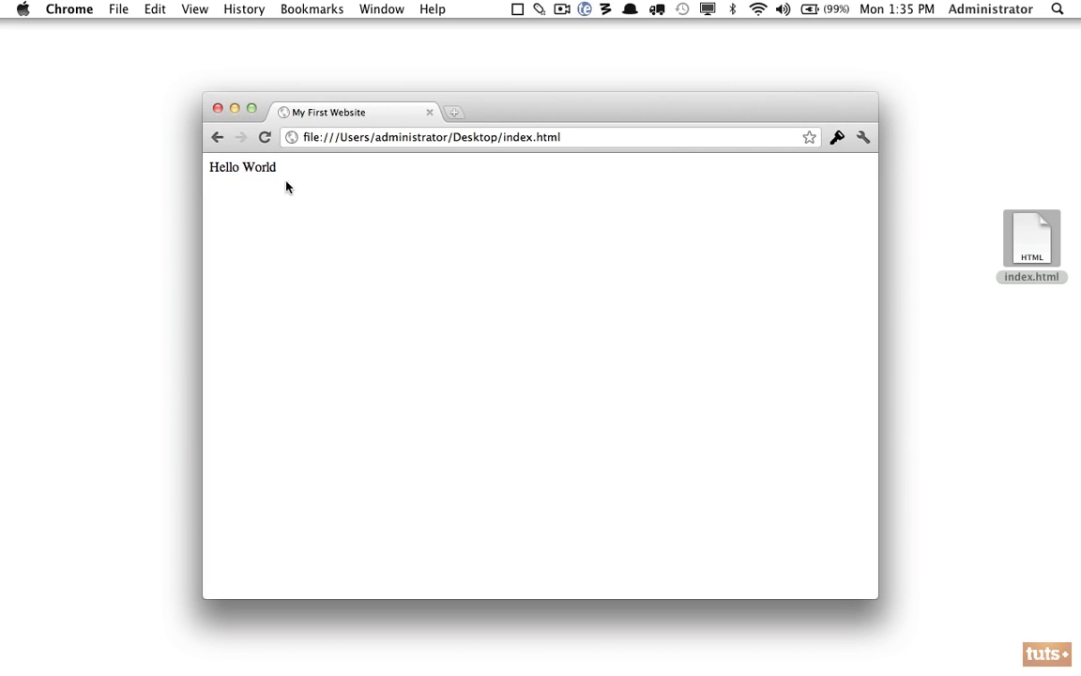
double_click(242, 167)
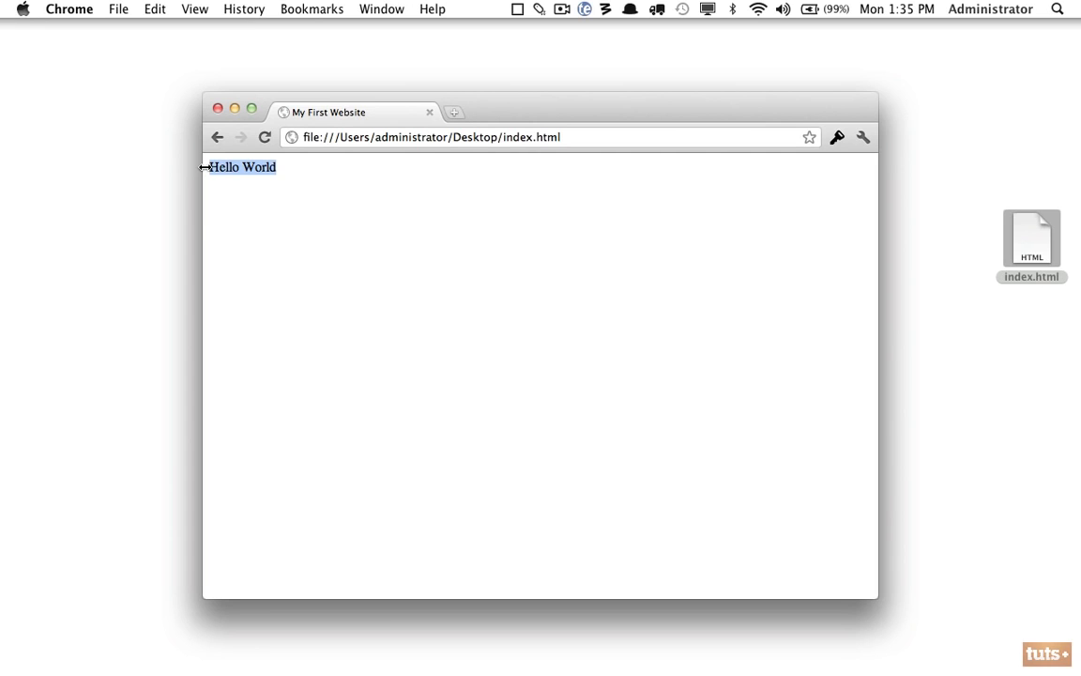
mouse_move(407, 253)
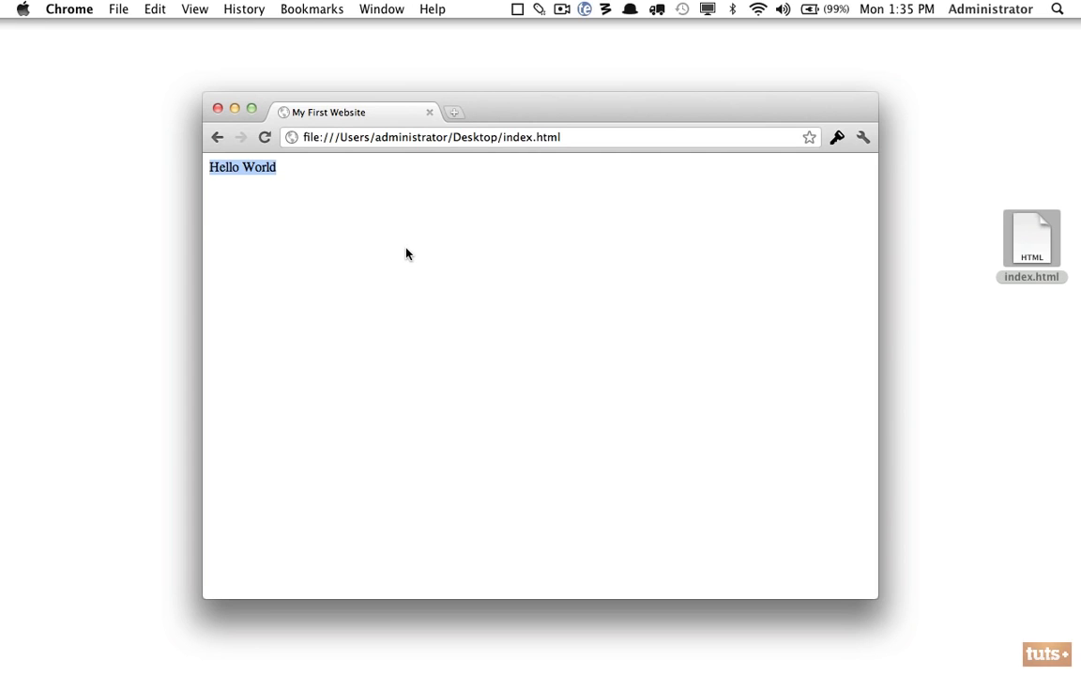
mouse_move(615, 323)
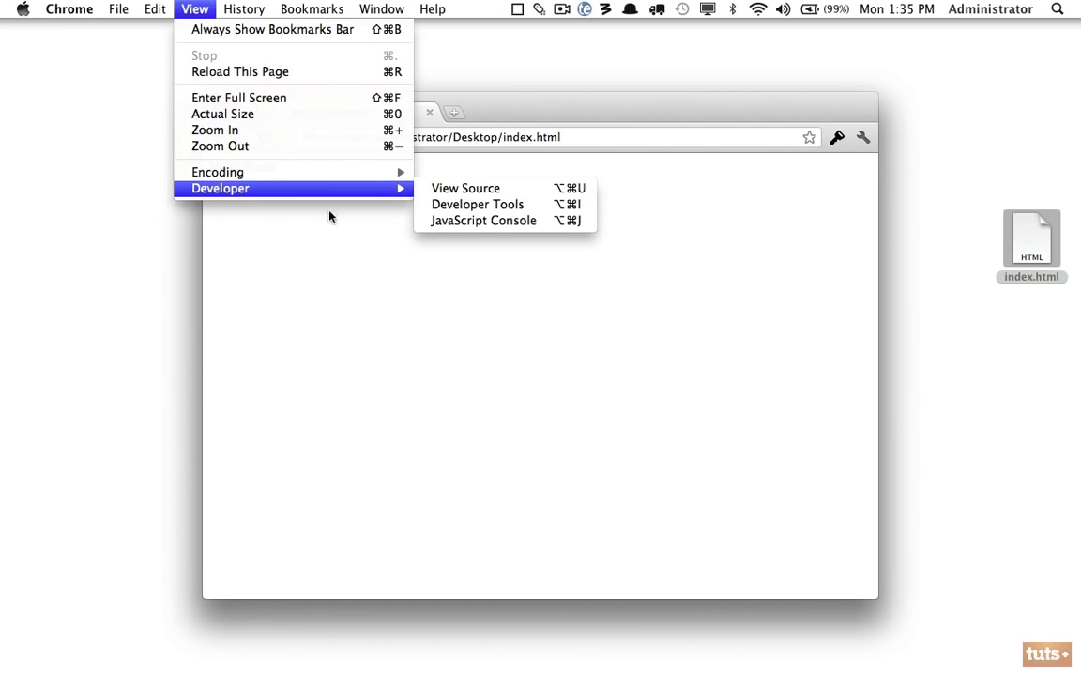
mouse_move(488, 187)
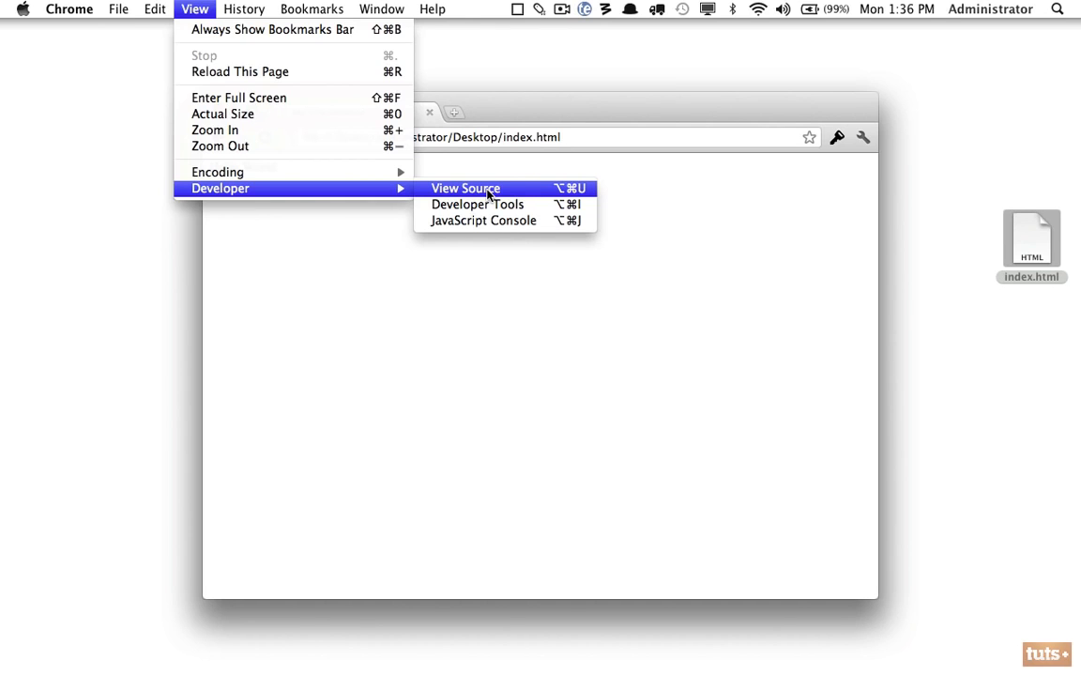
Step: View the page source showing the doctype and Hello World, alongside the rendered My First Website tab
left_click(466, 187)
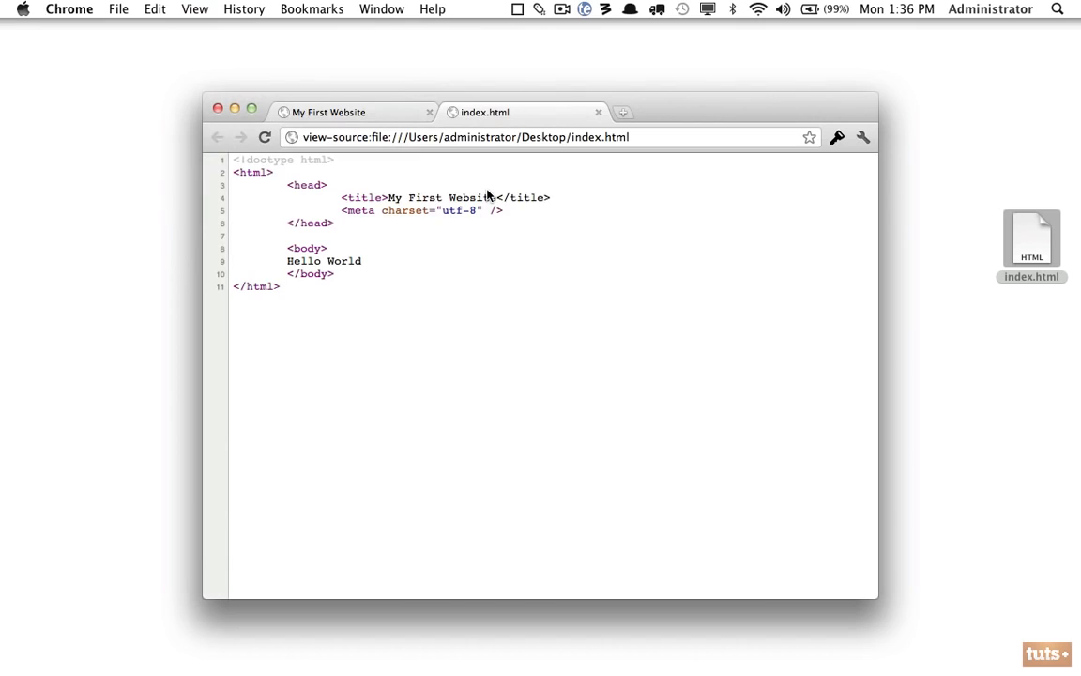
mouse_move(300, 277)
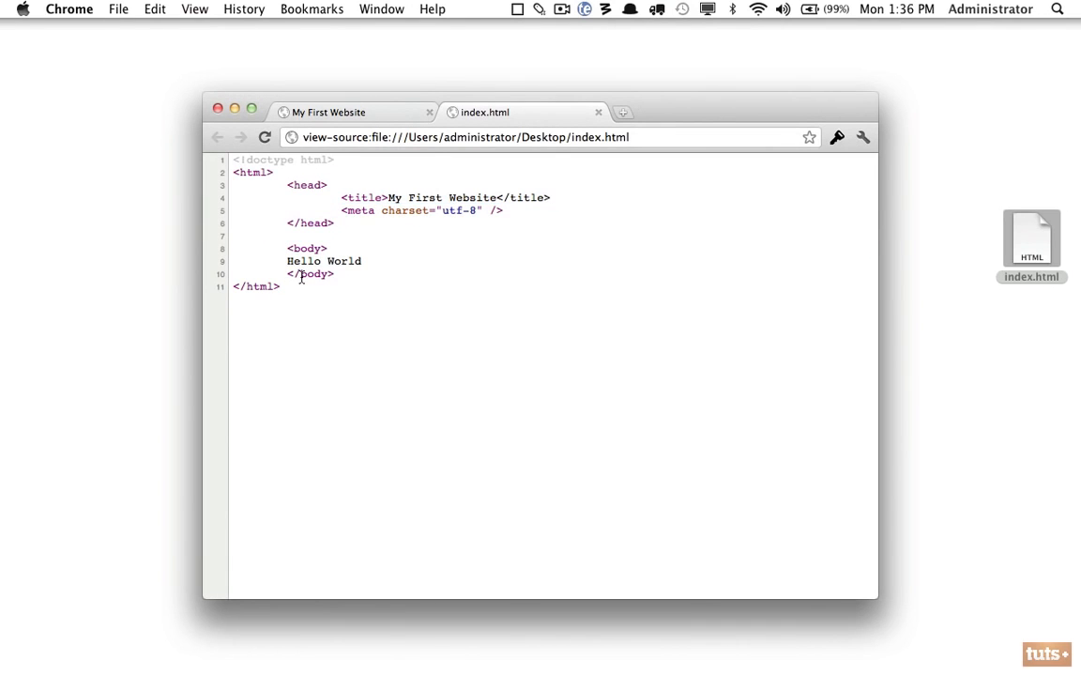
double_click(279, 160)
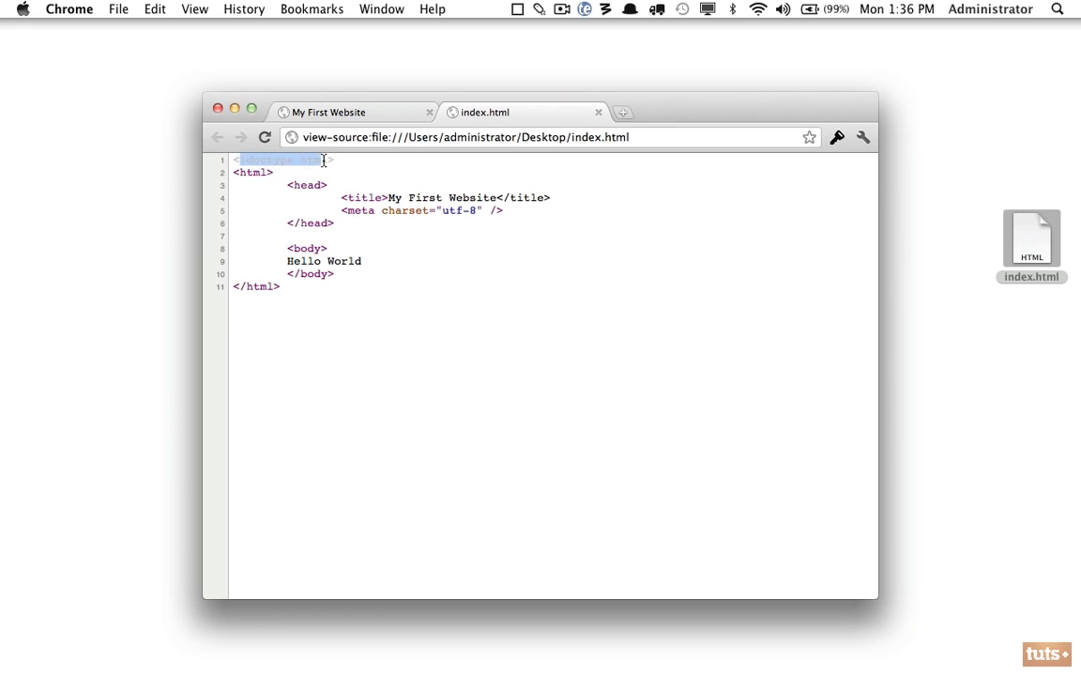
mouse_move(259, 278)
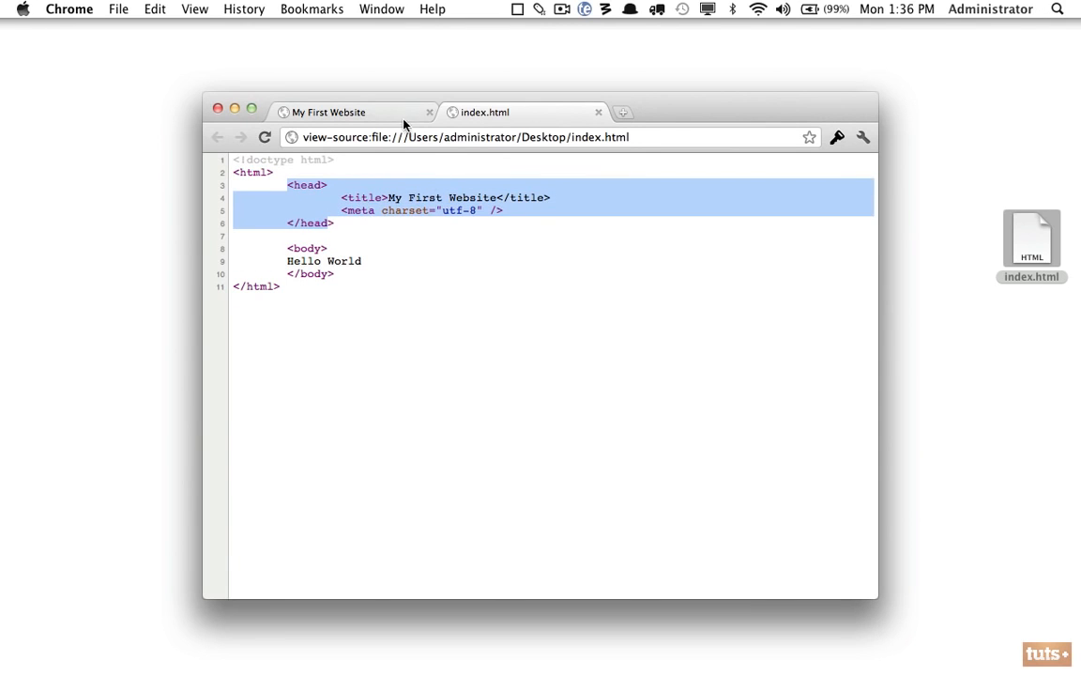
left_click(328, 112)
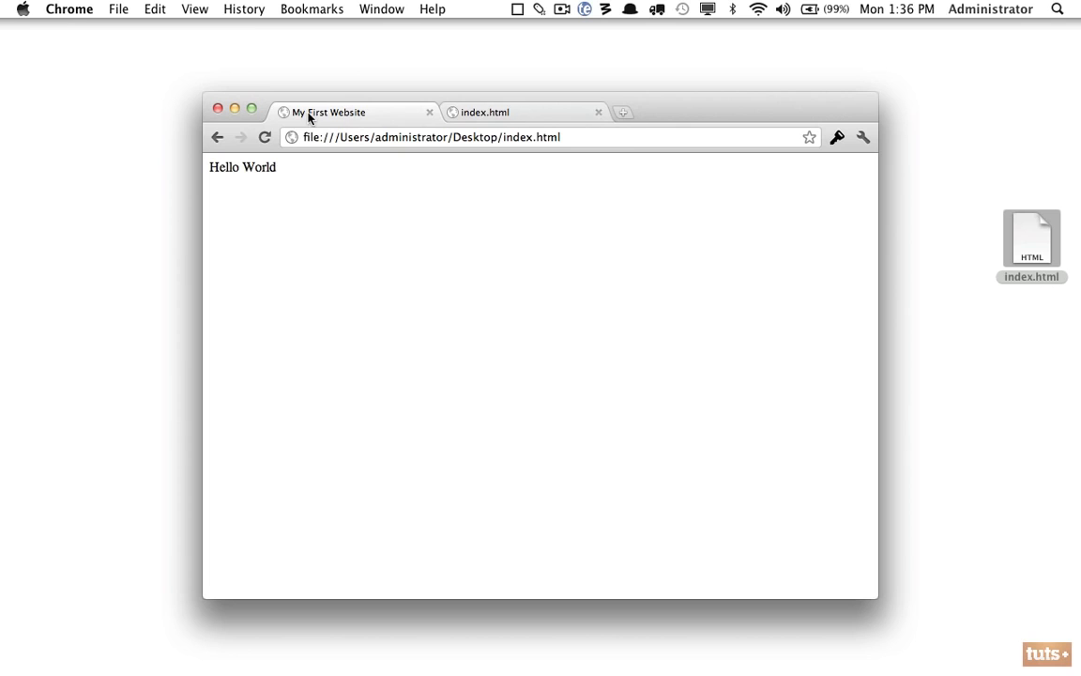
mouse_move(328, 112)
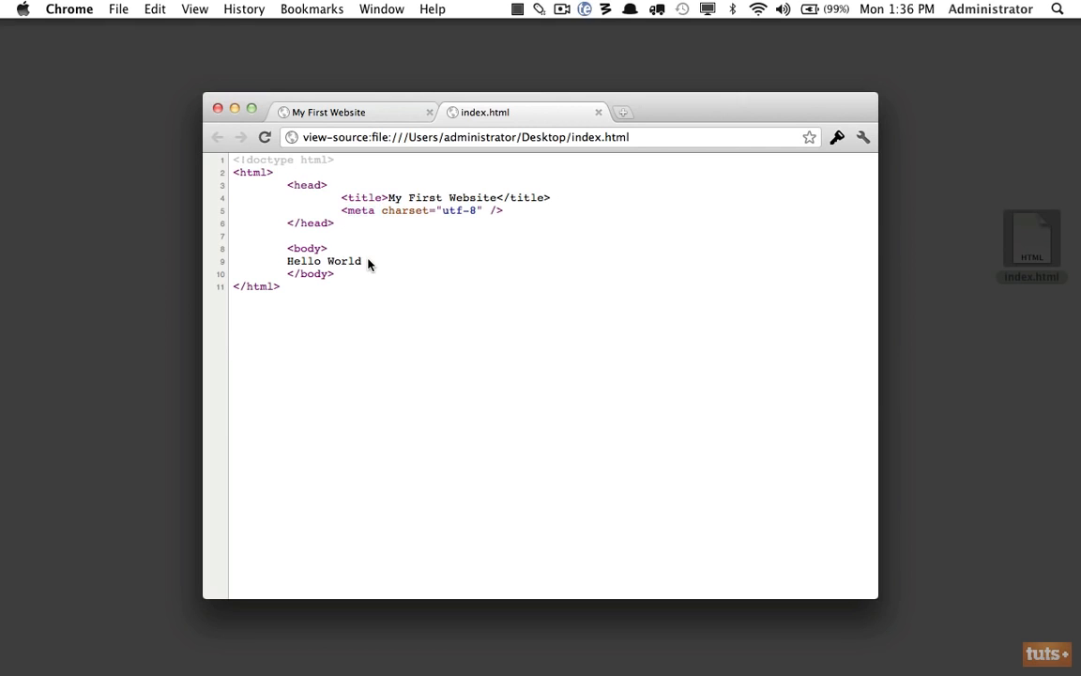
double_click(323, 261)
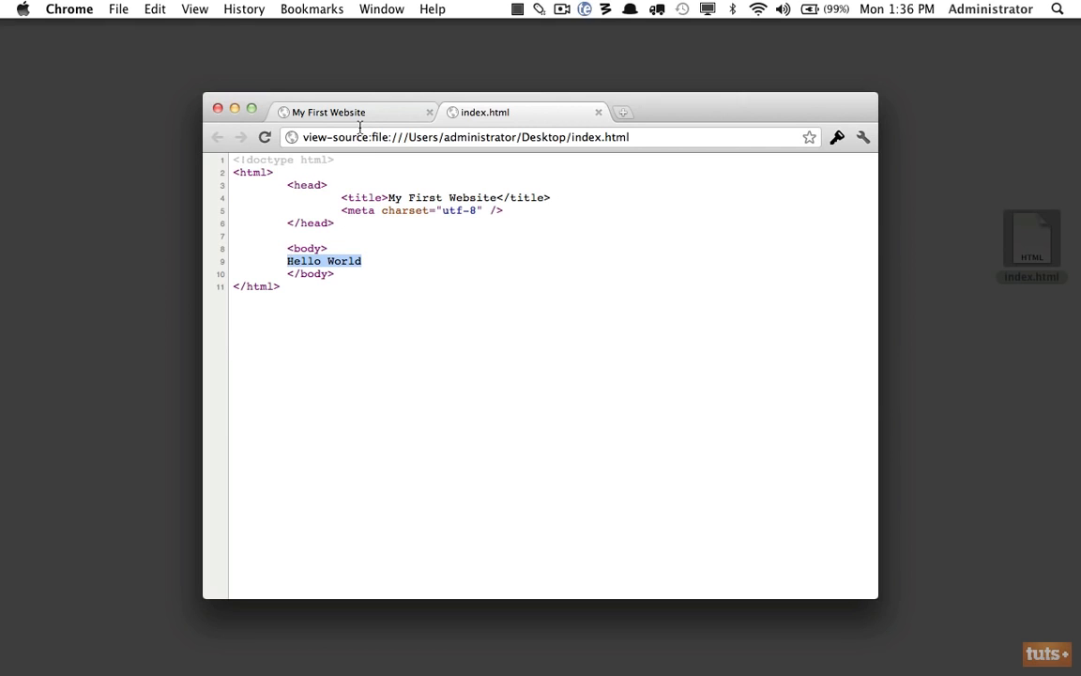